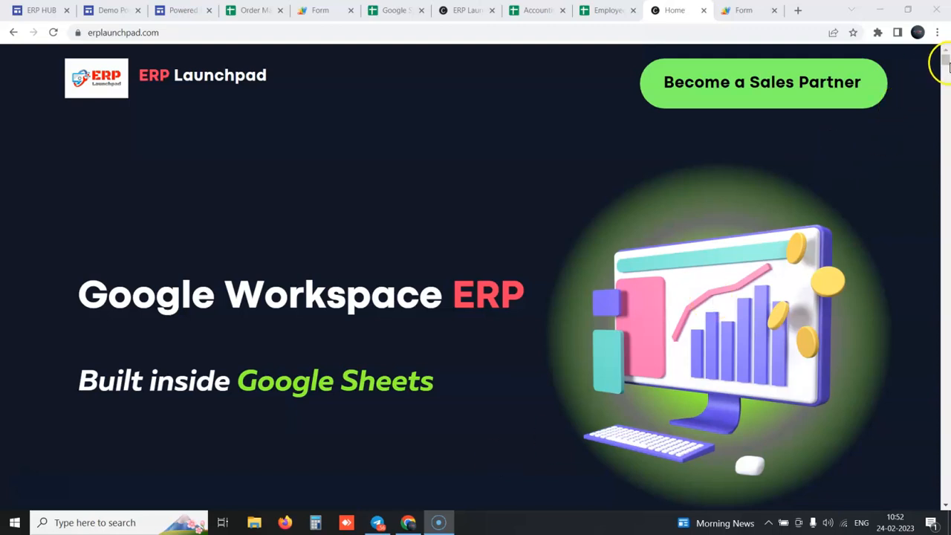
Scroll the erplaunchpad.com homepage down to the Google Workspace ERP Modules section
scroll("down", 3)
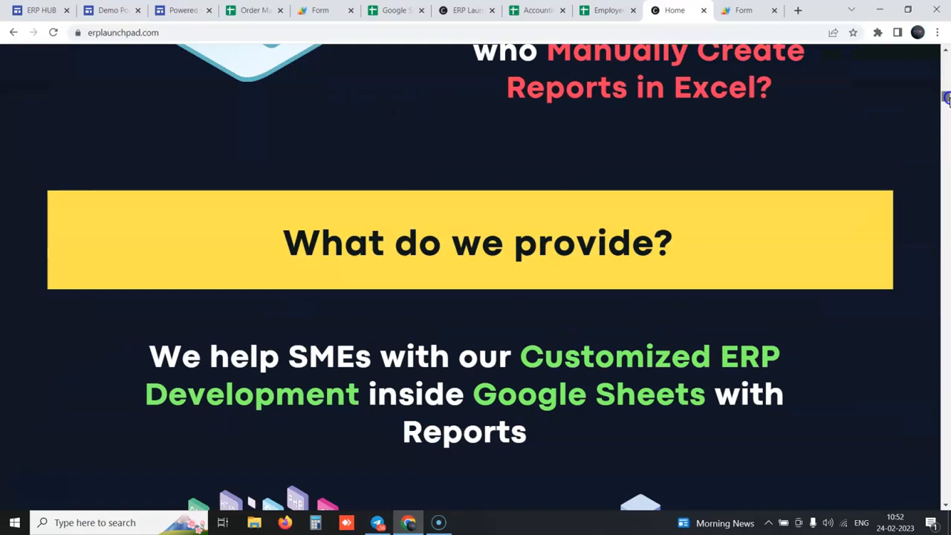
scroll("down", 3)
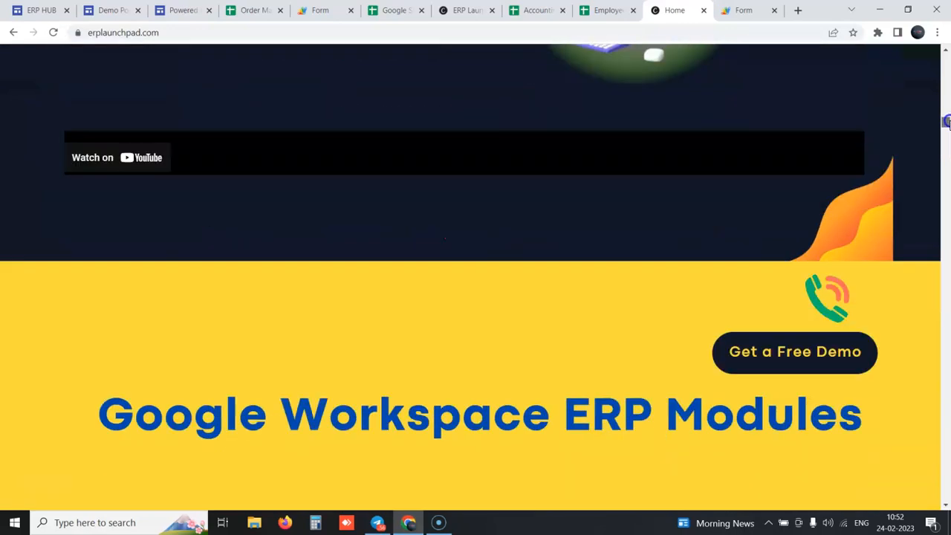
scroll("down", 3)
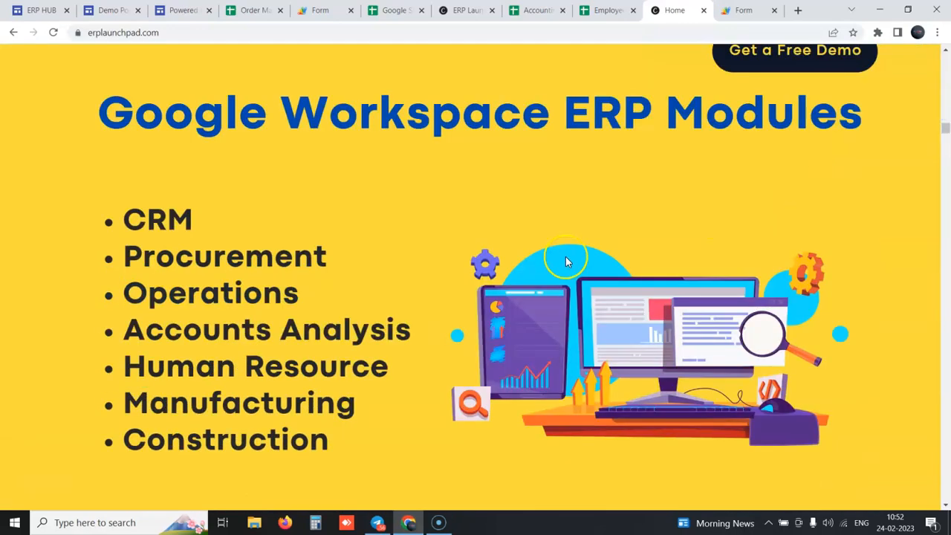
mouse_move(567, 262)
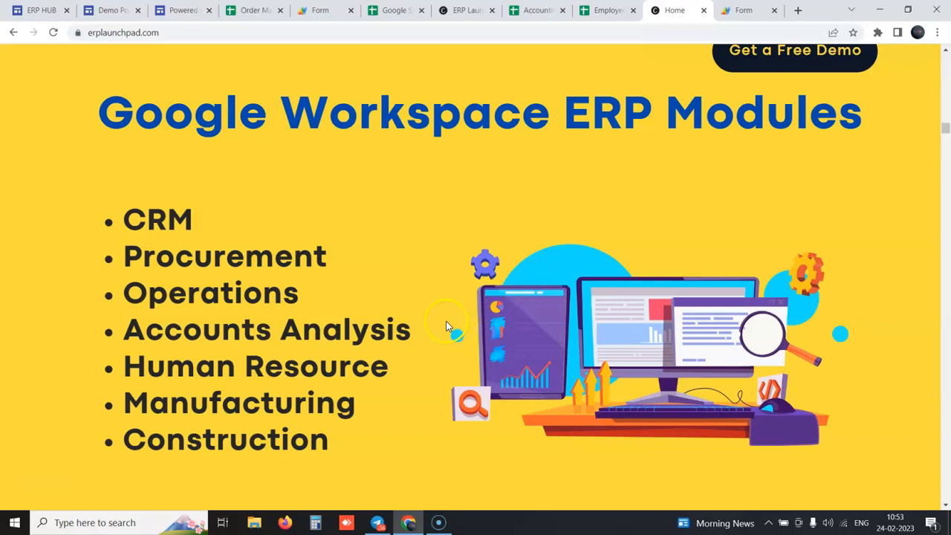
mouse_move(461, 249)
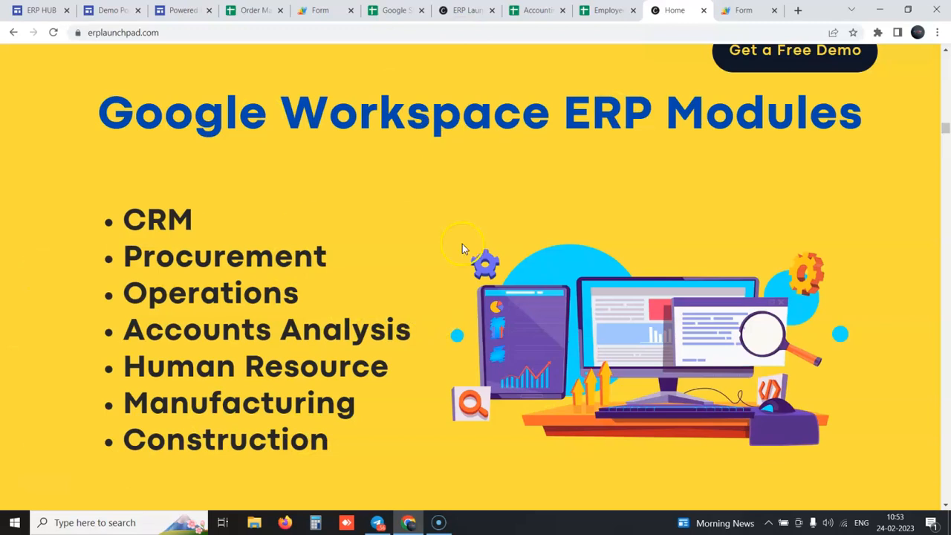
mouse_move(499, 408)
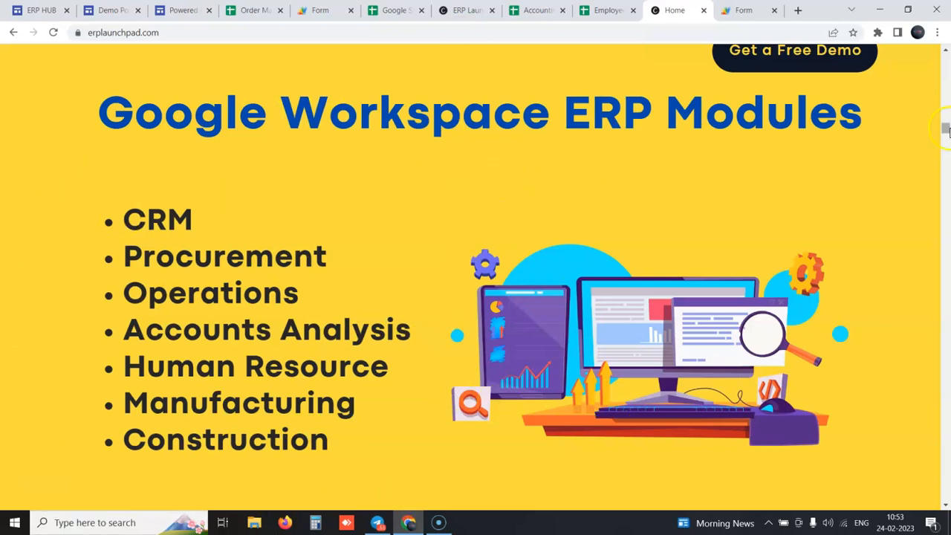
mouse_move(696, 223)
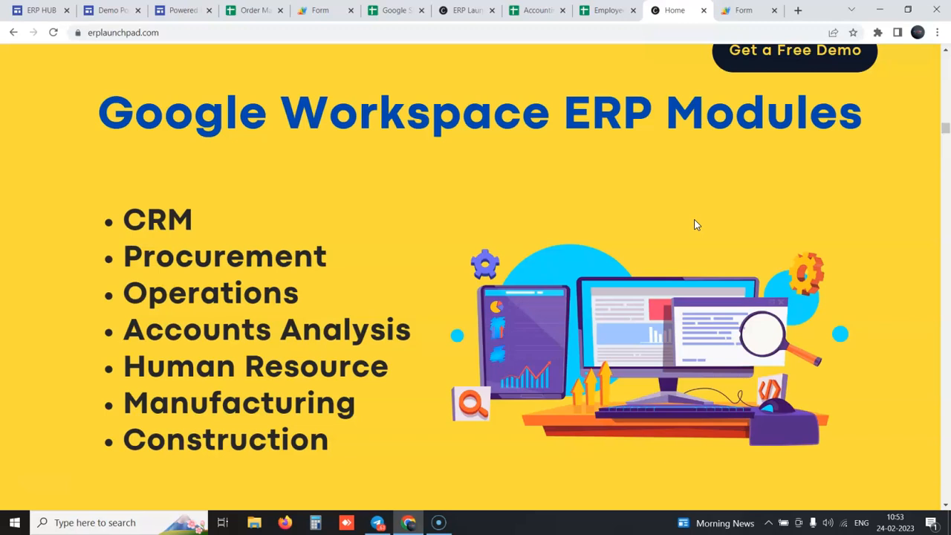
mouse_move(825, 252)
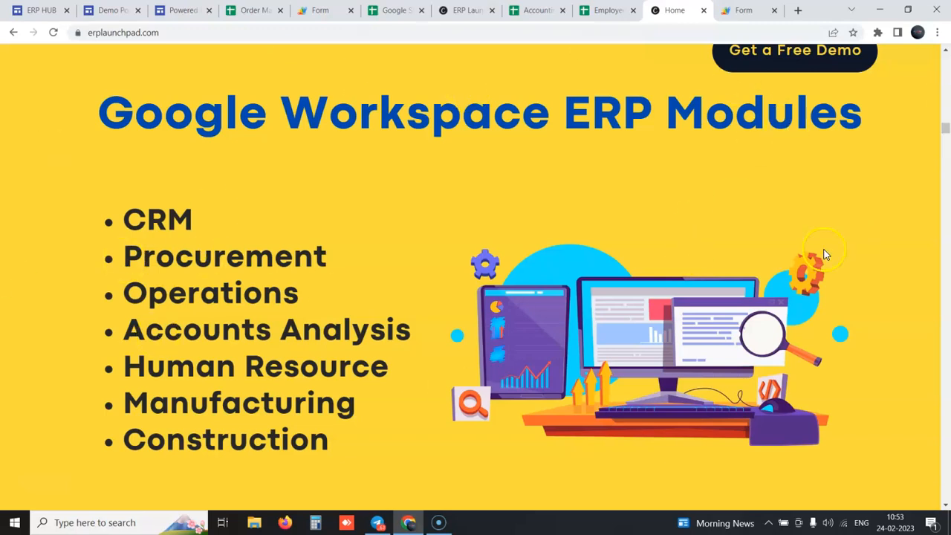
mouse_move(315, 287)
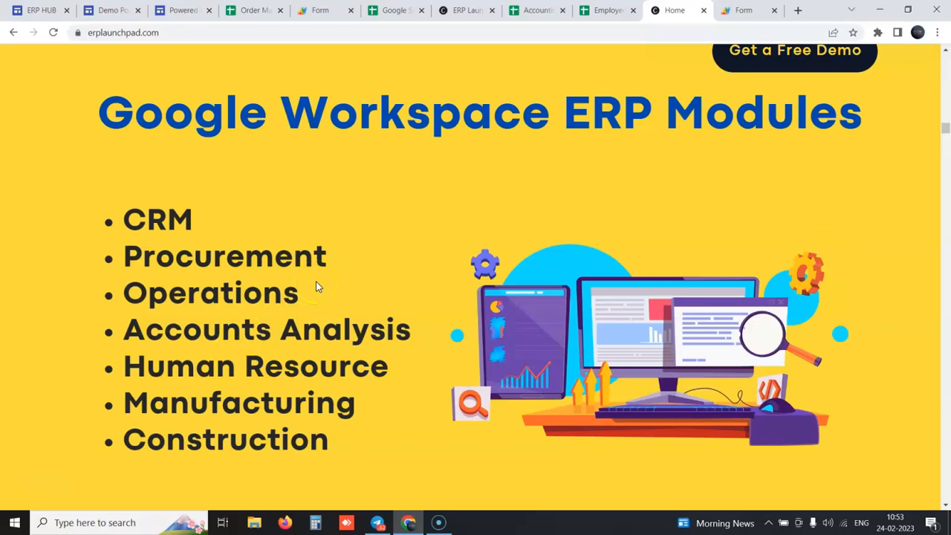
mouse_move(65, 122)
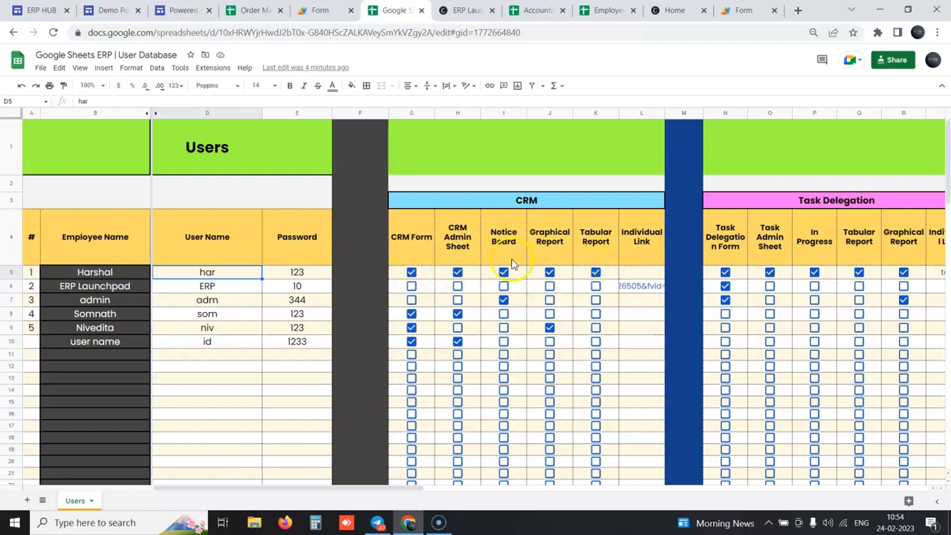
mouse_move(656, 77)
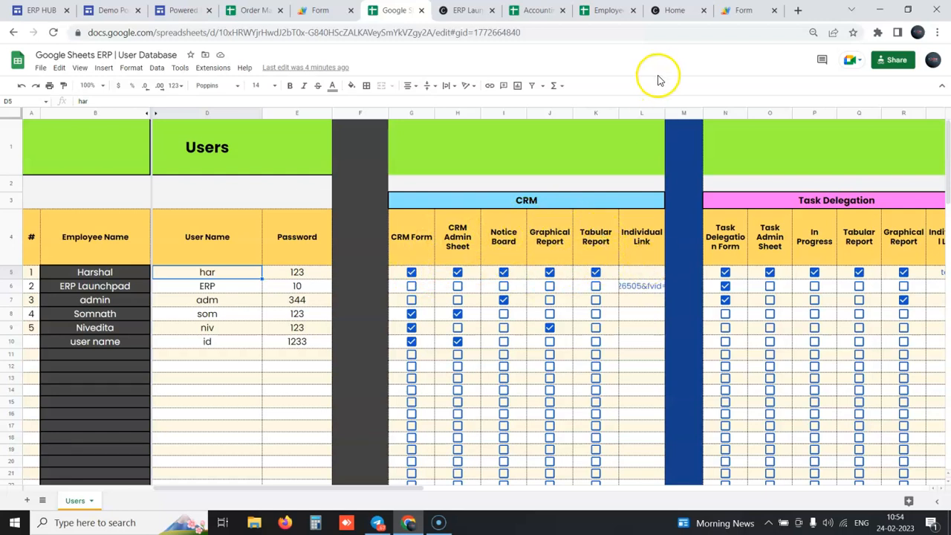
Switch to the Form browser tab showing the ERP web app login page
left_click(743, 9)
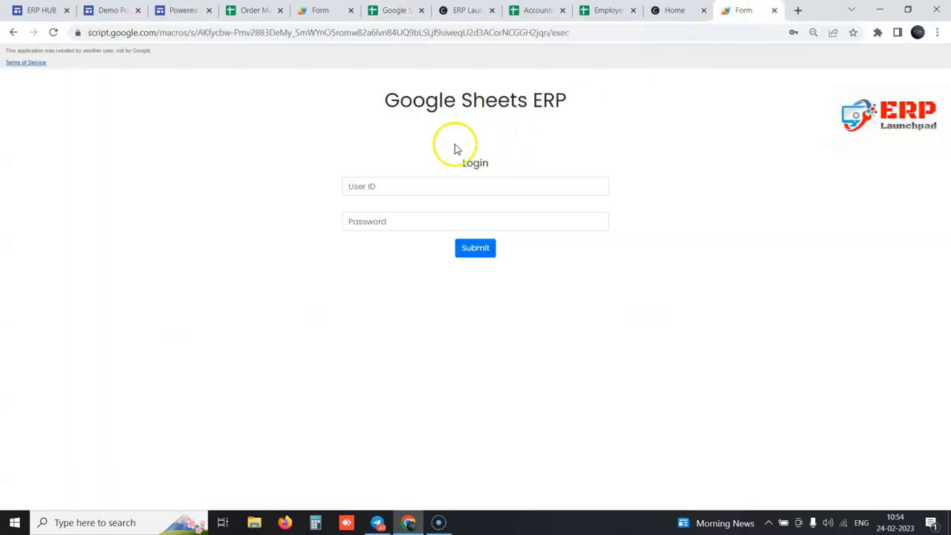
Submit the user ID and password and load the ERP Welcome home page
type("ho")
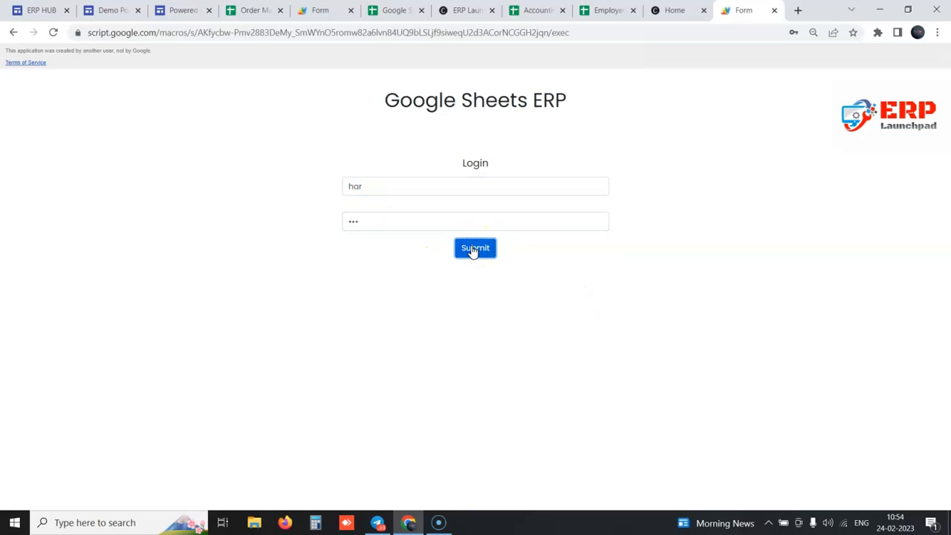
left_click(475, 247)
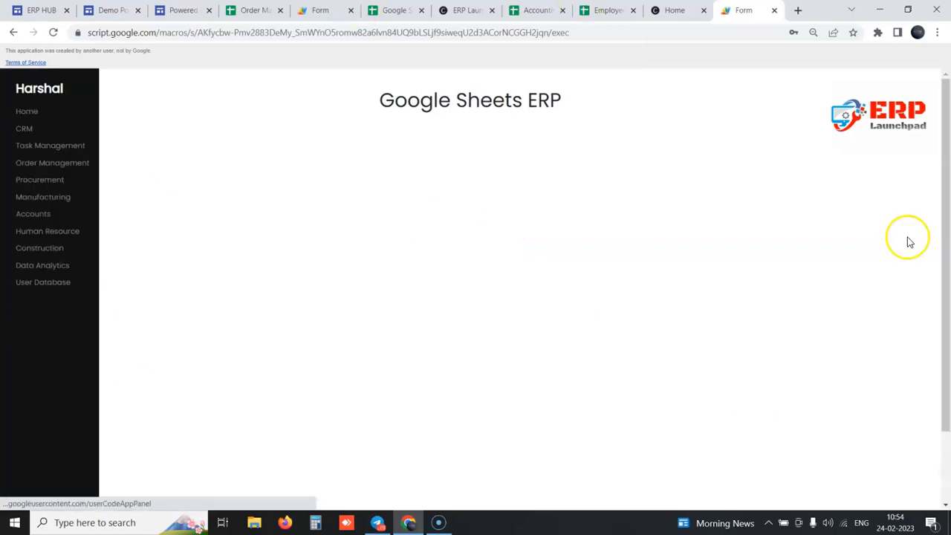
left_click(27, 110)
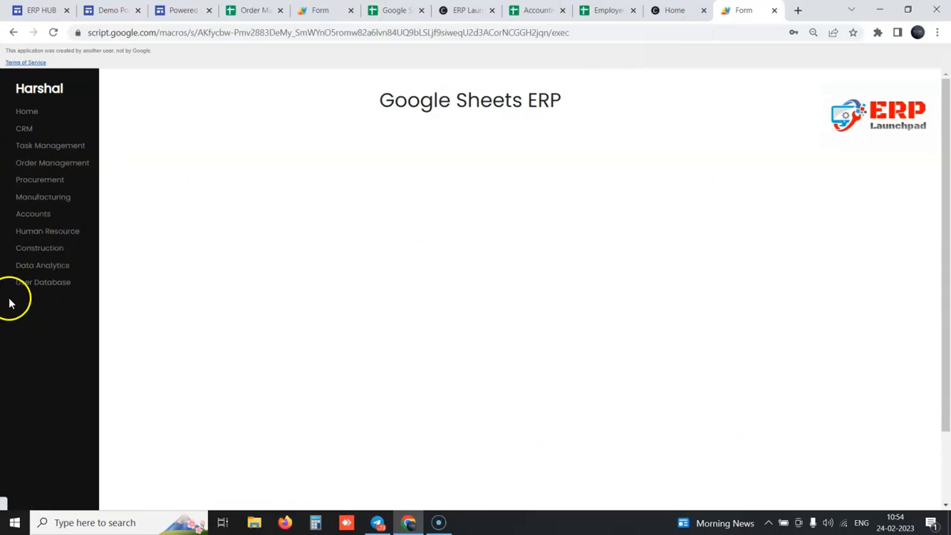
left_click(52, 162)
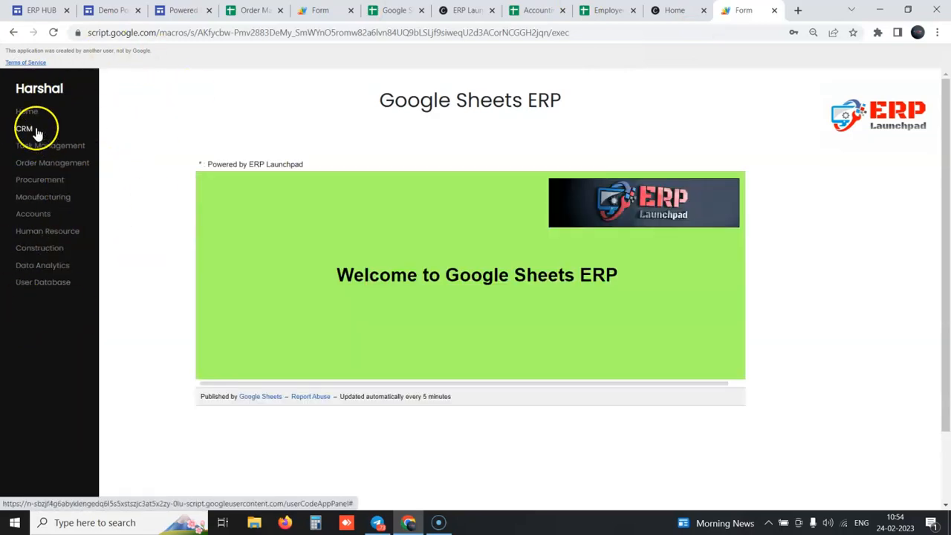
Open the CRM module and scroll through its lead form and admin sheet
left_click(24, 128)
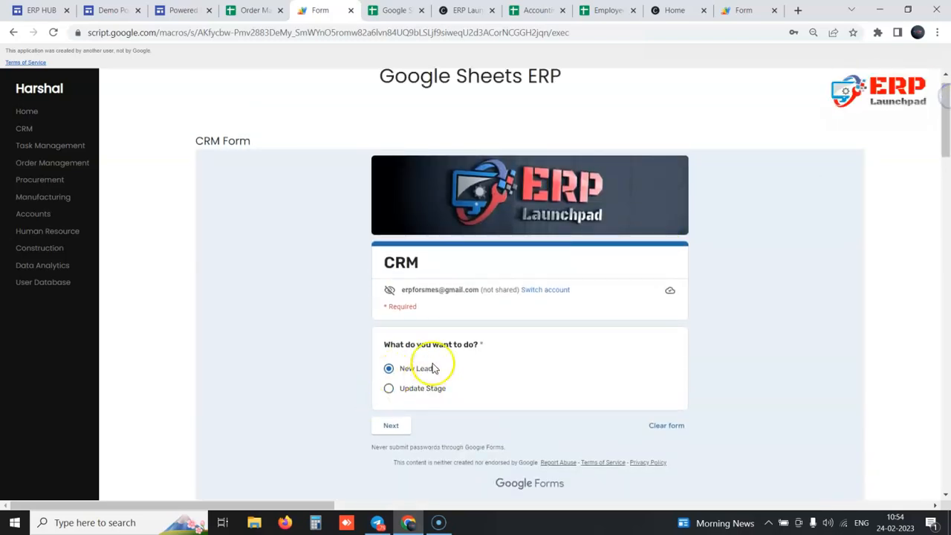
scroll("down", 3)
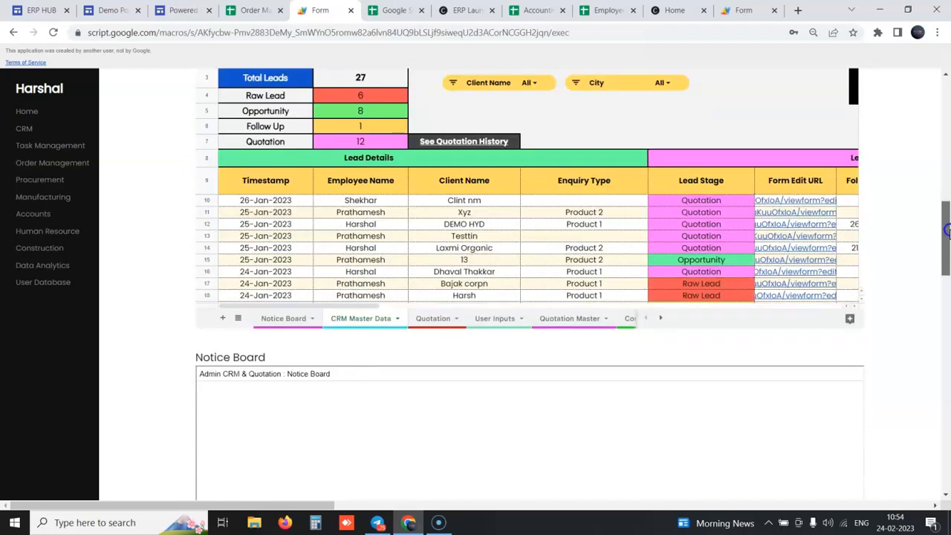
scroll("up", 3)
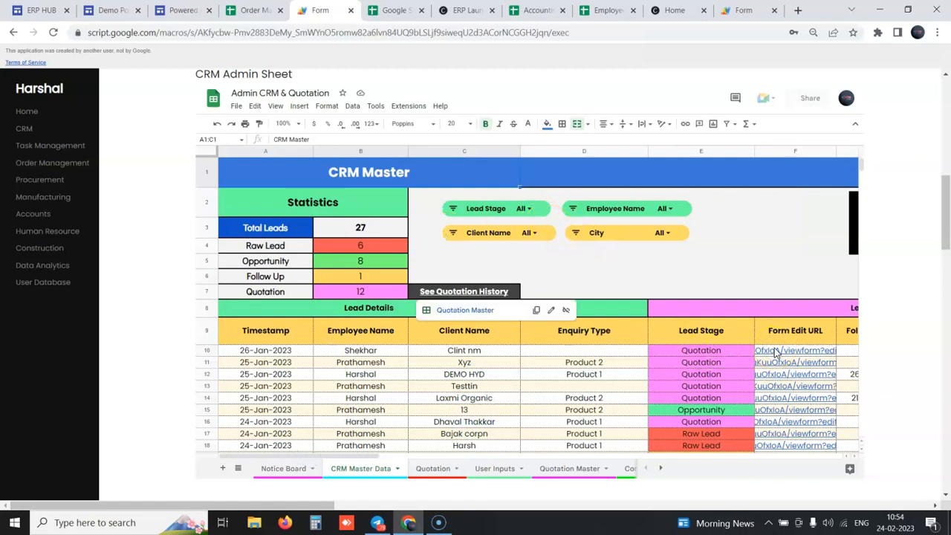
scroll("down", 3)
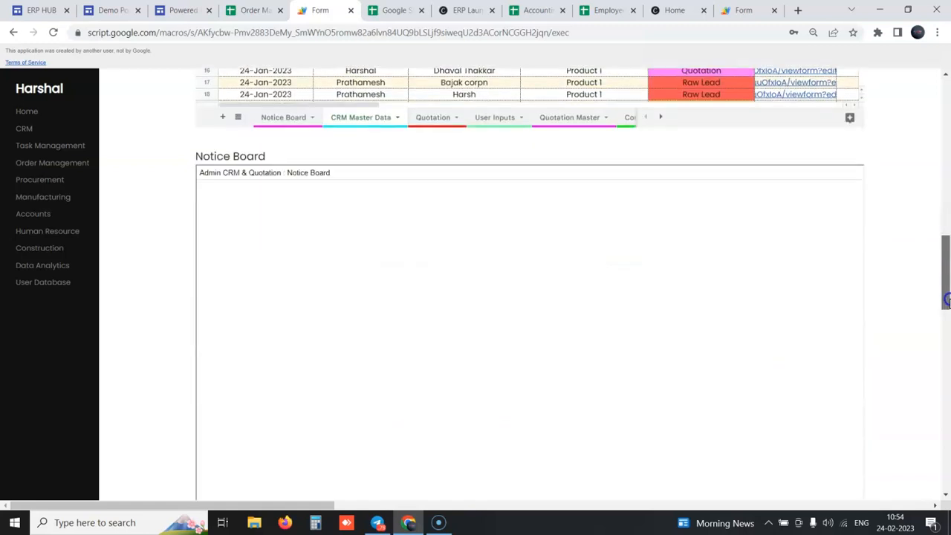
scroll("down", 3)
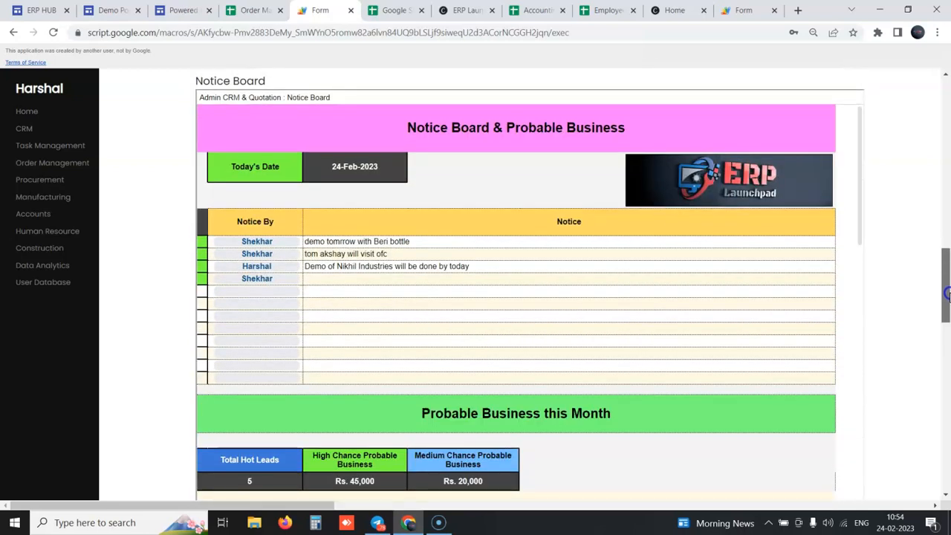
scroll("down", 3)
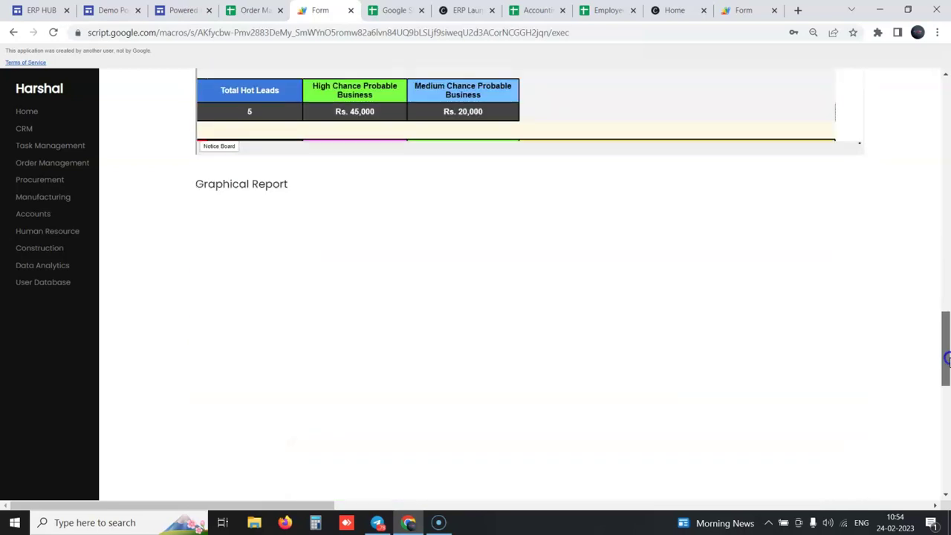
Review the CRM Notice Board and Graphical Report dashboard, then return to the top
scroll("down", 3)
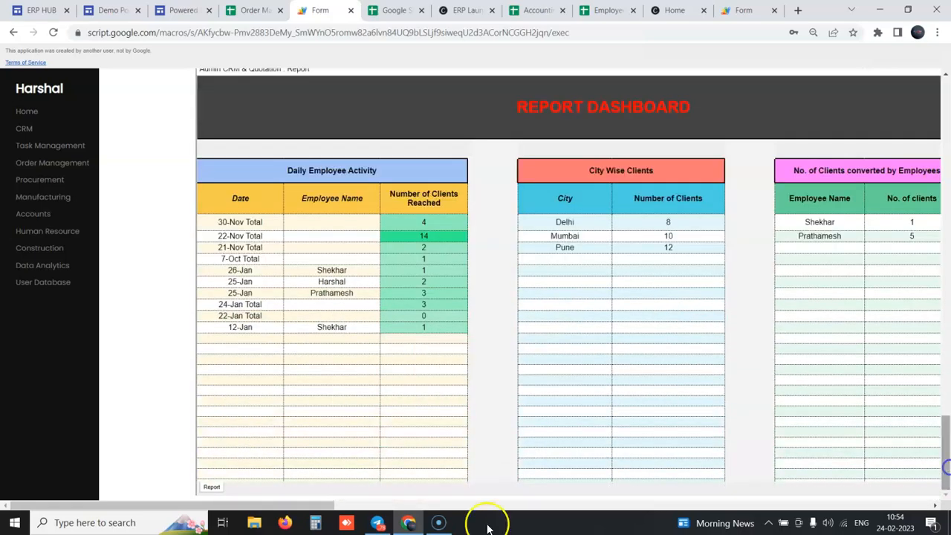
scroll("right", 3)
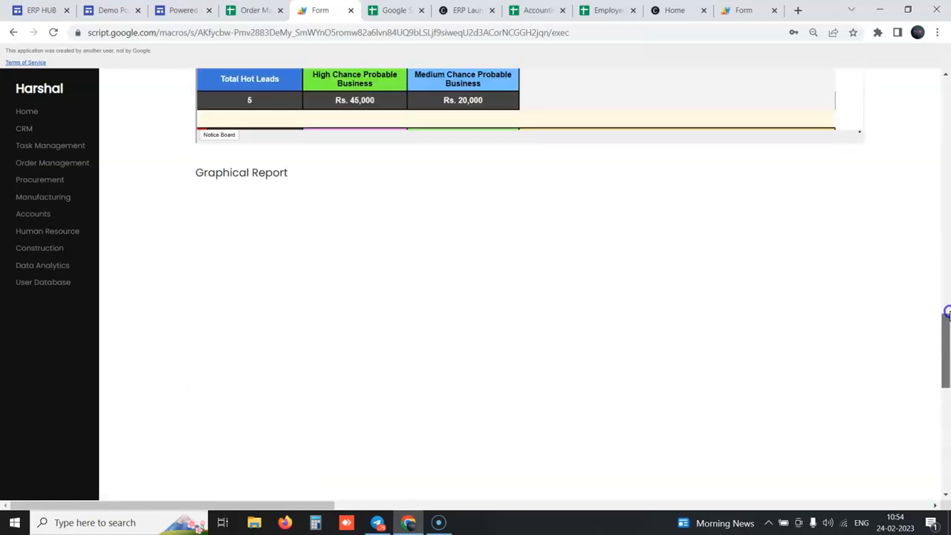
scroll("up", 3)
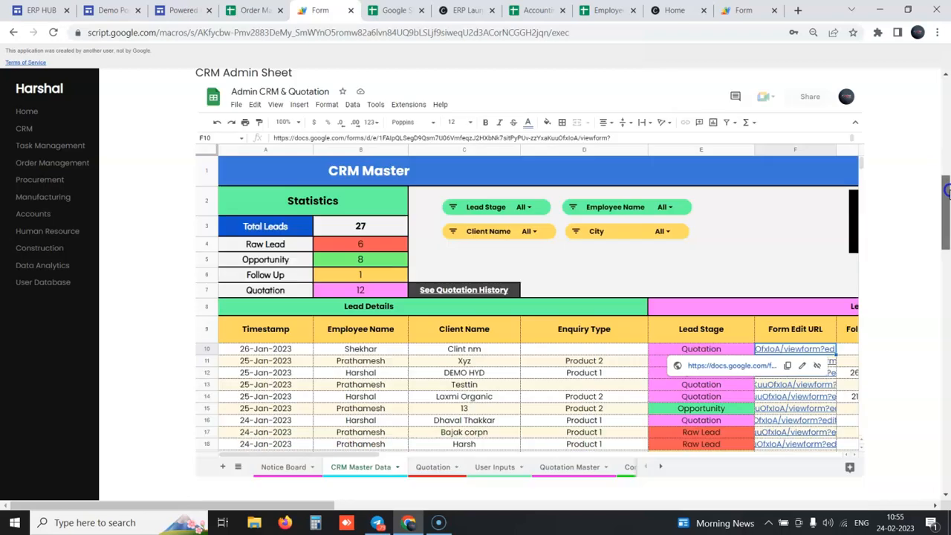
scroll("down", 3)
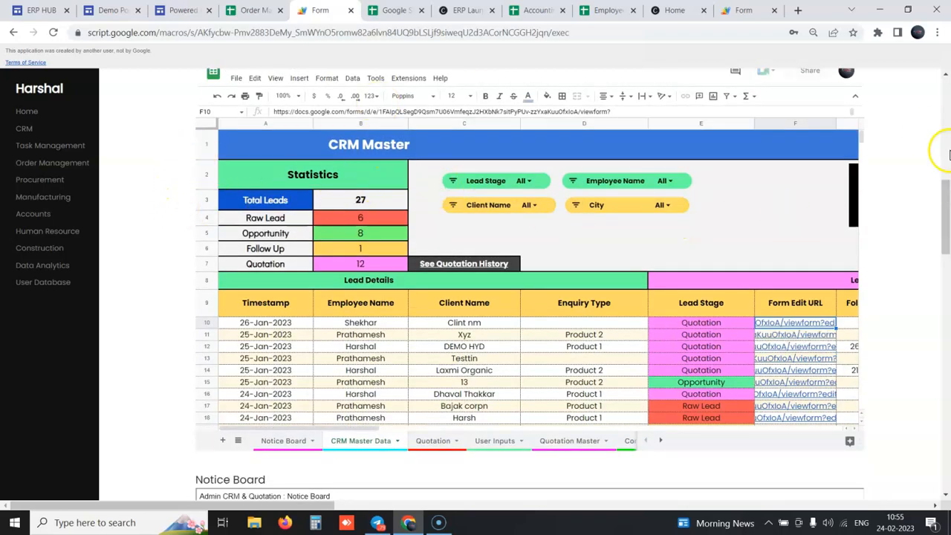
scroll("up", 3)
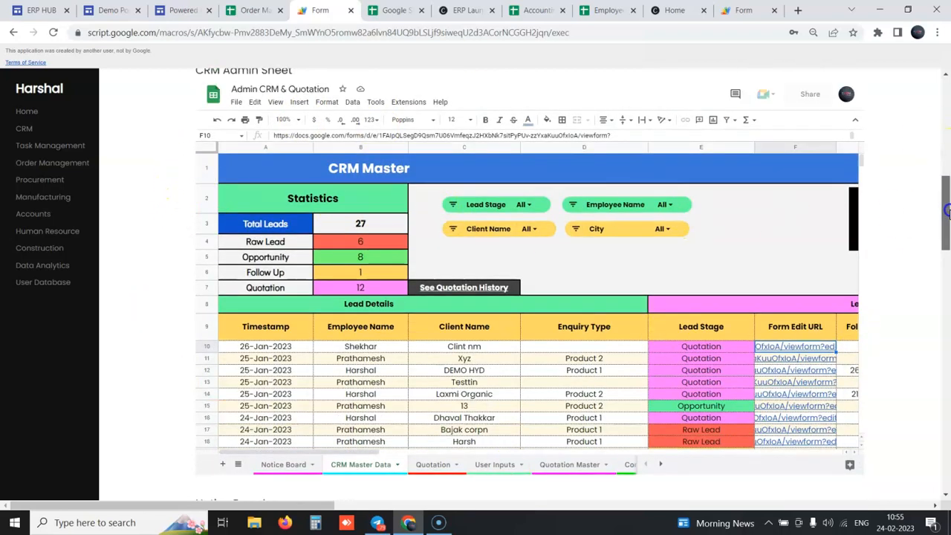
scroll("up", 3)
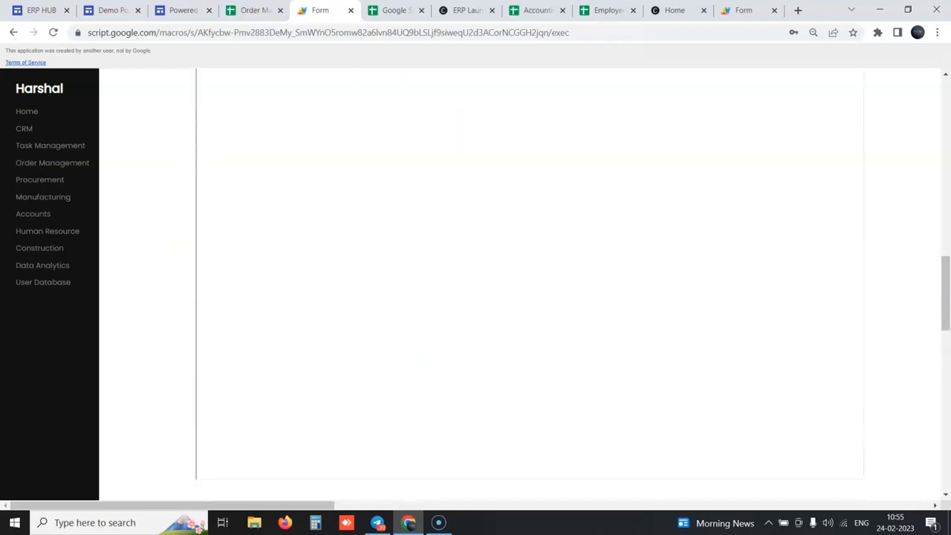
Switch to the ERP HUB site and open its Sales department page
left_click(42, 9)
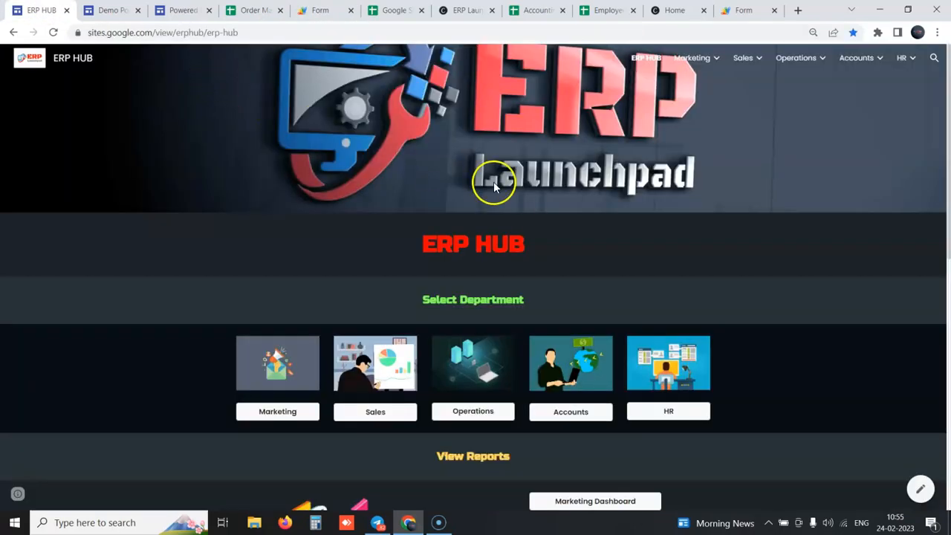
mouse_move(319, 9)
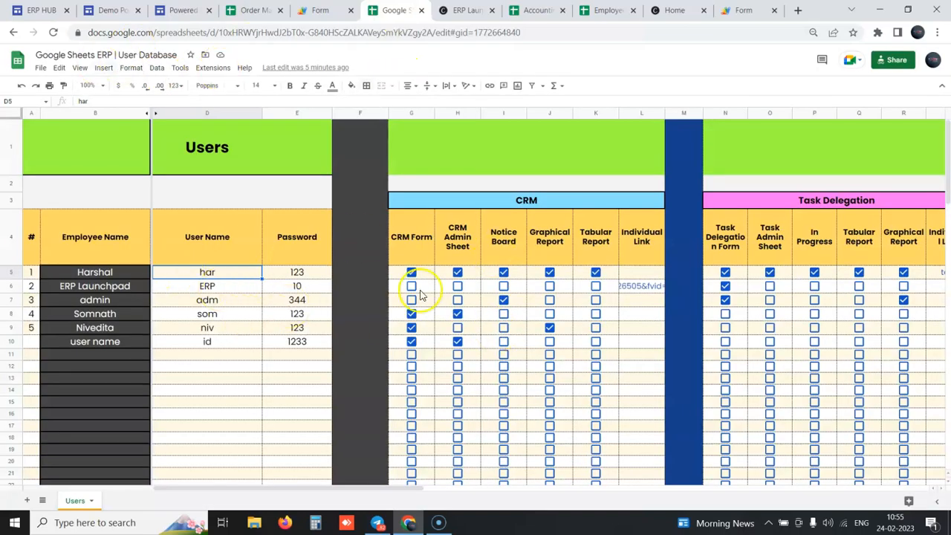
left_click(41, 9)
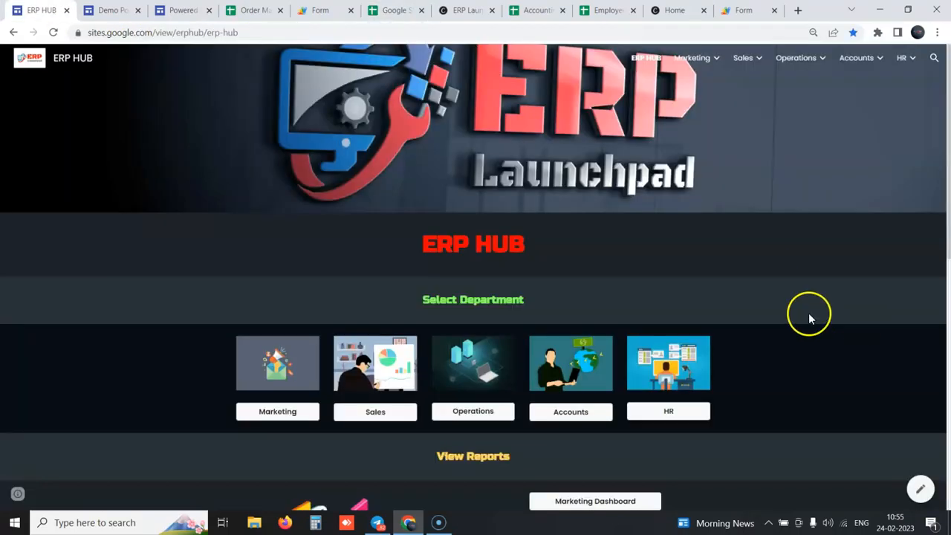
mouse_move(669, 369)
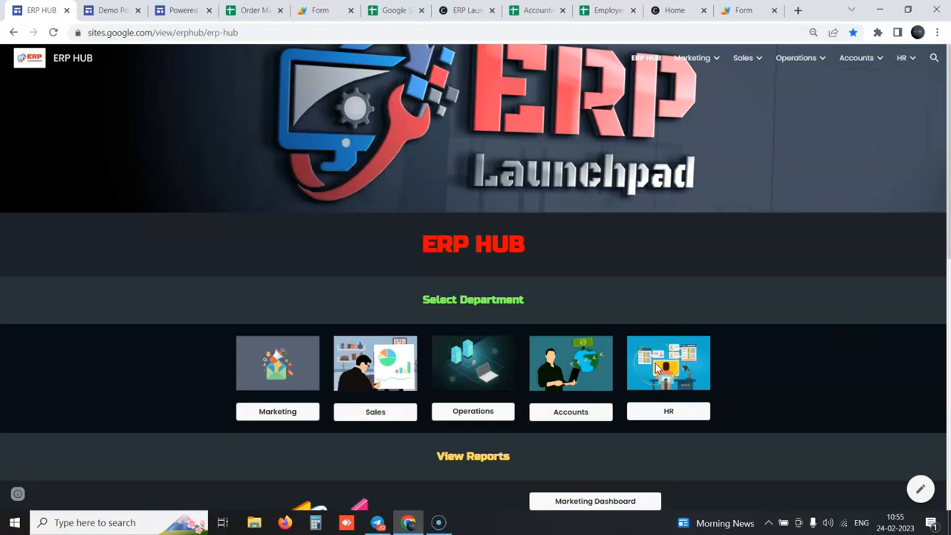
mouse_move(378, 458)
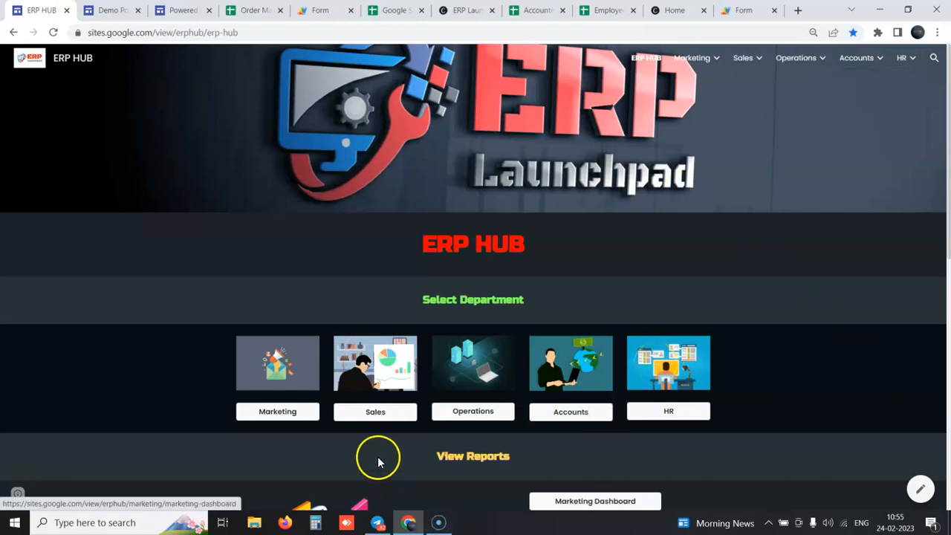
mouse_move(384, 455)
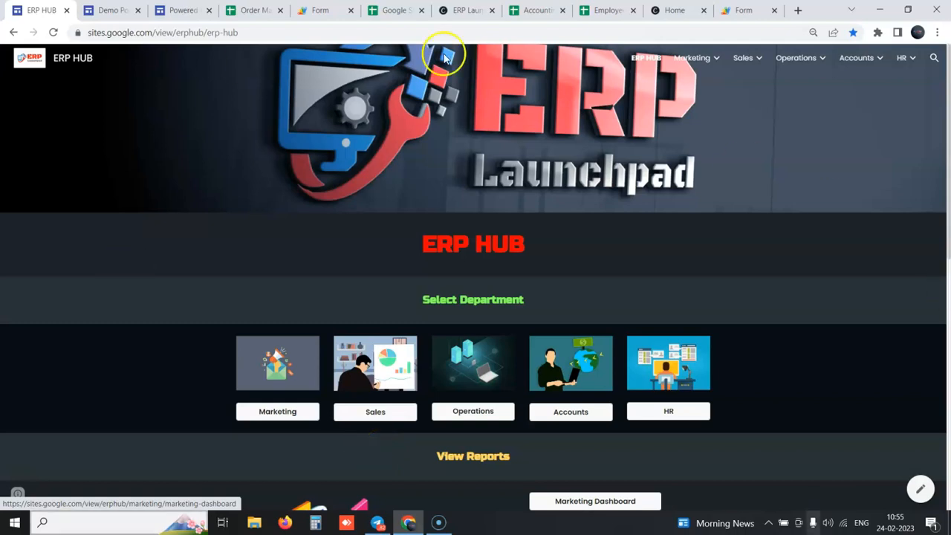
mouse_move(268, 303)
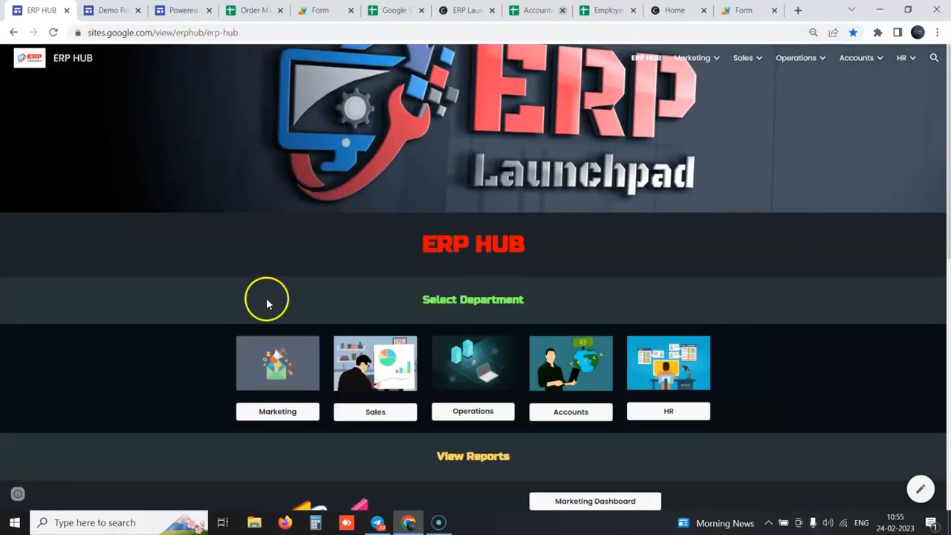
scroll("down", 3)
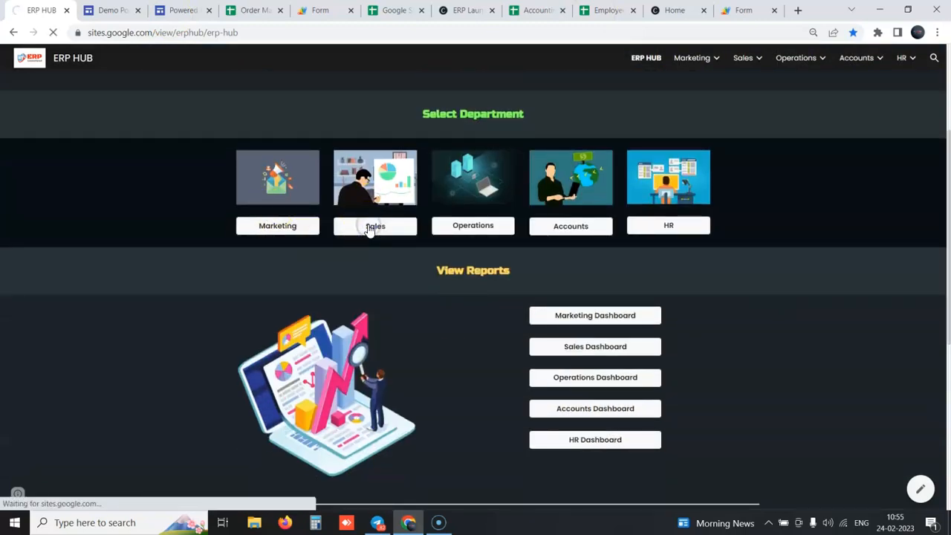
left_click(375, 226)
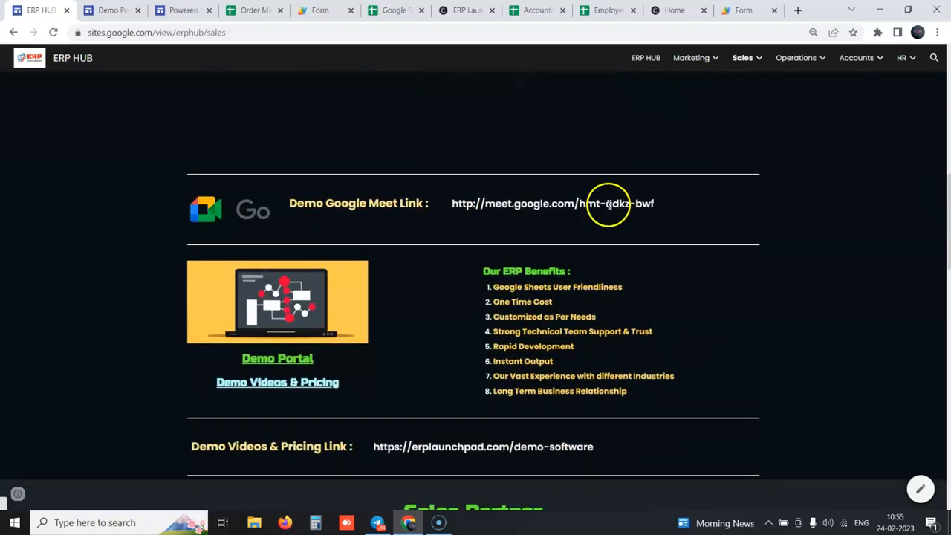
scroll("down", 3)
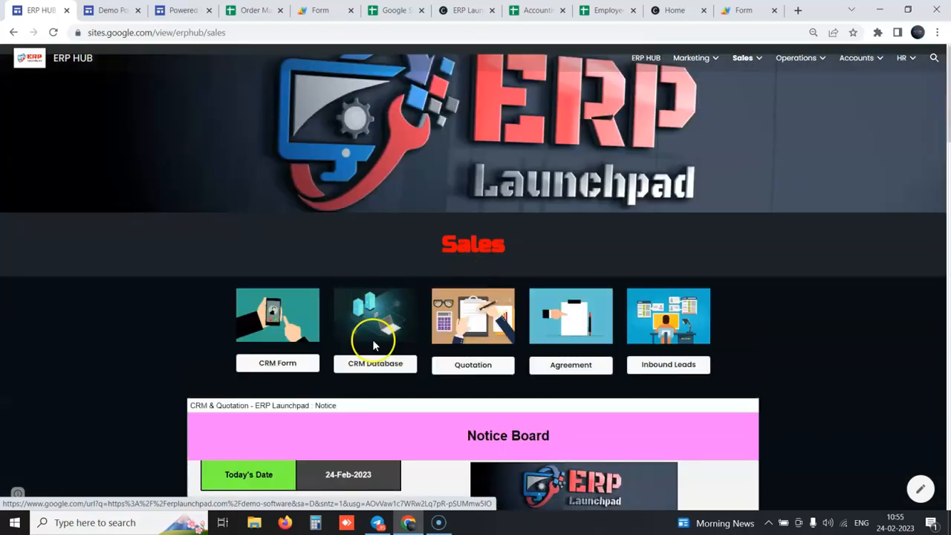
Open the CRM Database spreadsheet from the Sales page
left_click(374, 315)
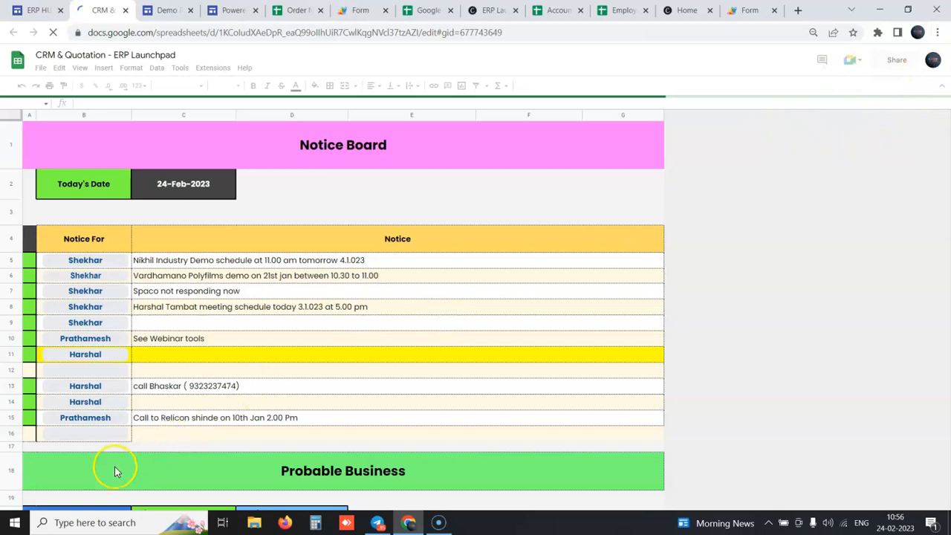
mouse_move(259, 249)
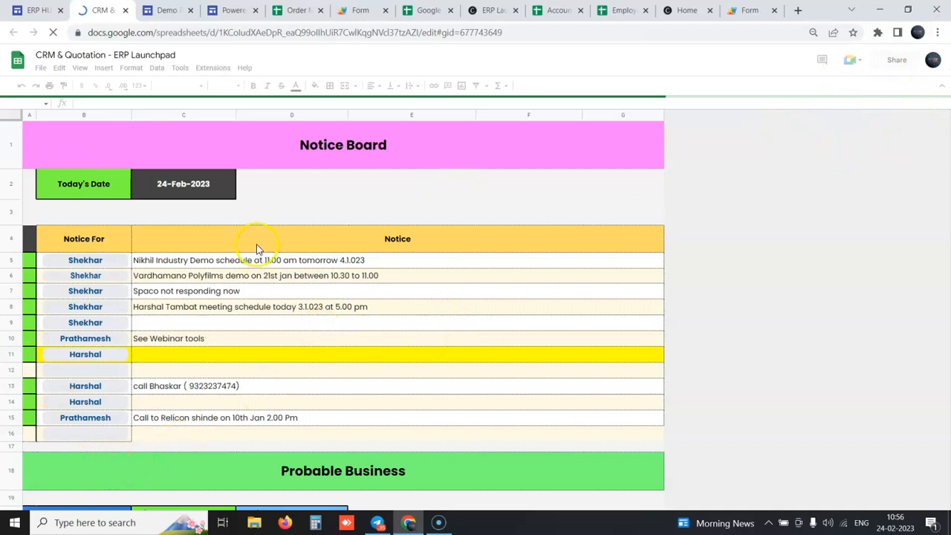
mouse_move(259, 245)
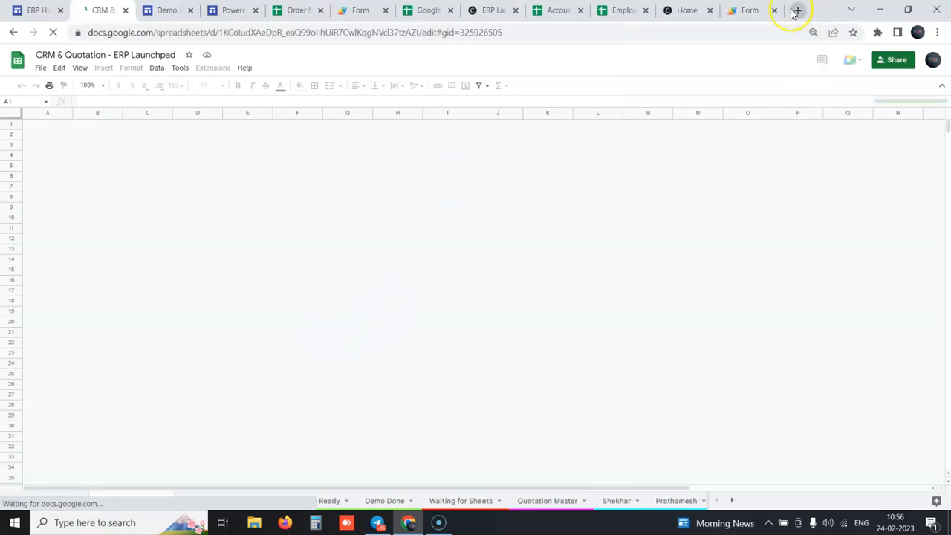
mouse_move(795, 13)
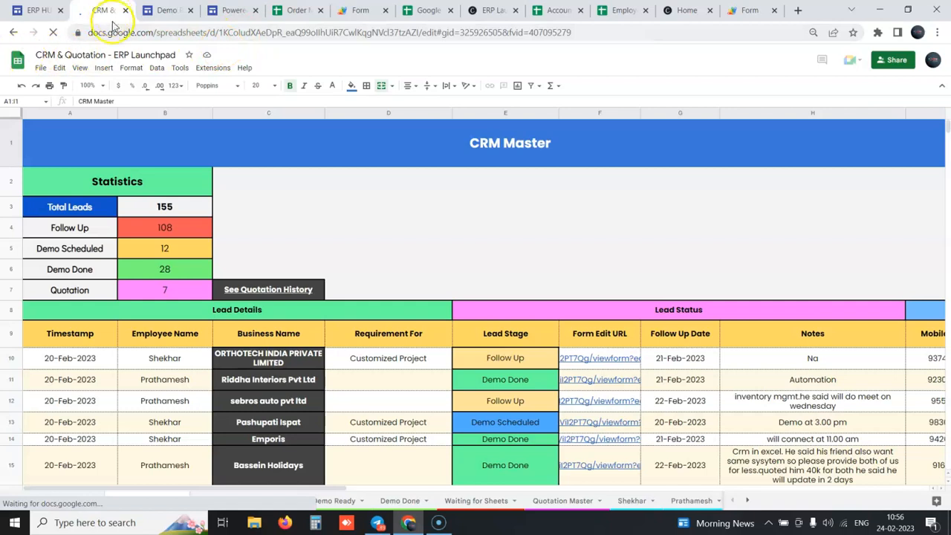
mouse_move(16, 33)
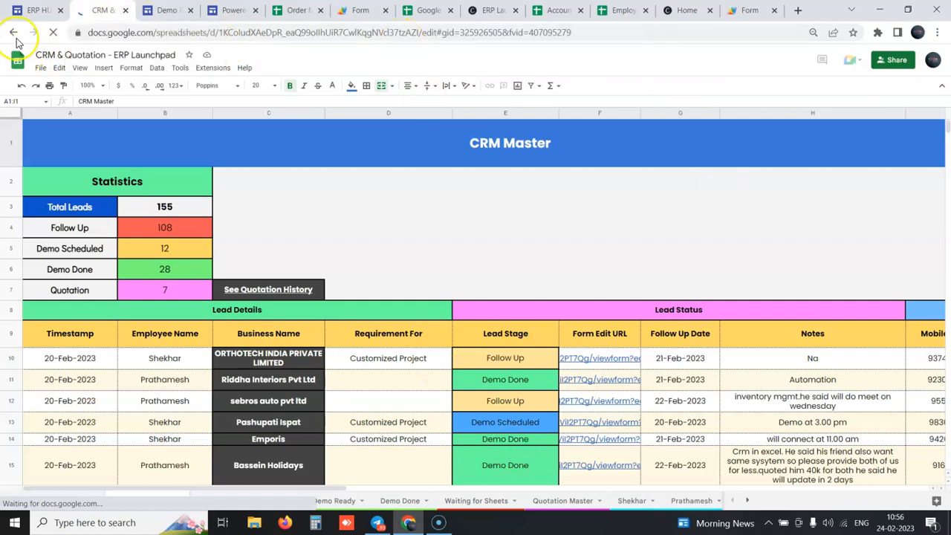
Go back to the ERP HUB Sales page, then reopen the CRM spreadsheet from it
left_click(12, 32)
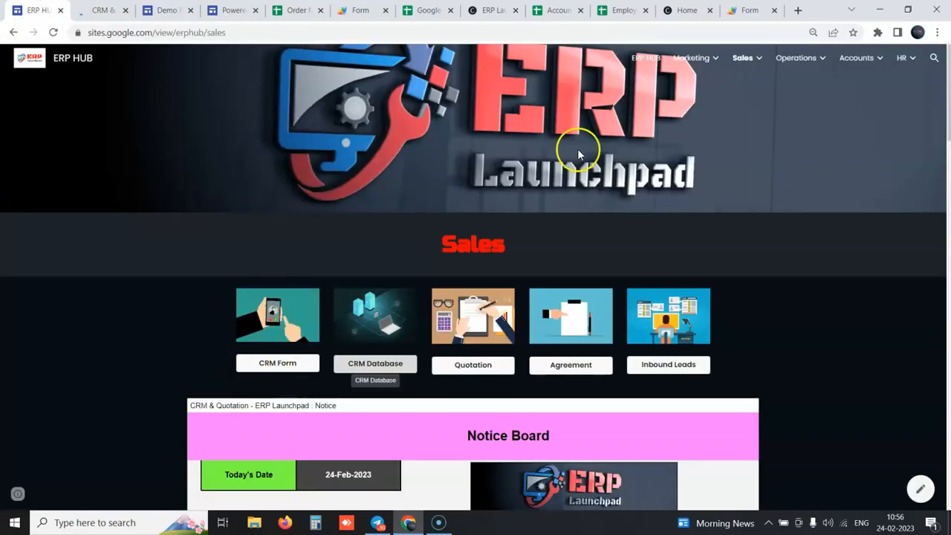
scroll("down", 3)
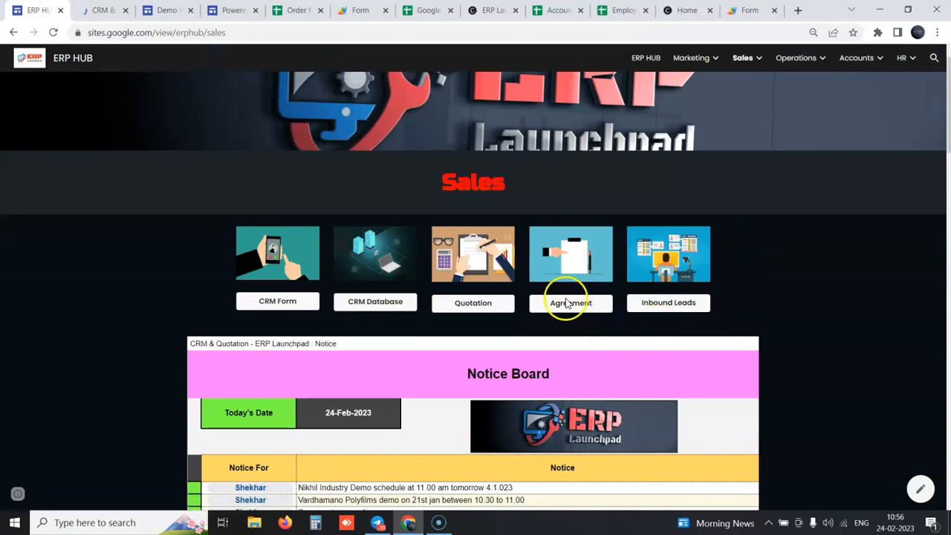
mouse_move(229, 131)
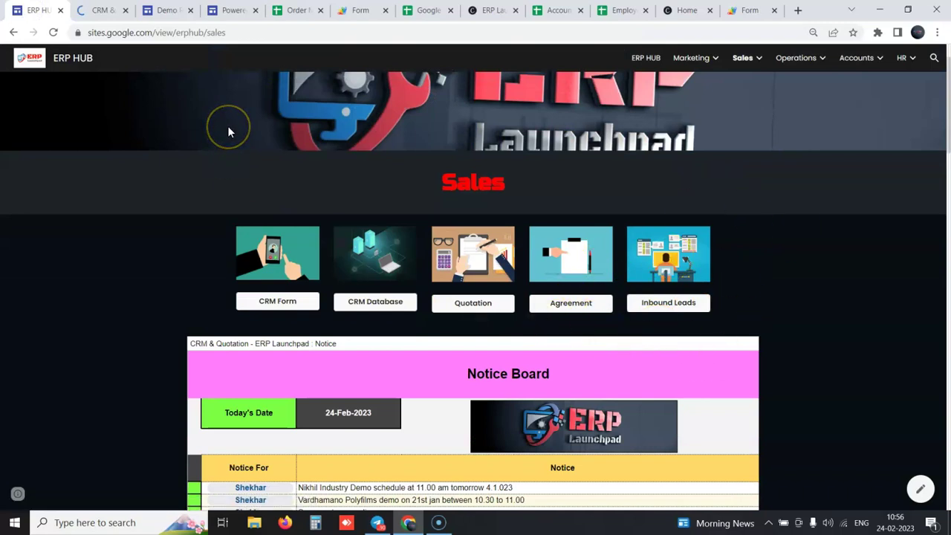
mouse_move(228, 132)
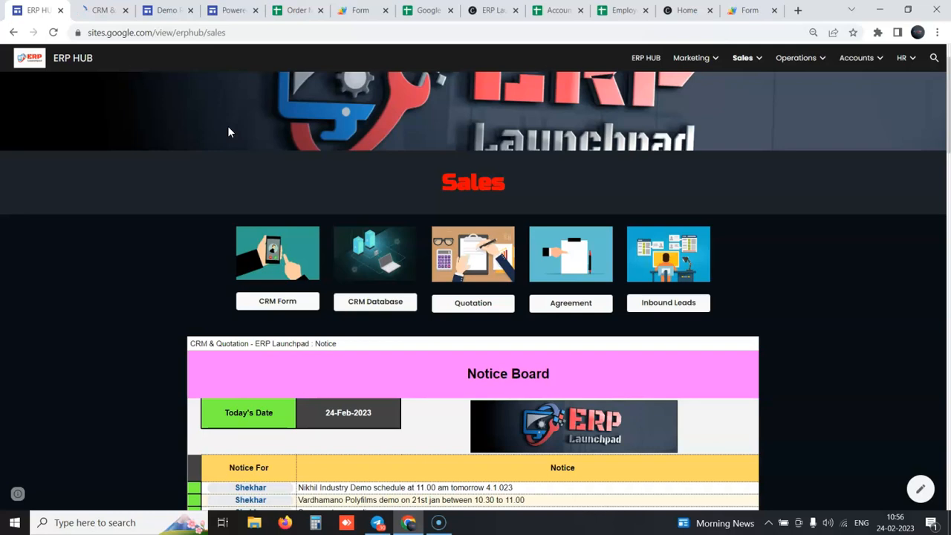
left_click(375, 252)
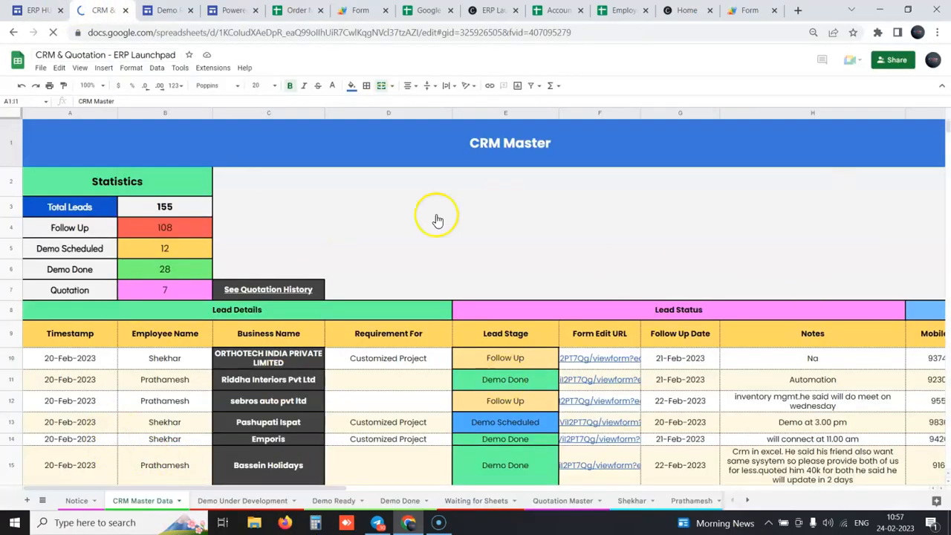
mouse_move(126, 17)
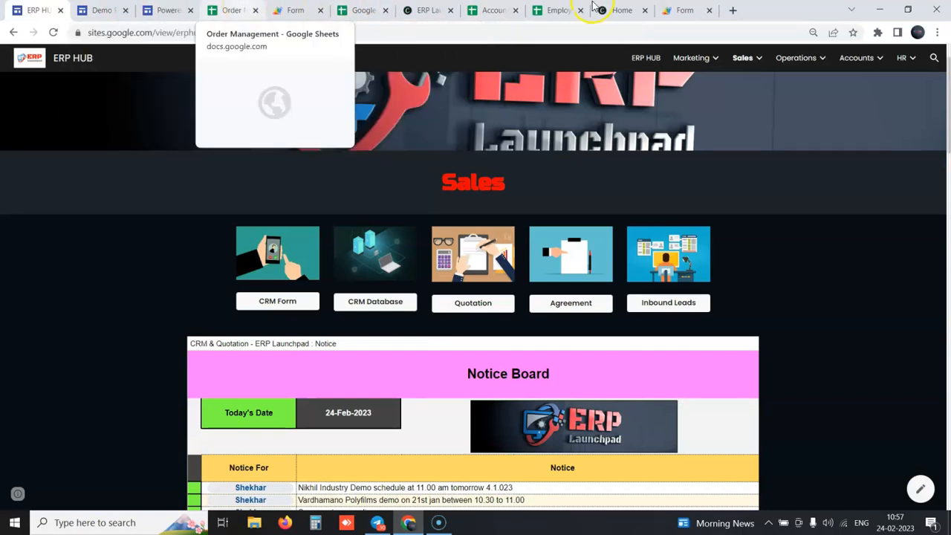
mouse_move(621, 9)
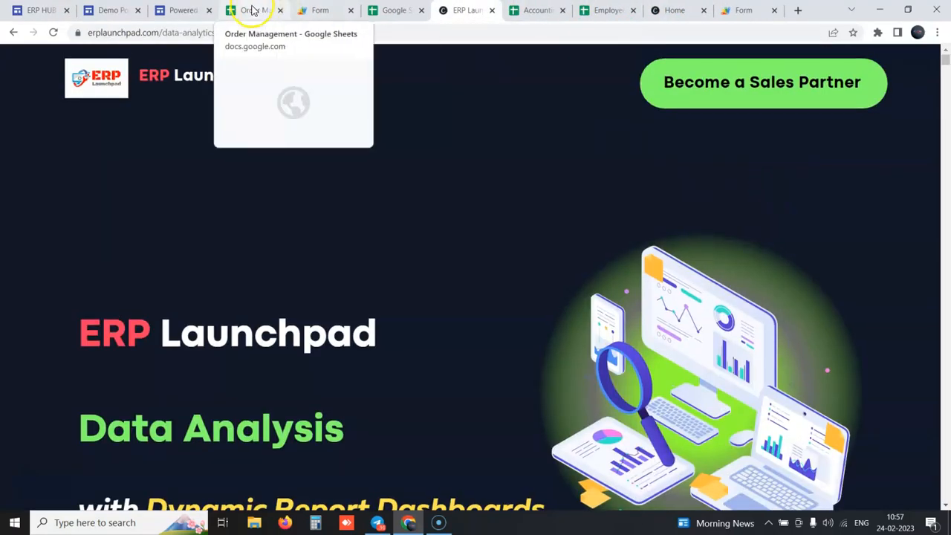
Switch to the Order Management spreadsheet and review the LTI order form on the Order sheet
left_click(253, 9)
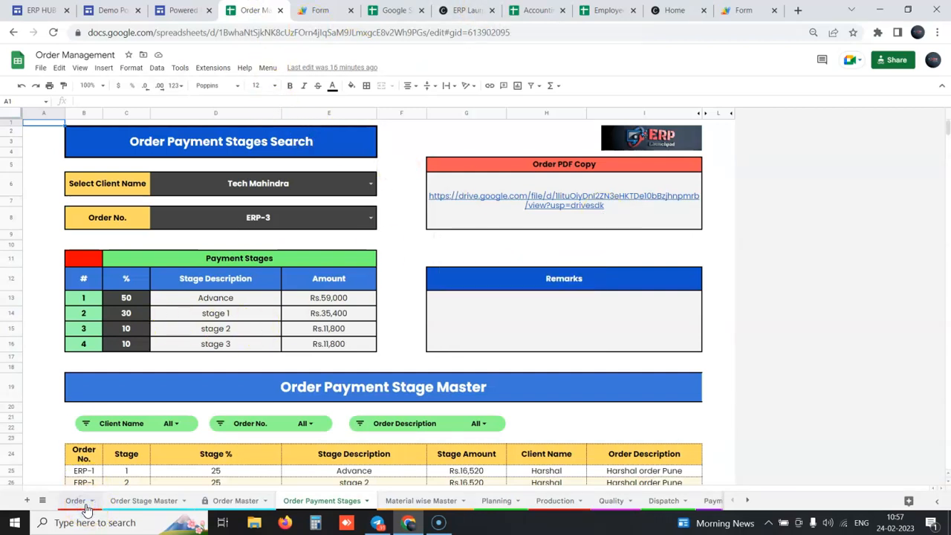
left_click(74, 499)
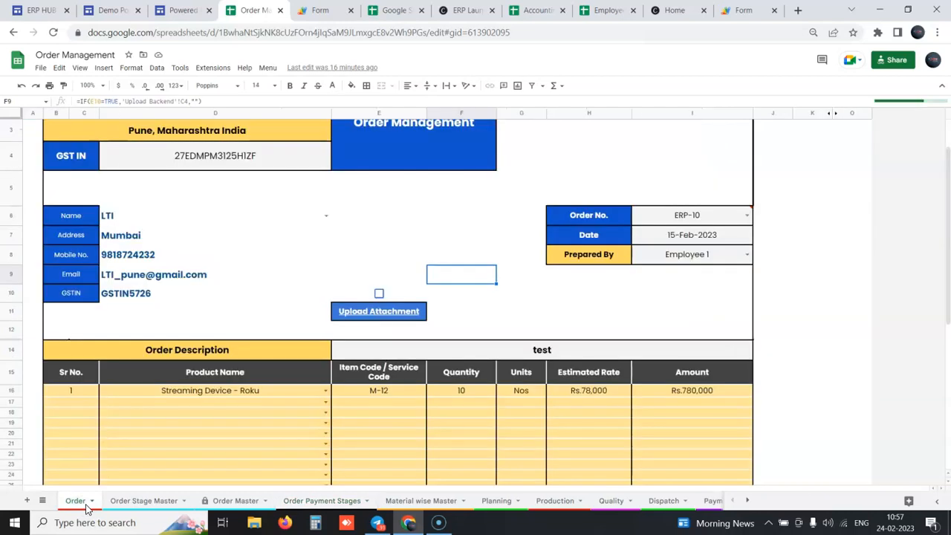
scroll("up", 3)
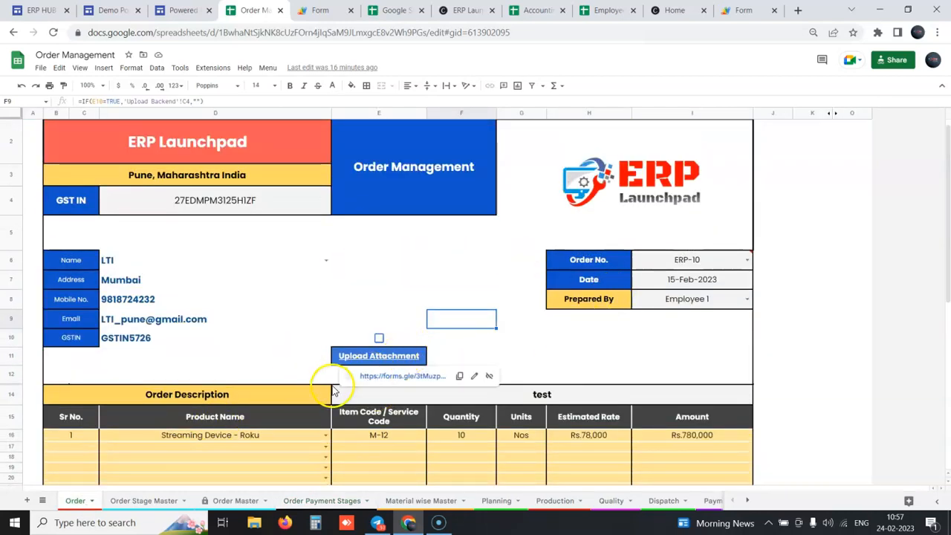
scroll("down", 3)
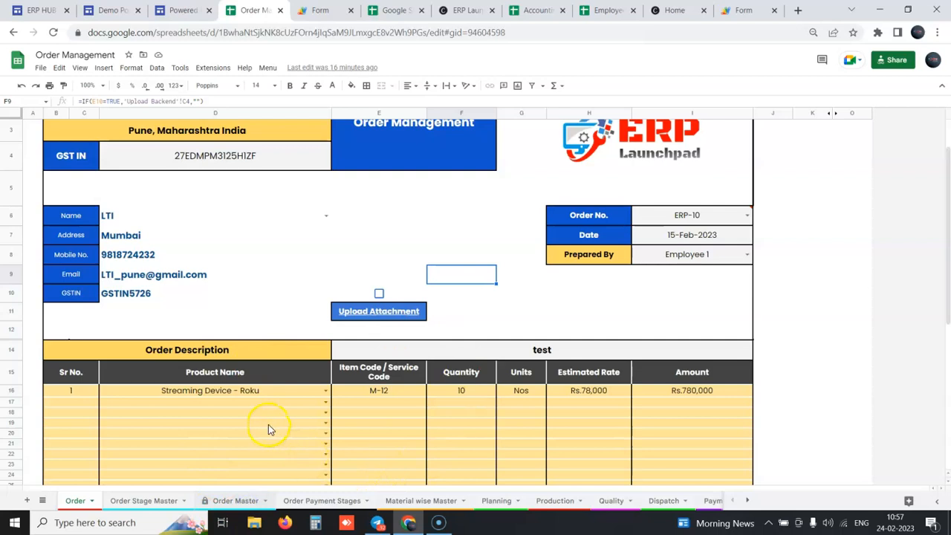
Show the Order Master sheet, reload it and select Prepared By cells including ERP-1's
left_click(235, 500)
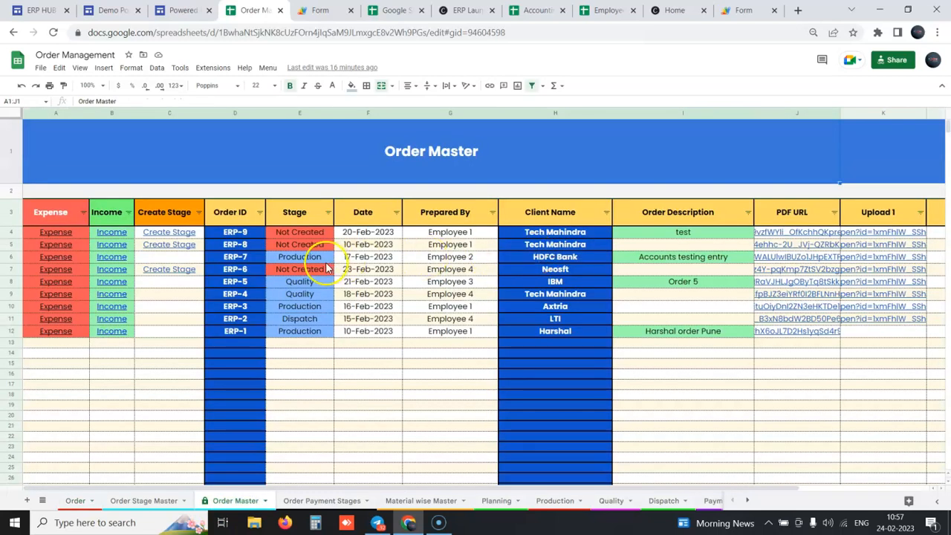
left_click(53, 33)
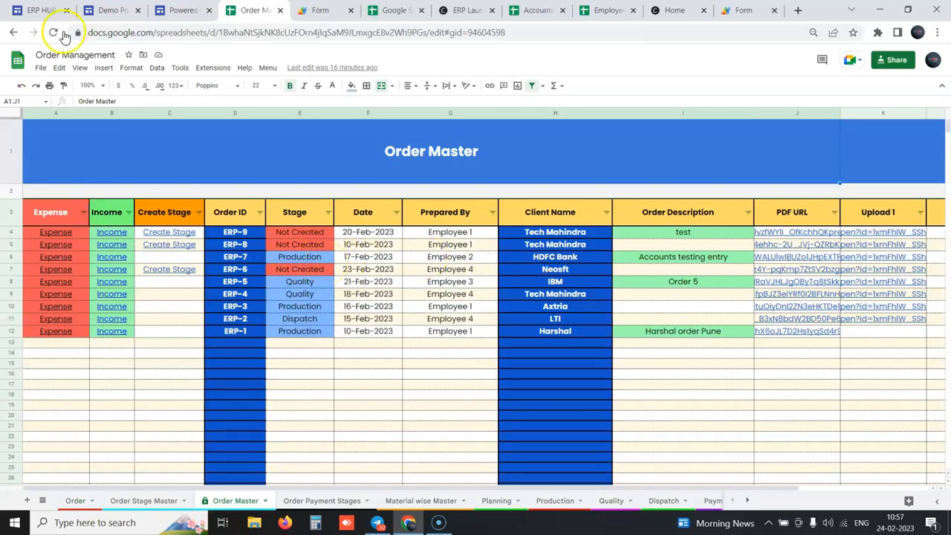
mouse_move(110, 9)
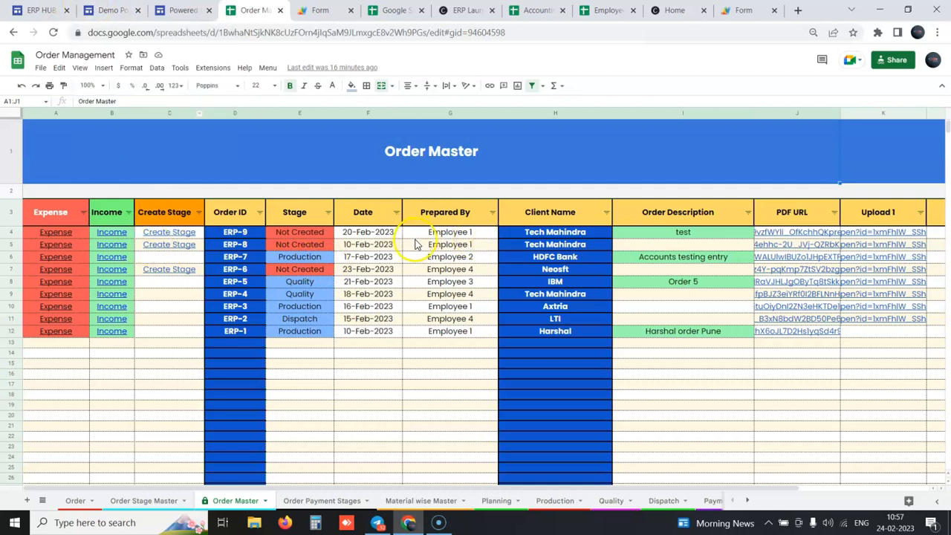
left_click(448, 231)
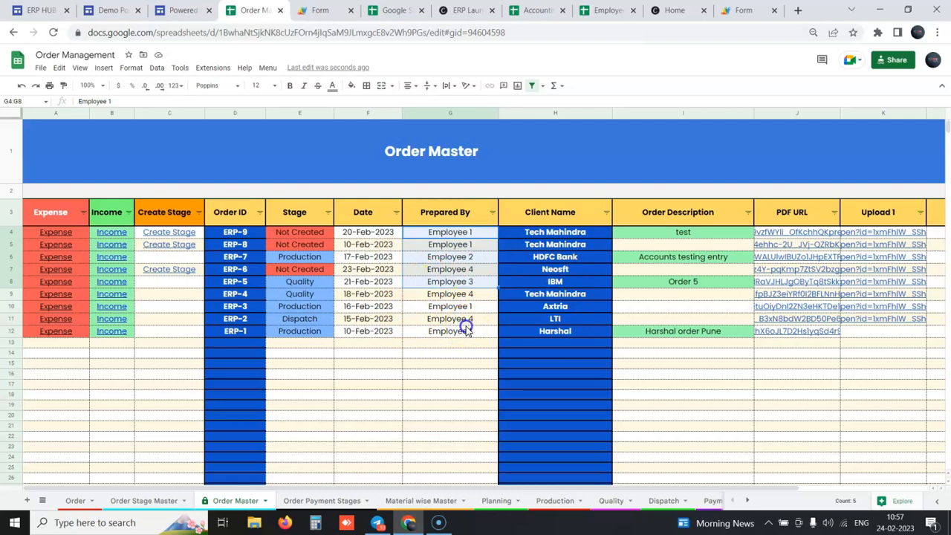
left_click(449, 330)
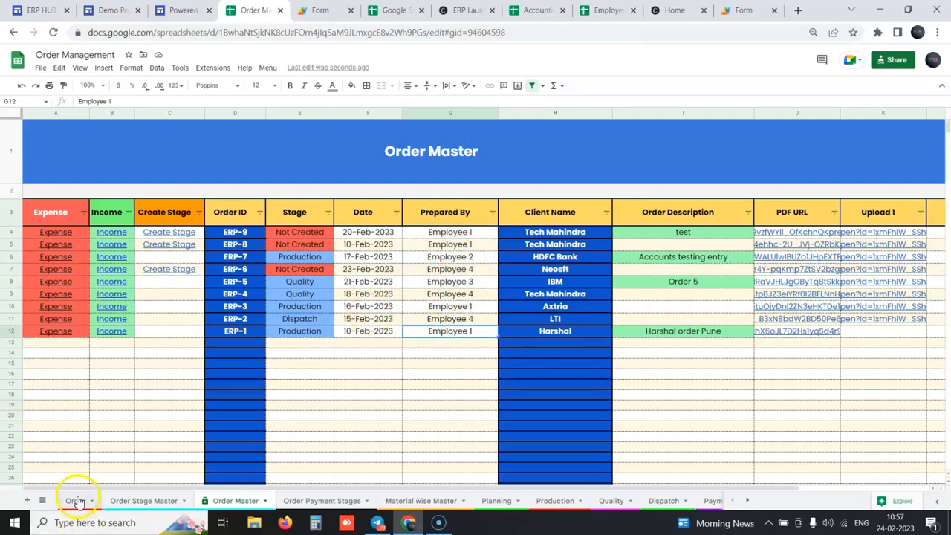
Review the LTI order's payment stages and Rs.920,400 grand total, then return to Order Master
left_click(74, 499)
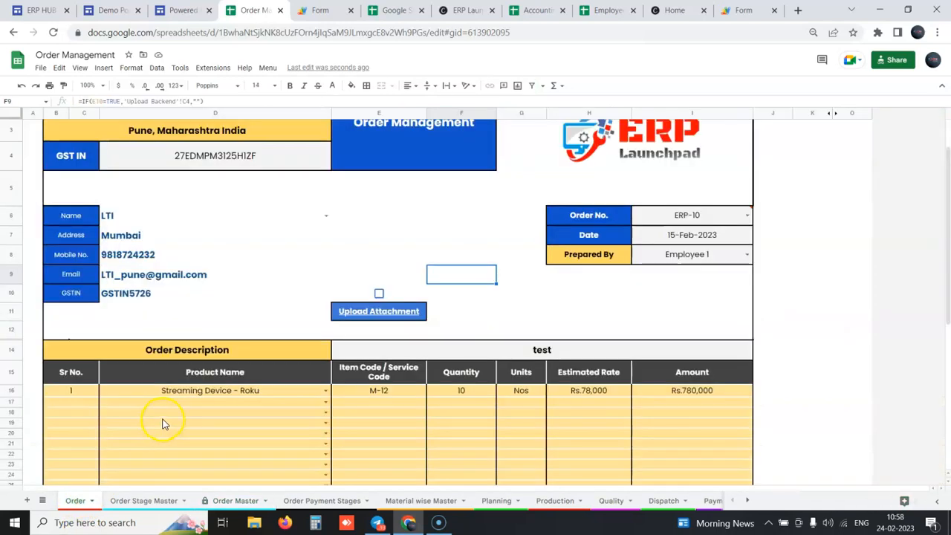
scroll("down", 3)
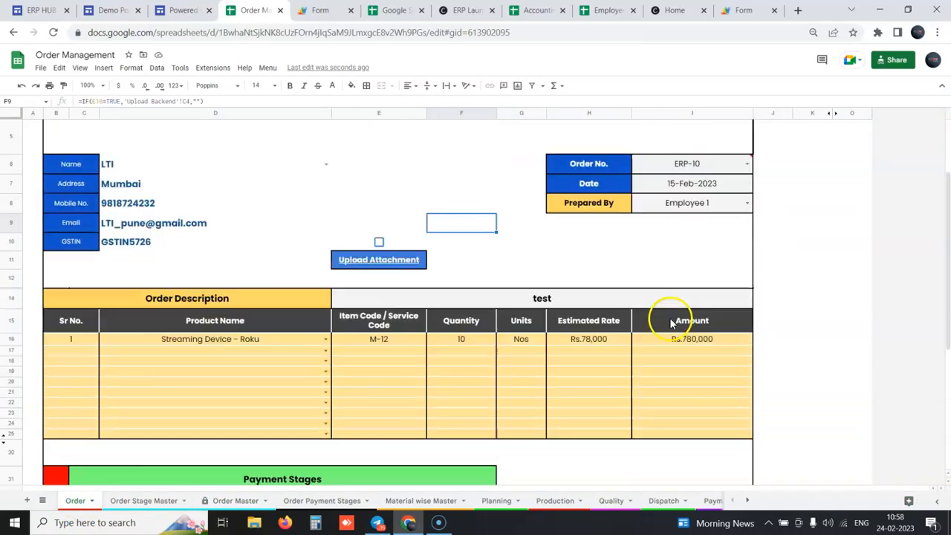
scroll("down", 3)
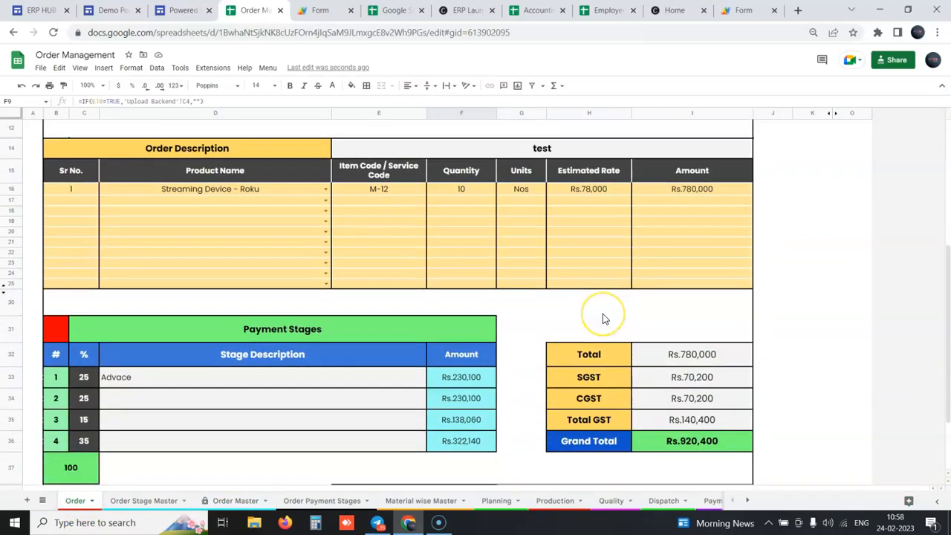
mouse_move(163, 483)
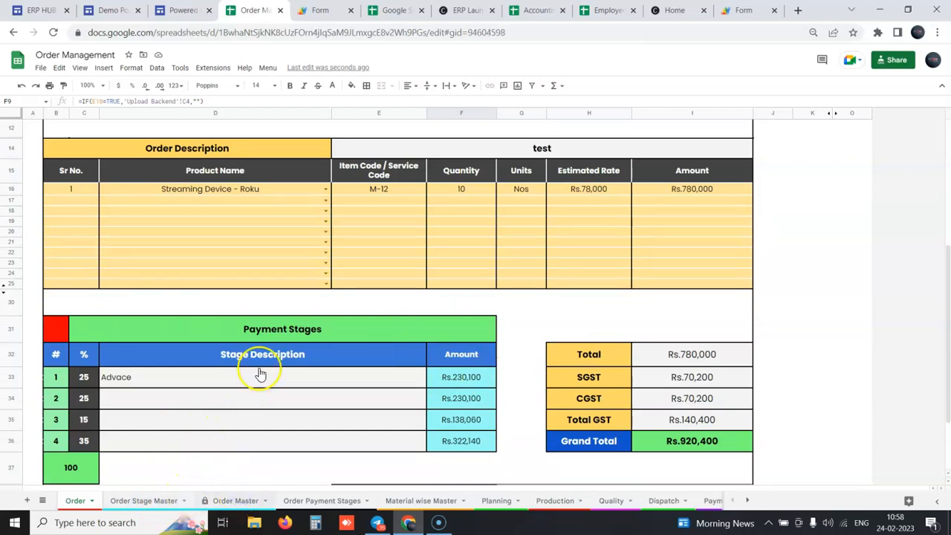
left_click(235, 499)
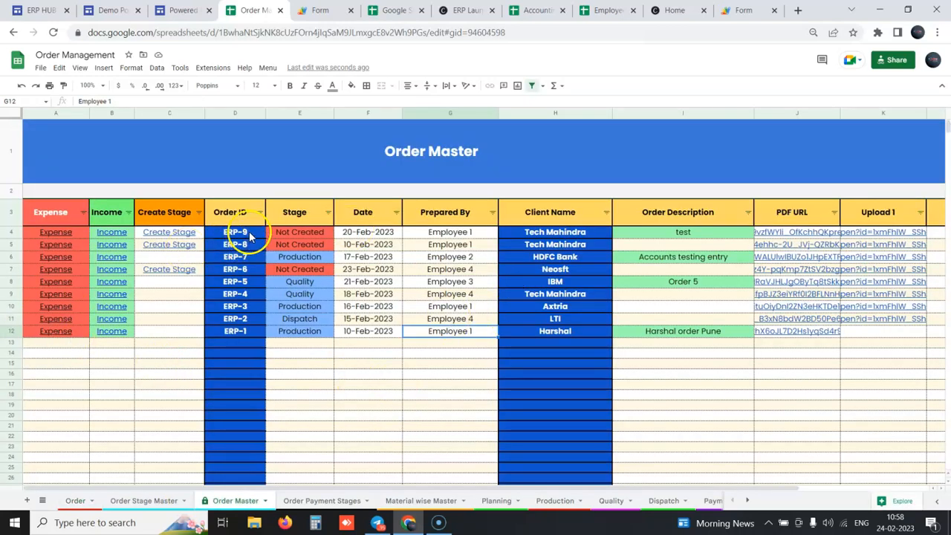
Review the Planning stage sheet, then the Production stage sheet
left_click(235, 232)
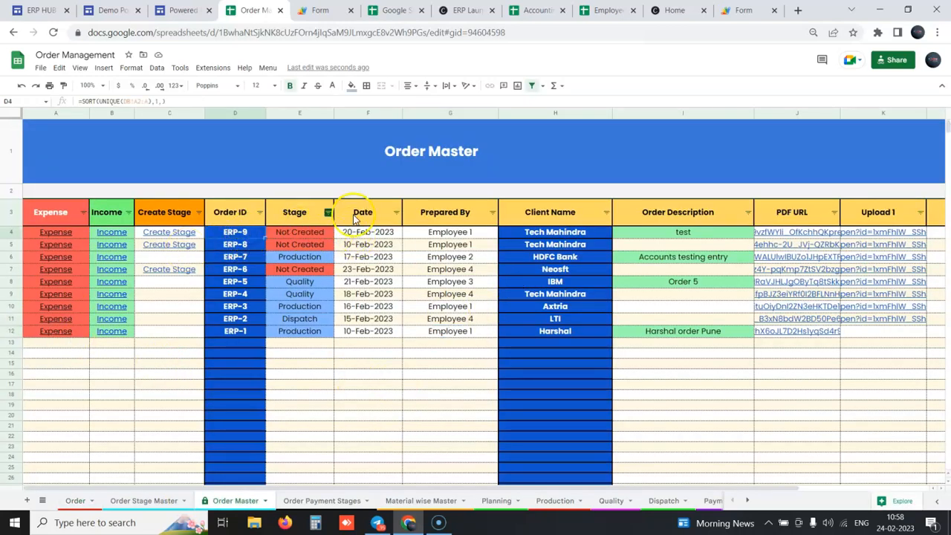
mouse_move(215, 408)
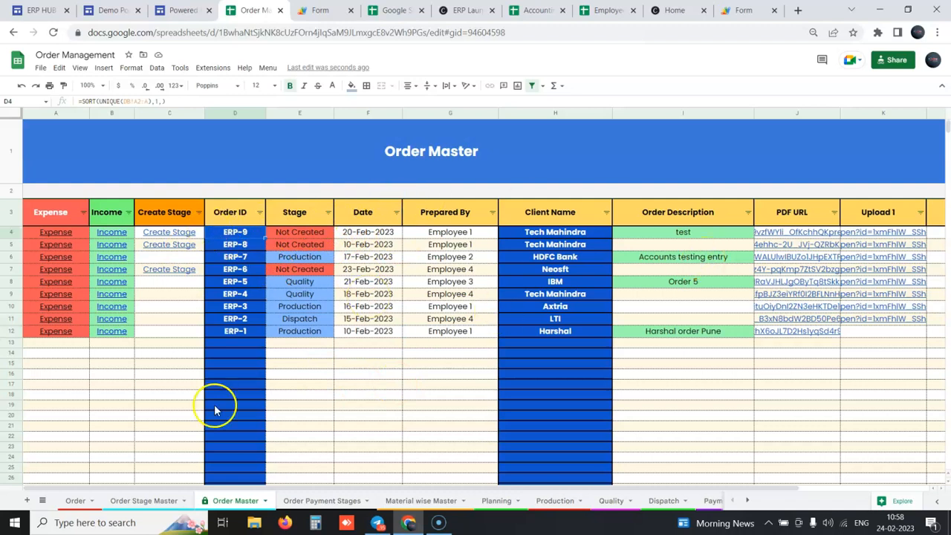
left_click(496, 500)
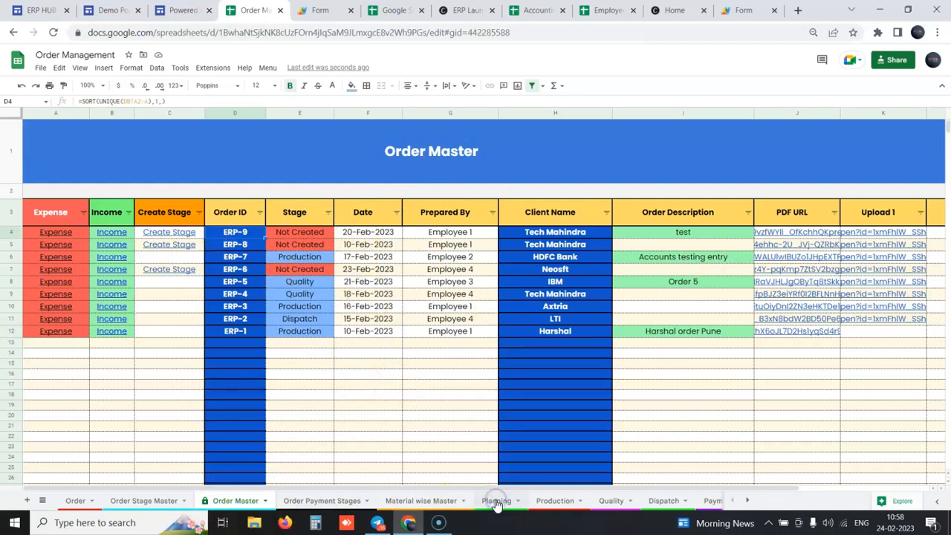
left_click(496, 499)
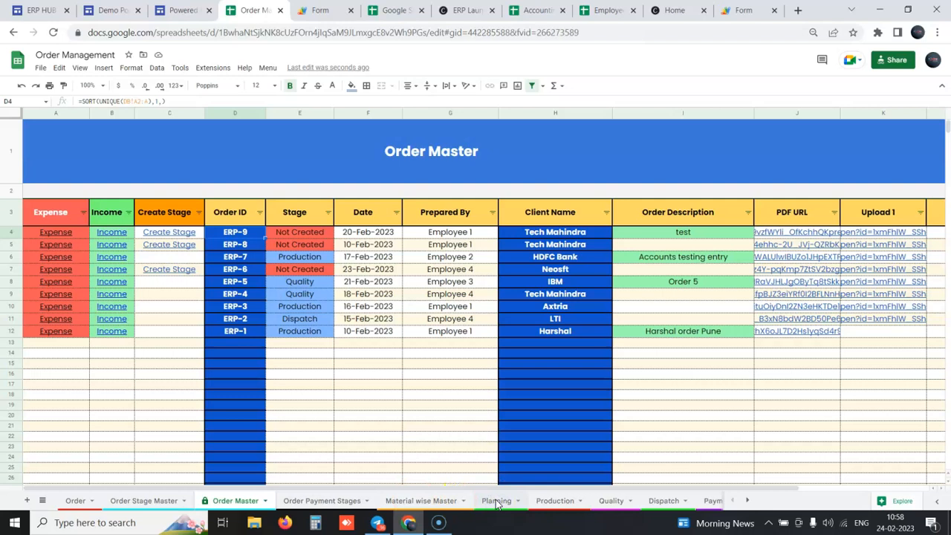
left_click(496, 499)
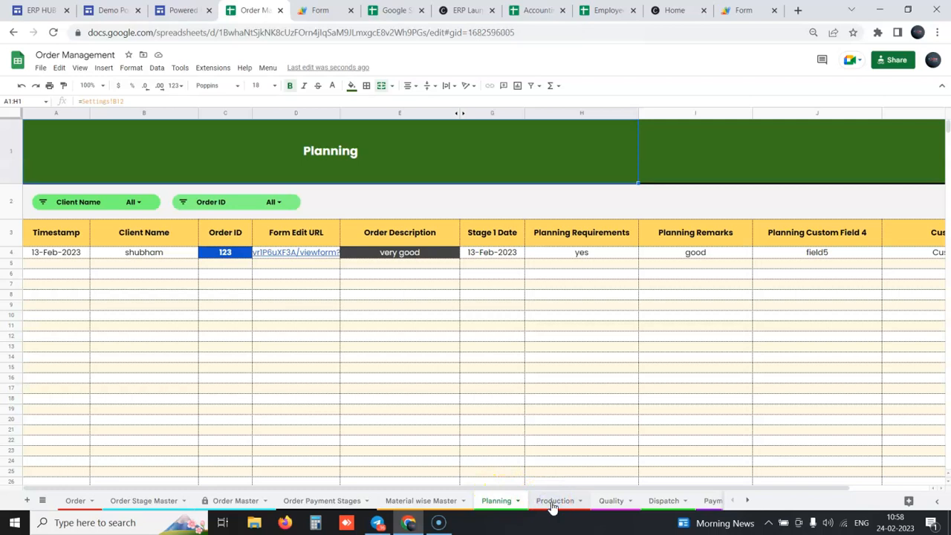
left_click(594, 499)
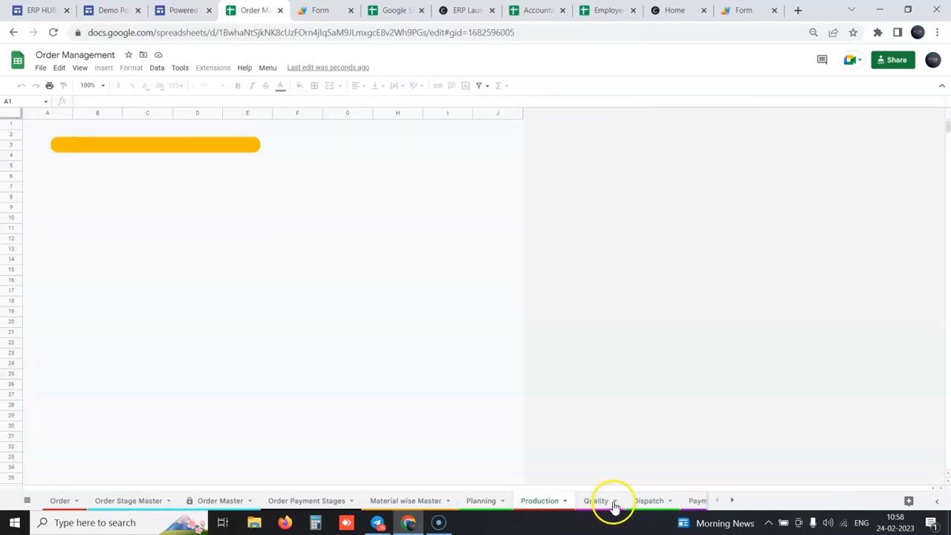
left_click(555, 499)
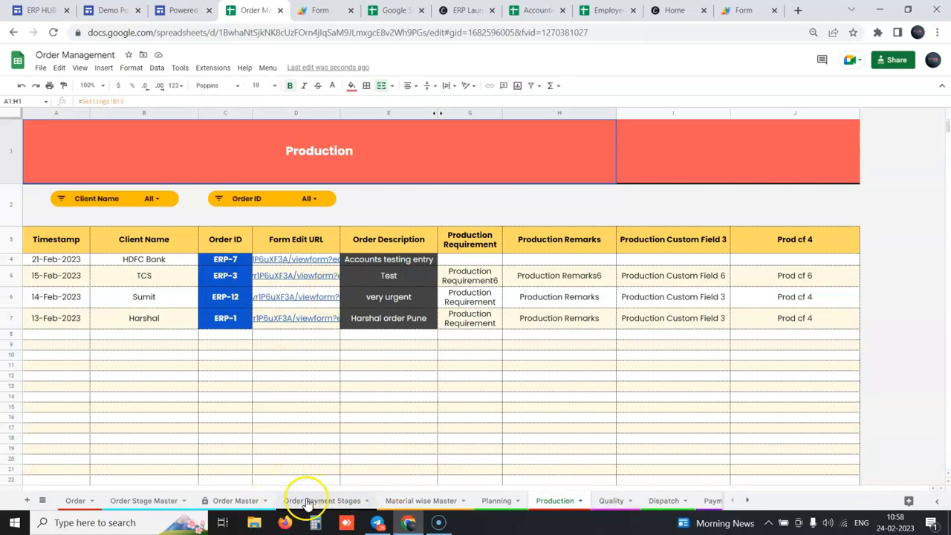
Switch to the Order Payment Stages sheet showing Tech Mahindra's ERP-3 payment stages
left_click(321, 499)
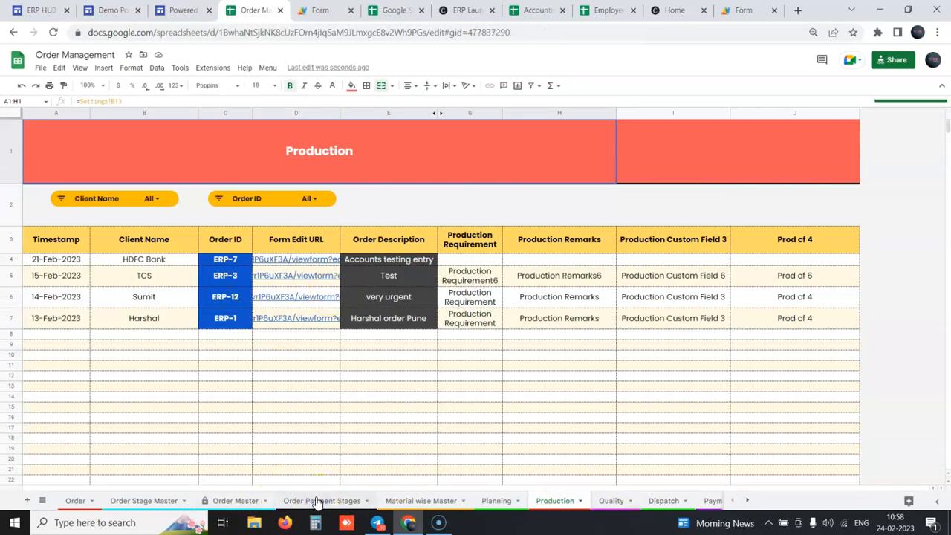
left_click(321, 499)
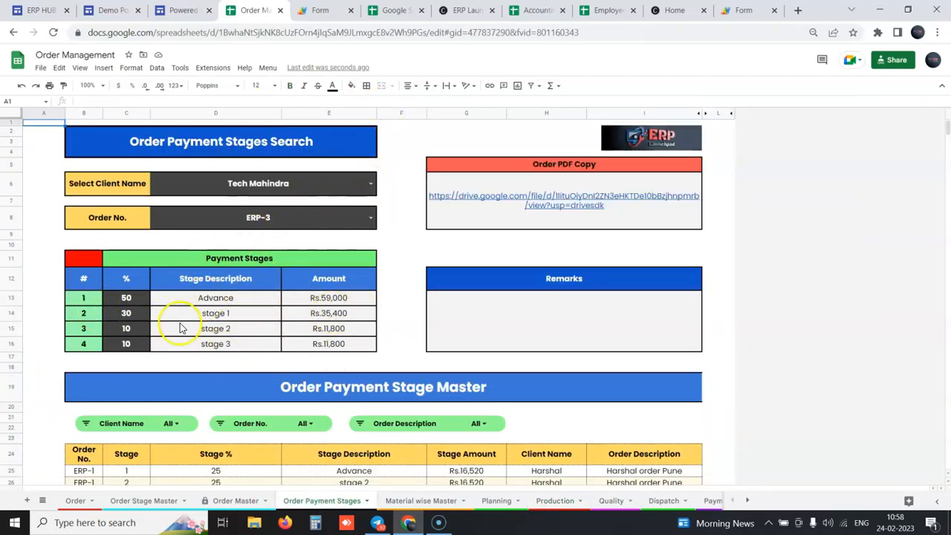
mouse_move(557, 200)
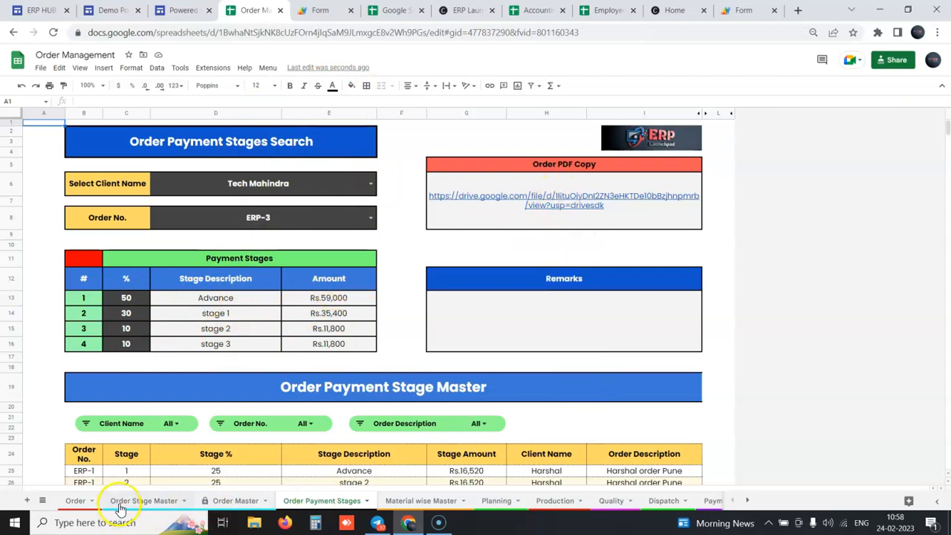
Switch to the Order Stage Master sheet tracking Harshal's ERP-2 order through Stages 1–4
left_click(143, 499)
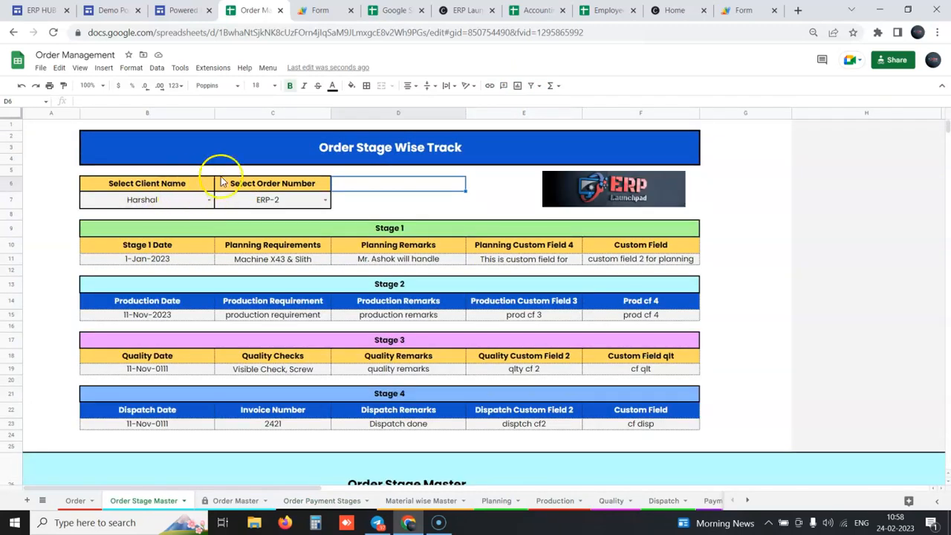
mouse_move(409, 255)
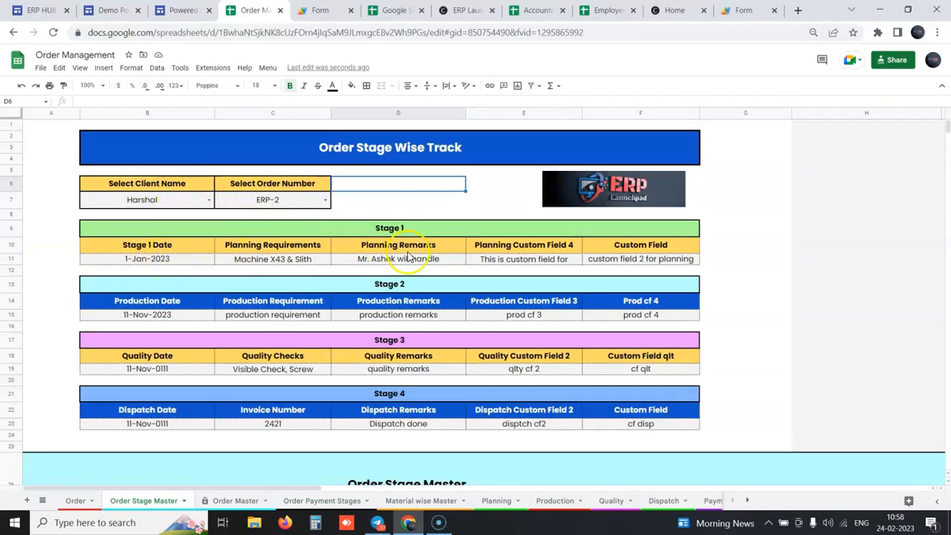
mouse_move(240, 290)
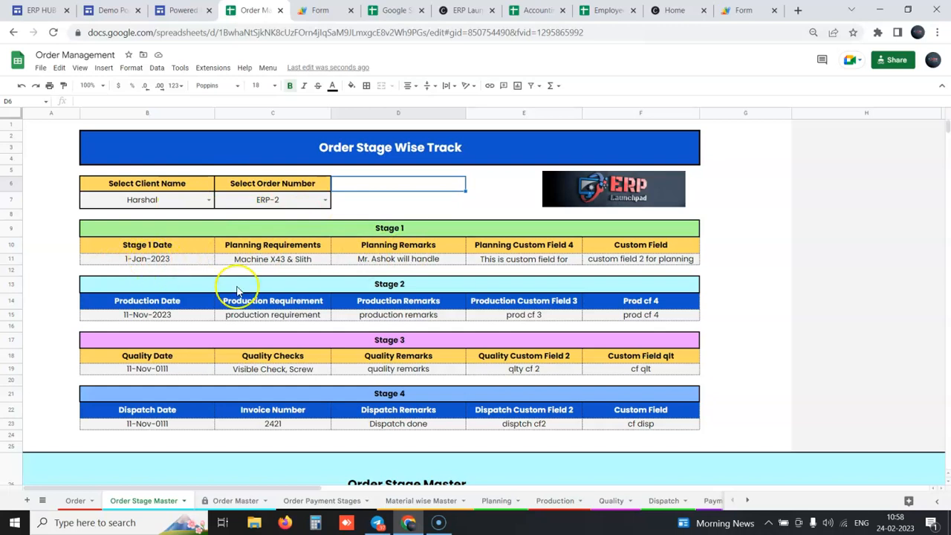
mouse_move(385, 314)
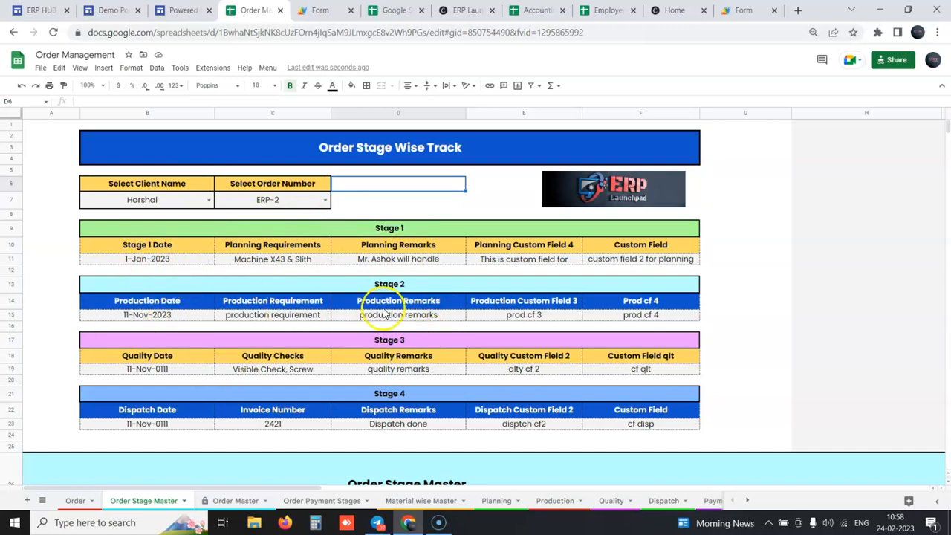
mouse_move(446, 245)
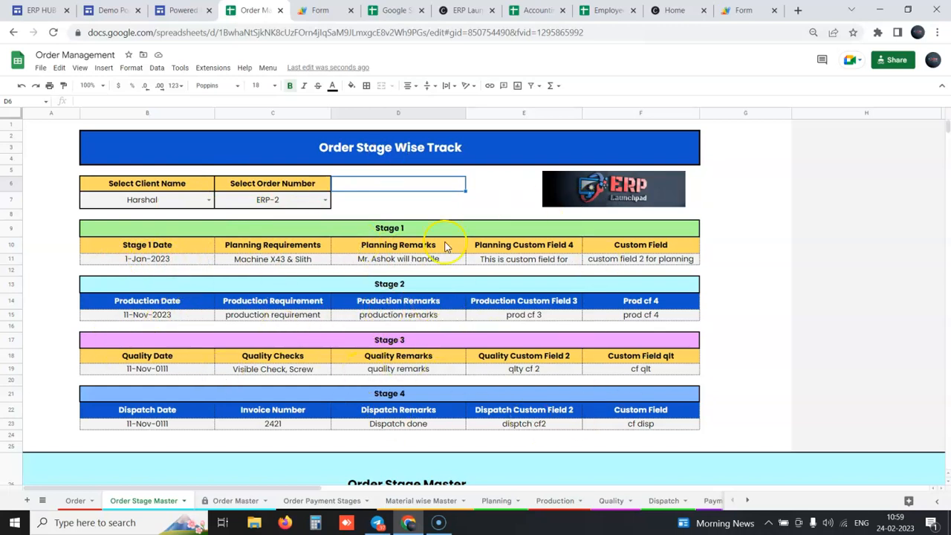
mouse_move(330, 324)
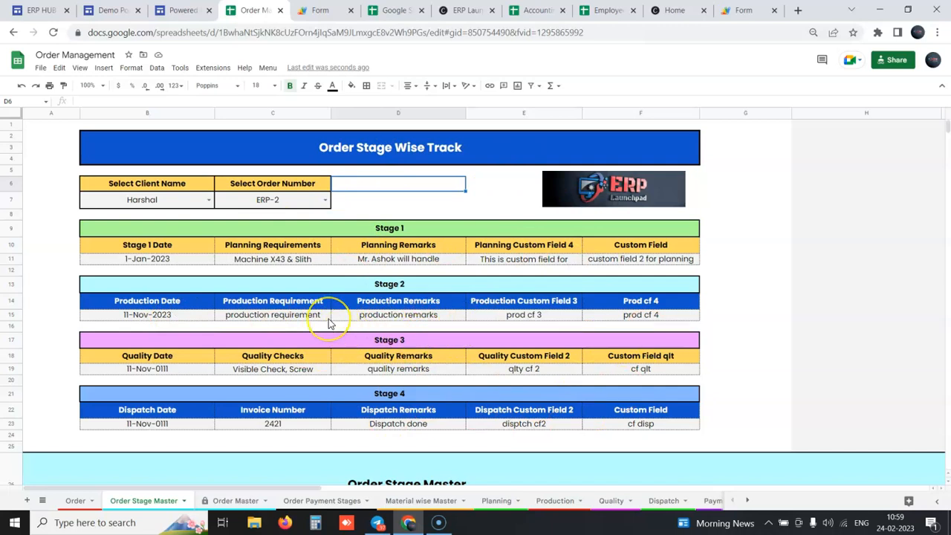
mouse_move(330, 321)
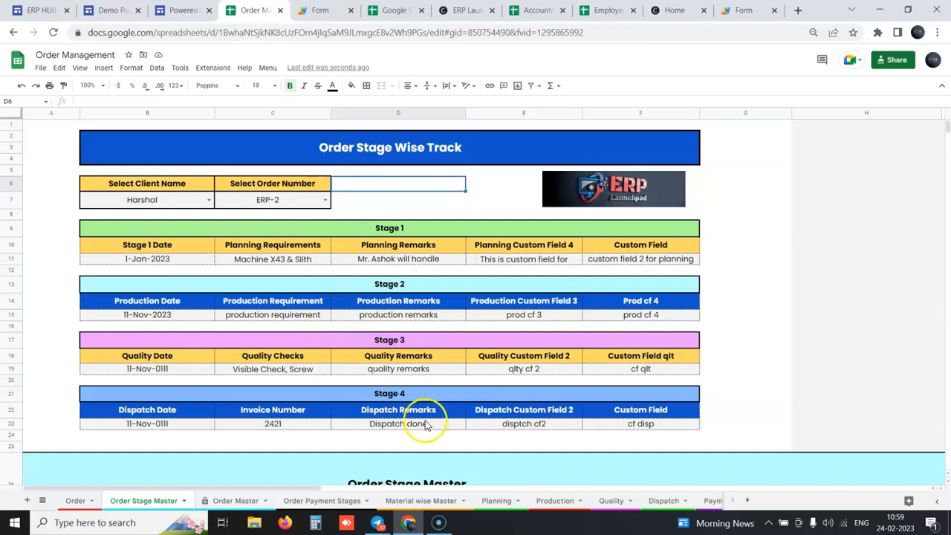
mouse_move(386, 243)
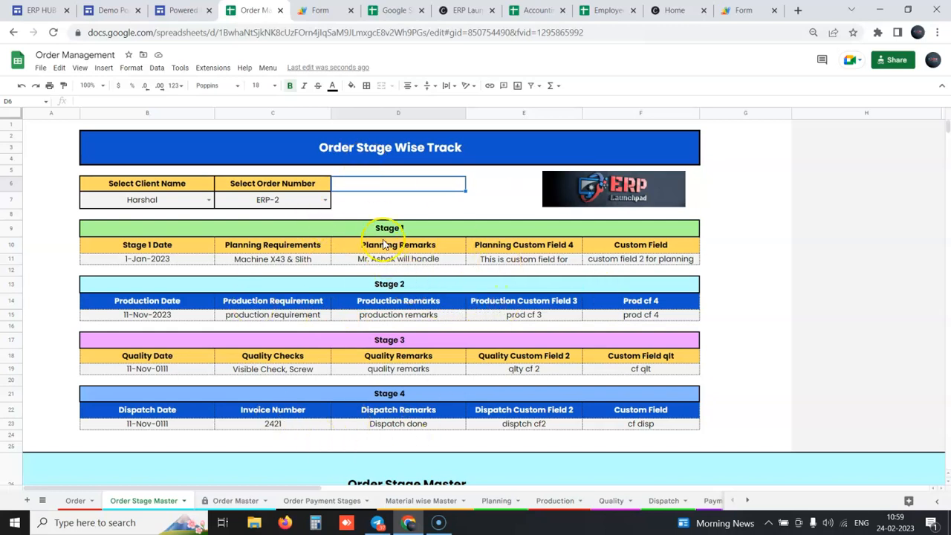
mouse_move(182, 9)
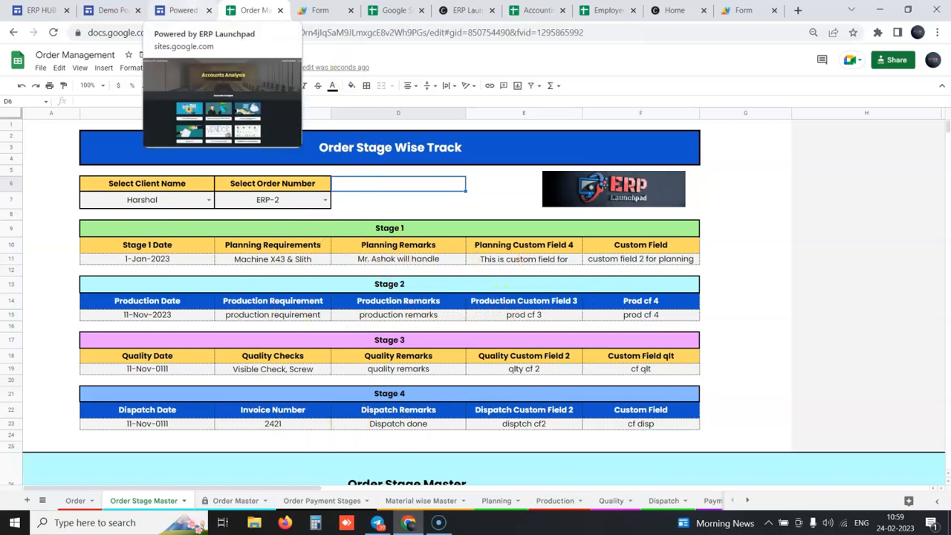
mouse_move(535, 9)
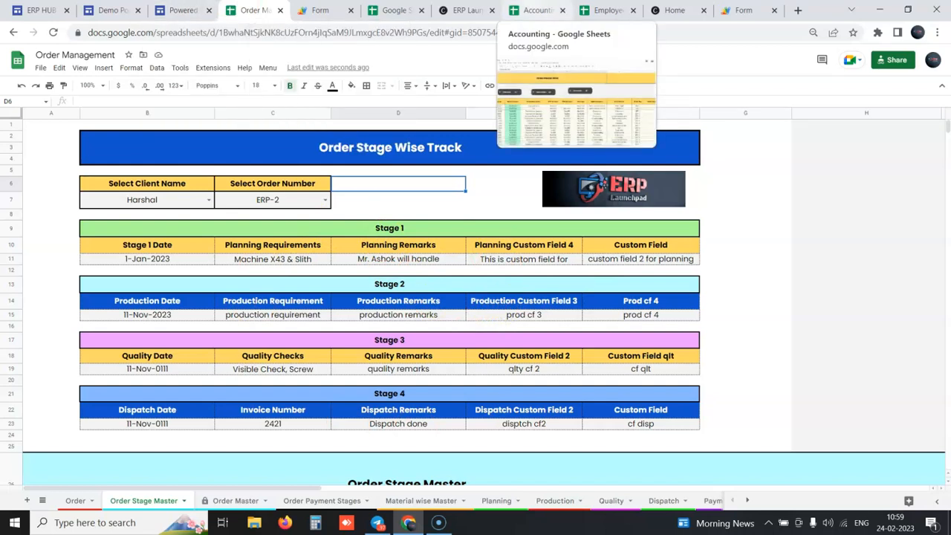
Glance at the Accounting spreadsheet, return to Order Management and show the Order Master sheet
left_click(535, 8)
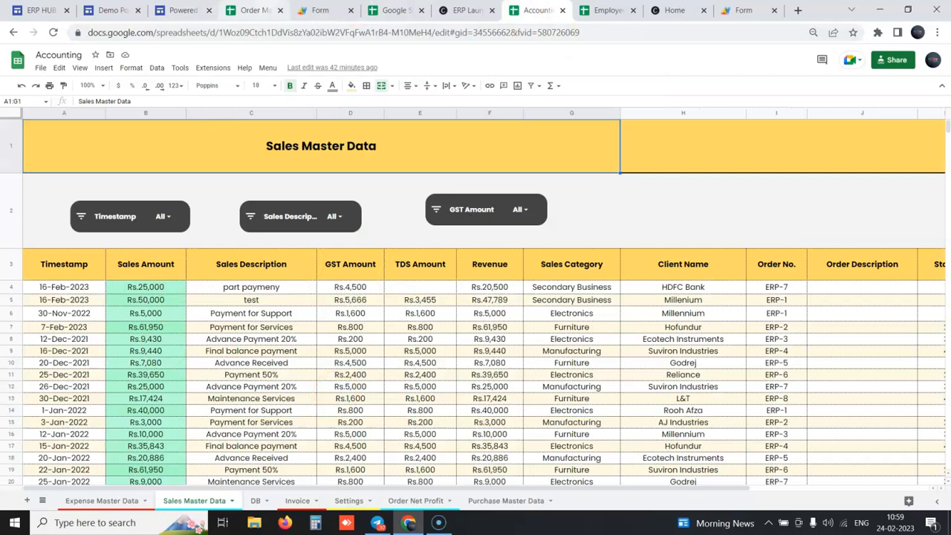
left_click(253, 9)
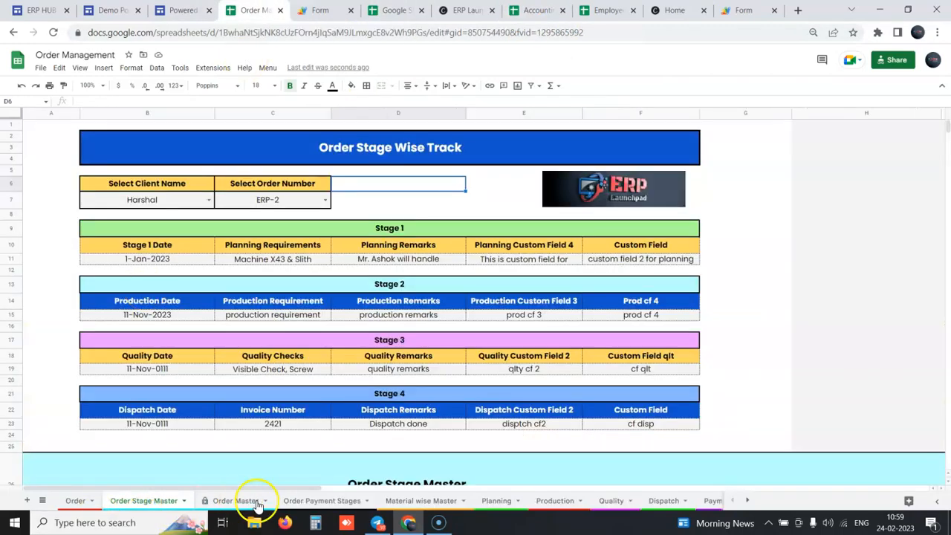
left_click(235, 499)
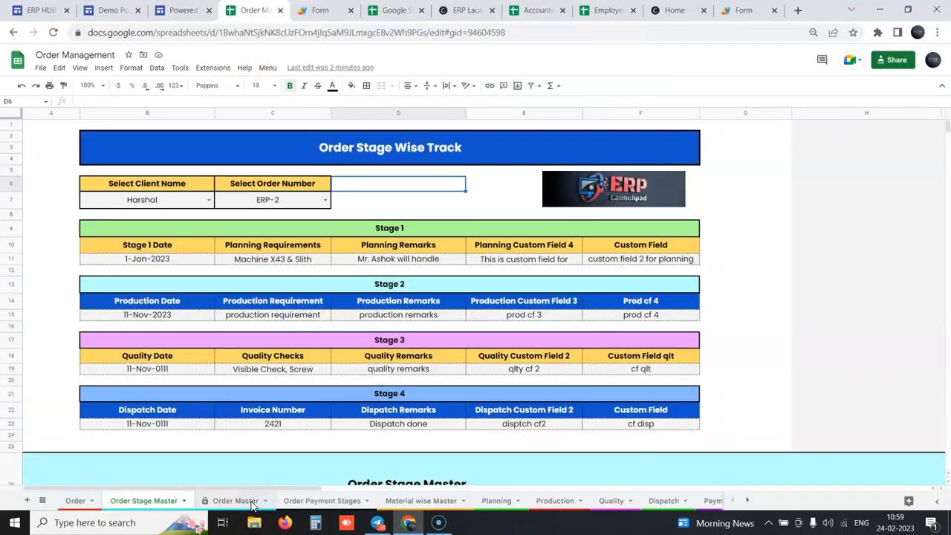
left_click(235, 500)
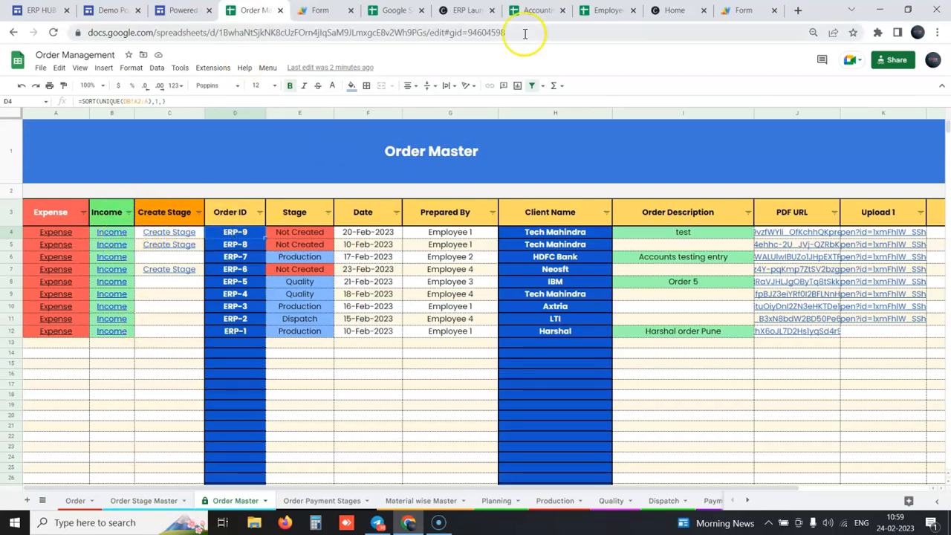
Follow the first order's Income link to launch its Google Forms Sales form
left_click(112, 232)
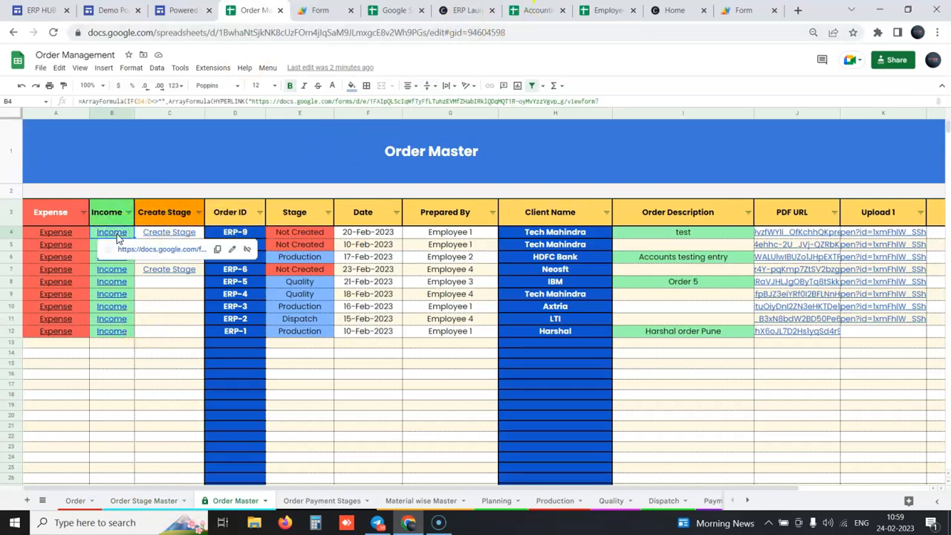
left_click(111, 232)
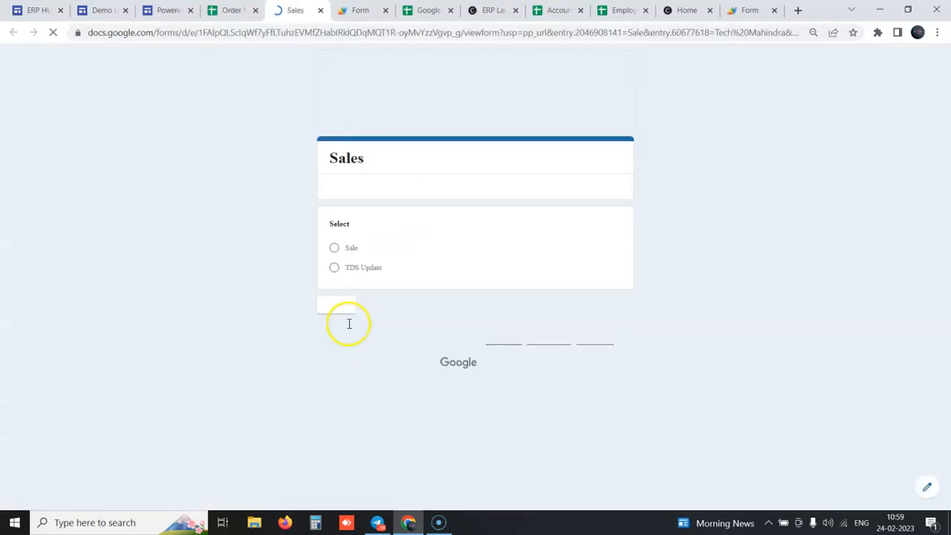
Choose Sale and continue to the page with employee, category, amount, GST and TDS fields
left_click(333, 246)
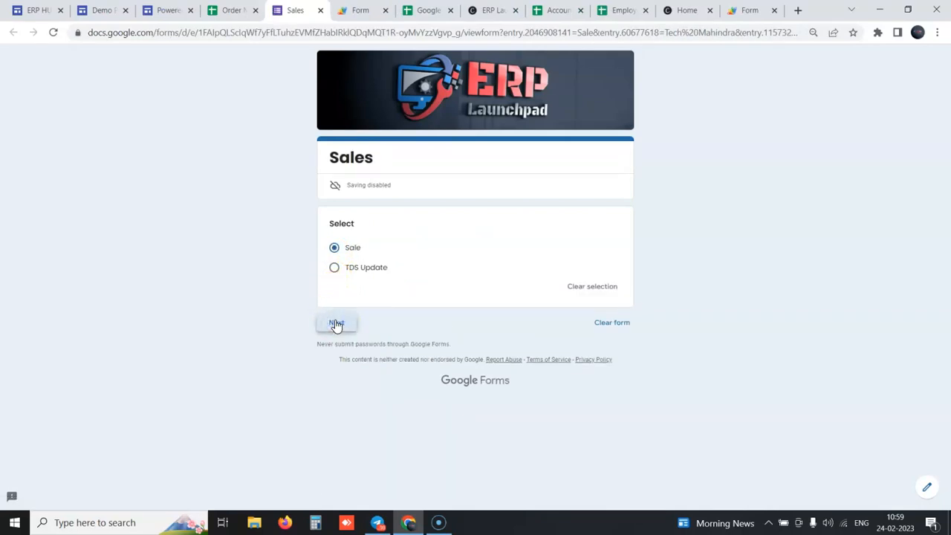
left_click(336, 322)
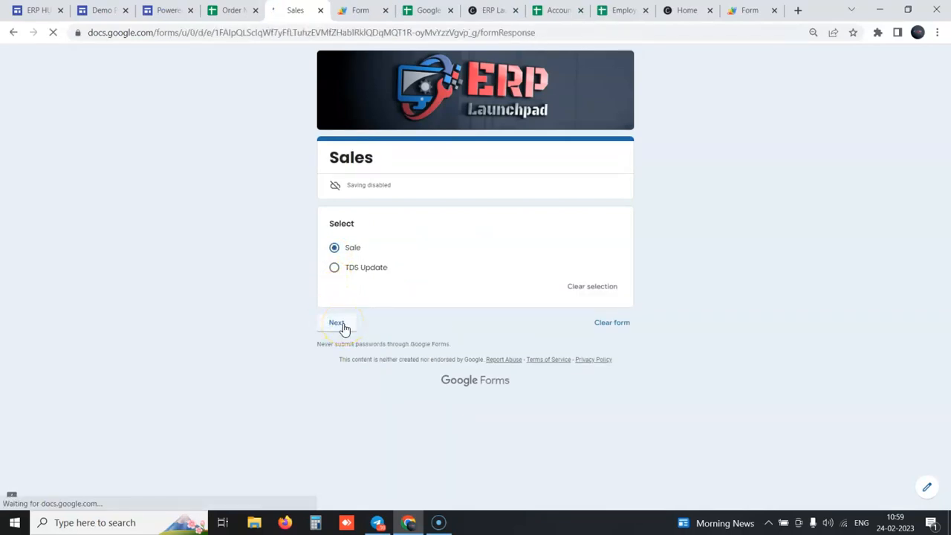
left_click(336, 322)
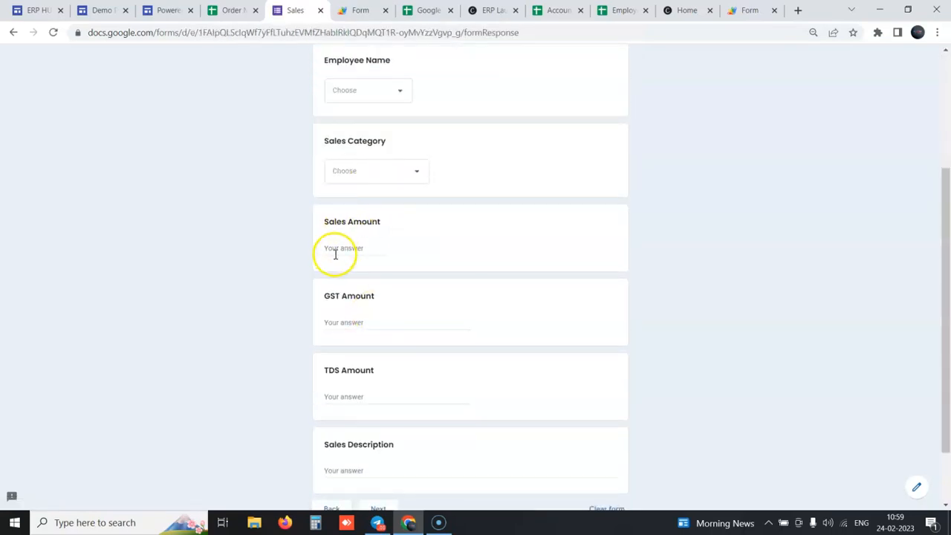
scroll("down", 3)
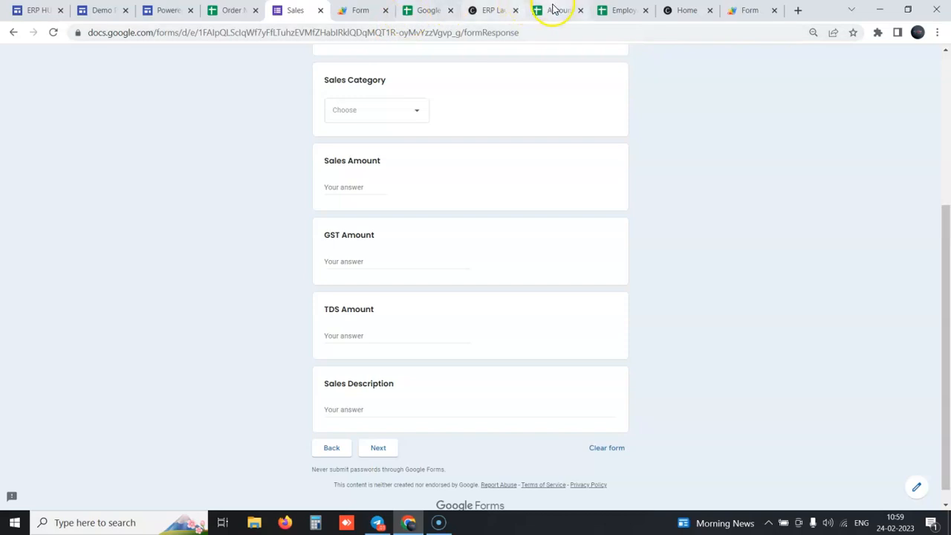
Return to the Accounting spreadsheet and show the Order Net Profit report per order
left_click(556, 9)
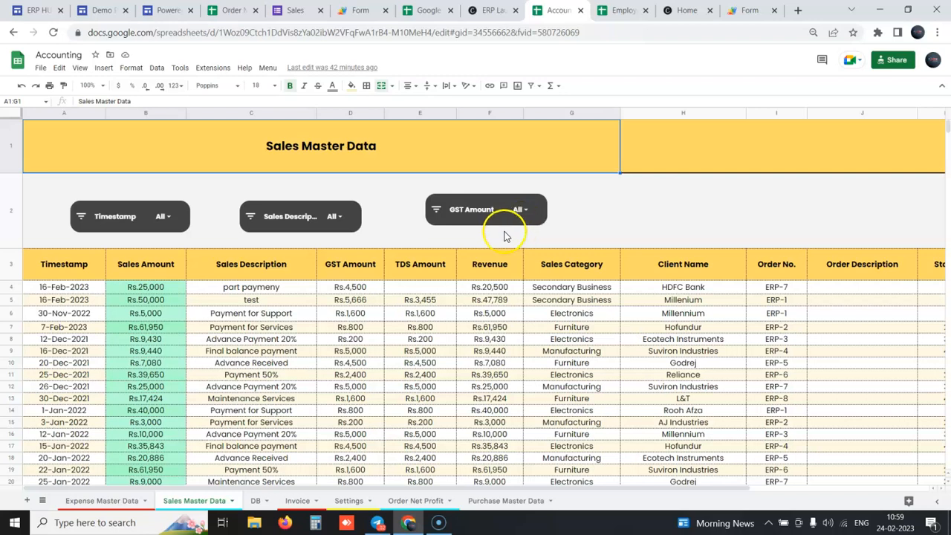
mouse_move(255, 231)
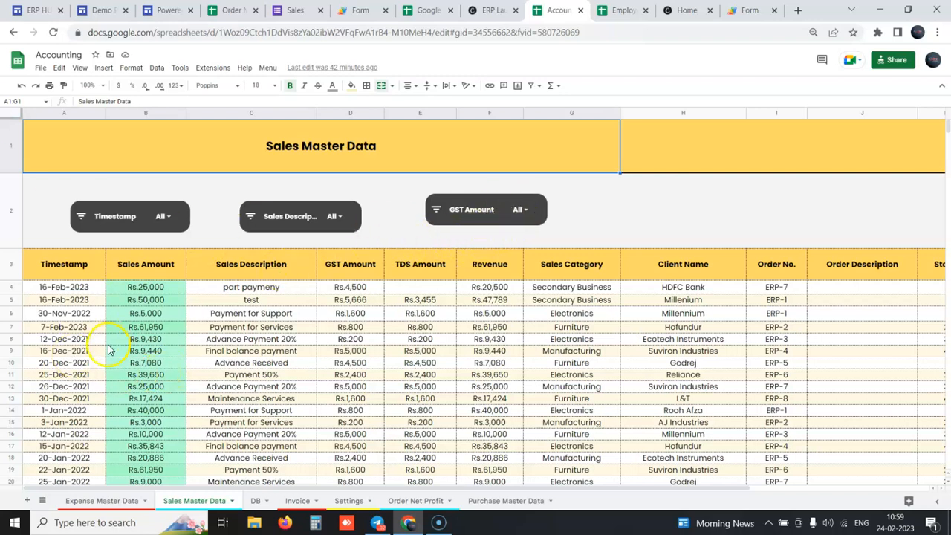
left_click(416, 499)
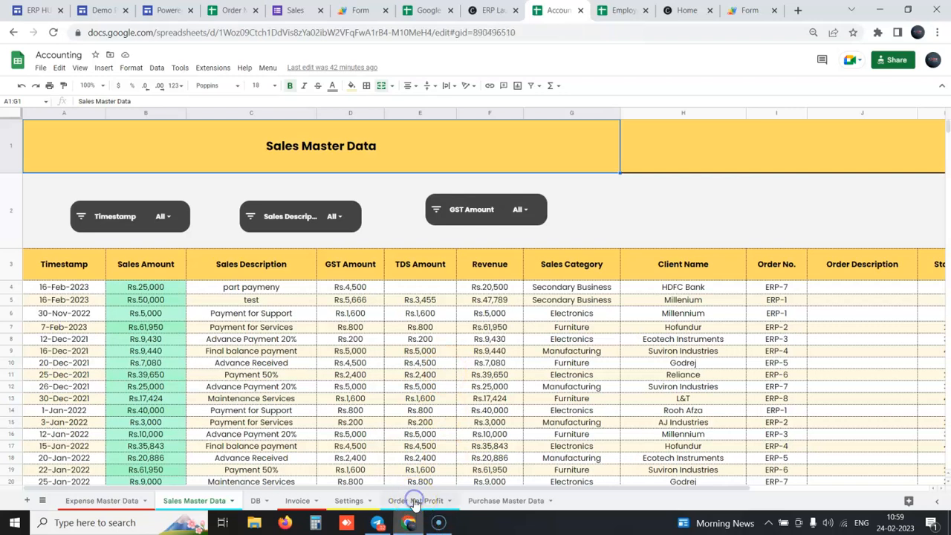
left_click(416, 500)
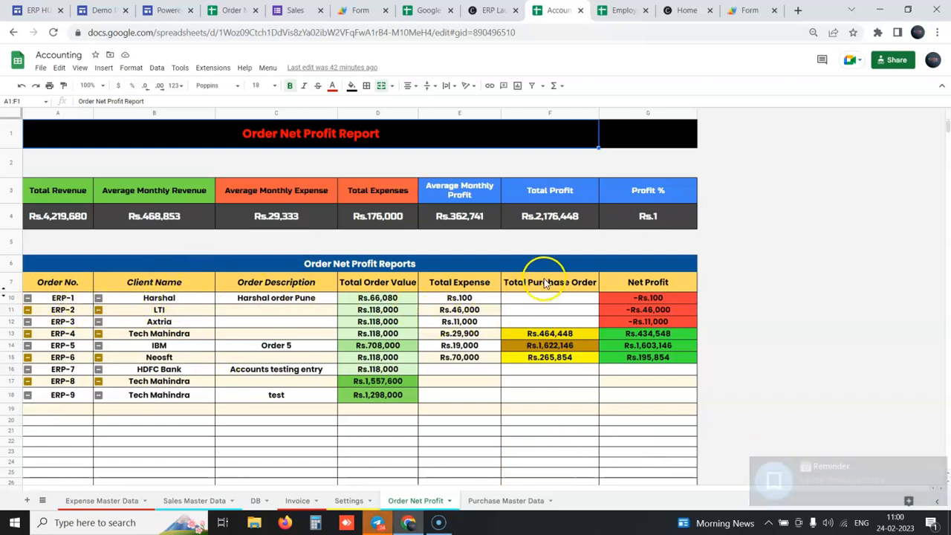
mouse_move(410, 297)
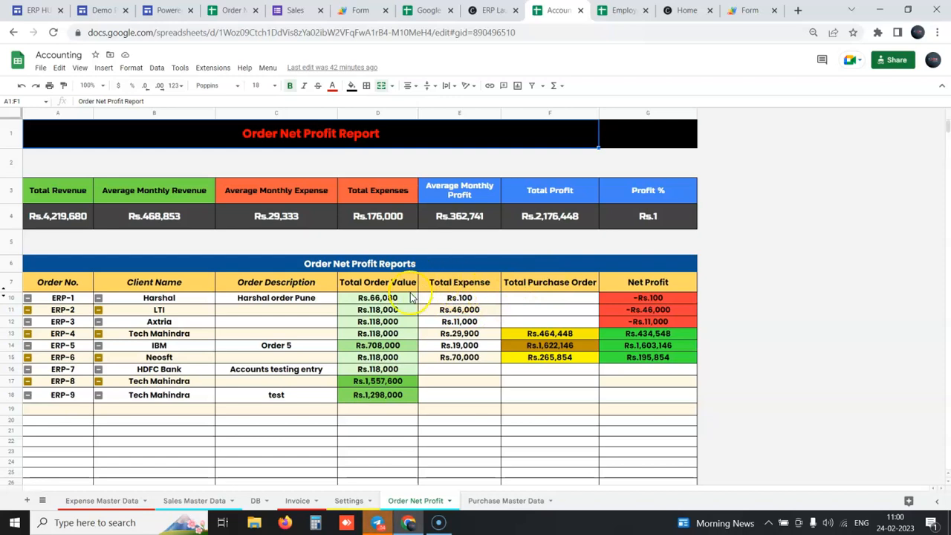
mouse_move(602, 279)
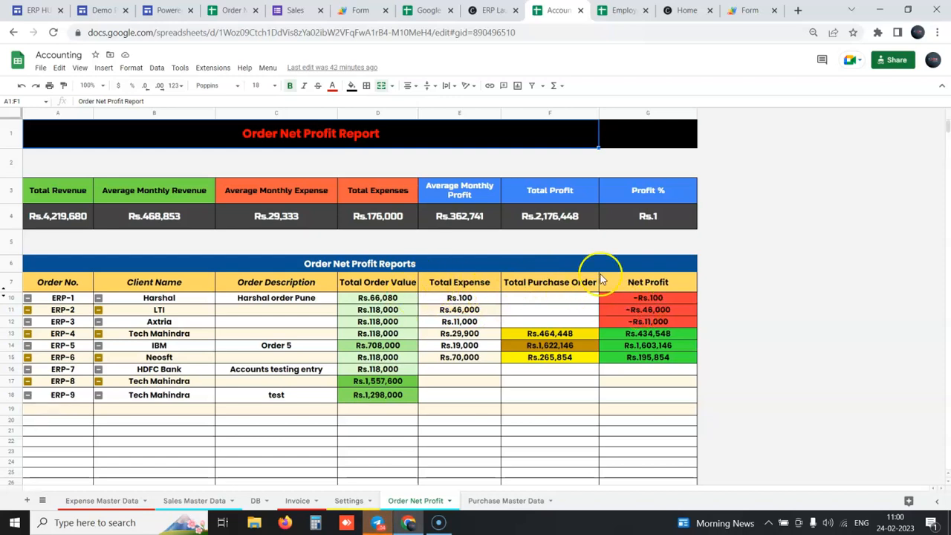
mouse_move(297, 498)
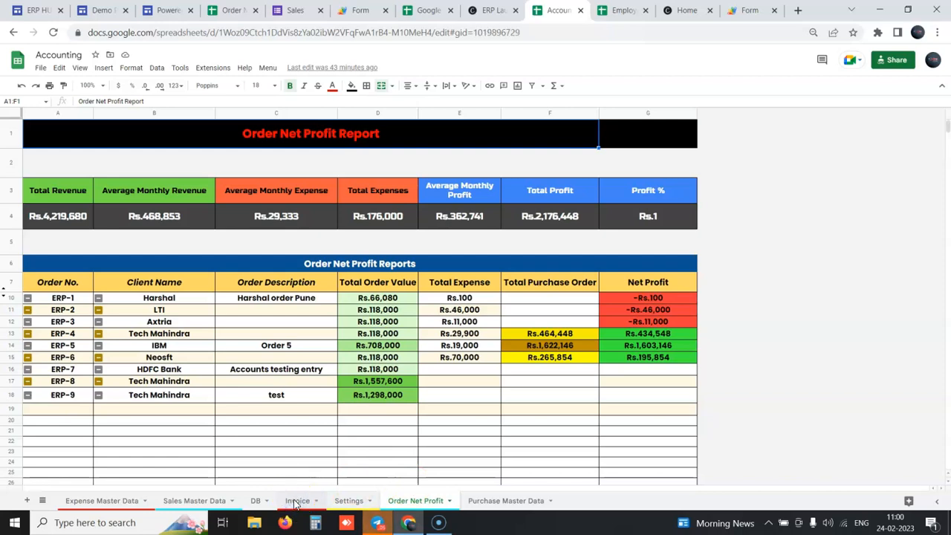
left_click(297, 499)
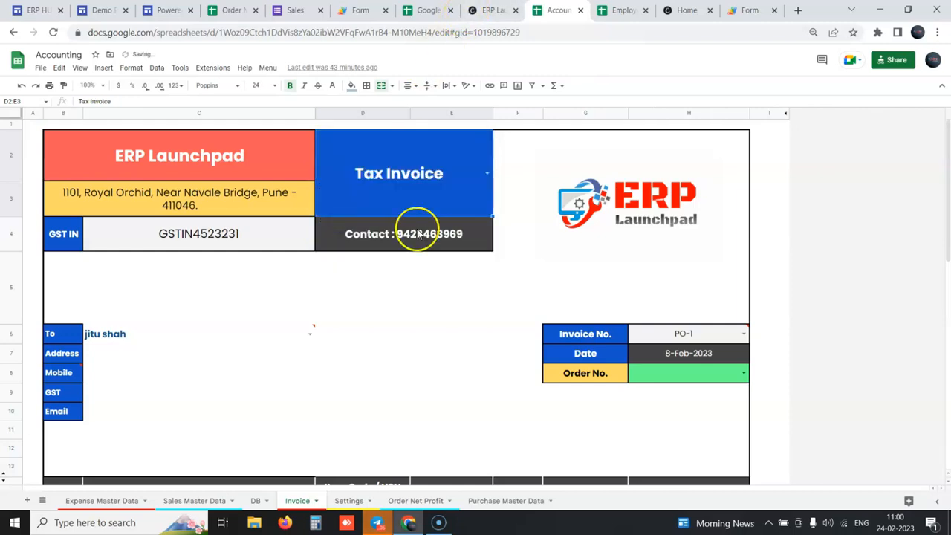
scroll("down", 3)
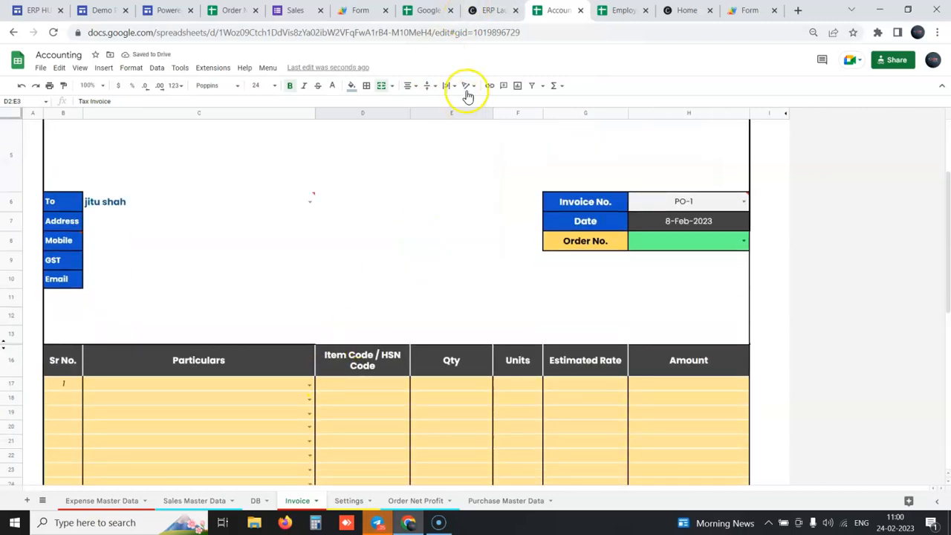
mouse_move(419, 8)
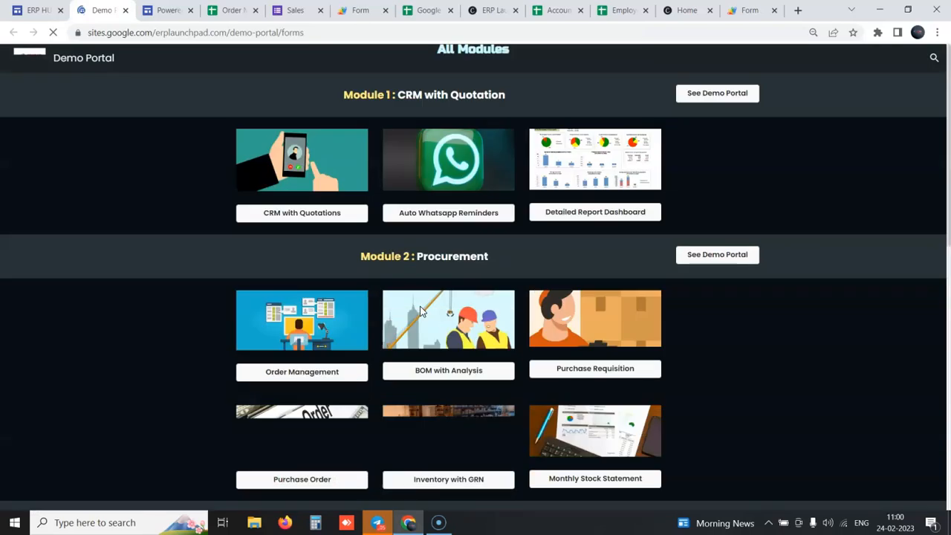
Launch the Procurement module demo from the Demo Portal, landing on the Purchase Requisition sheet
scroll("down", 3)
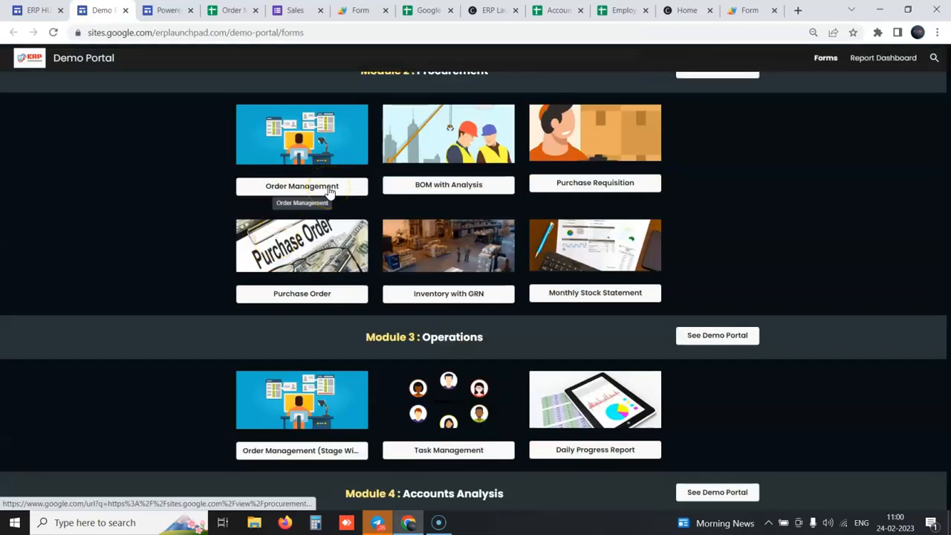
left_click(474, 134)
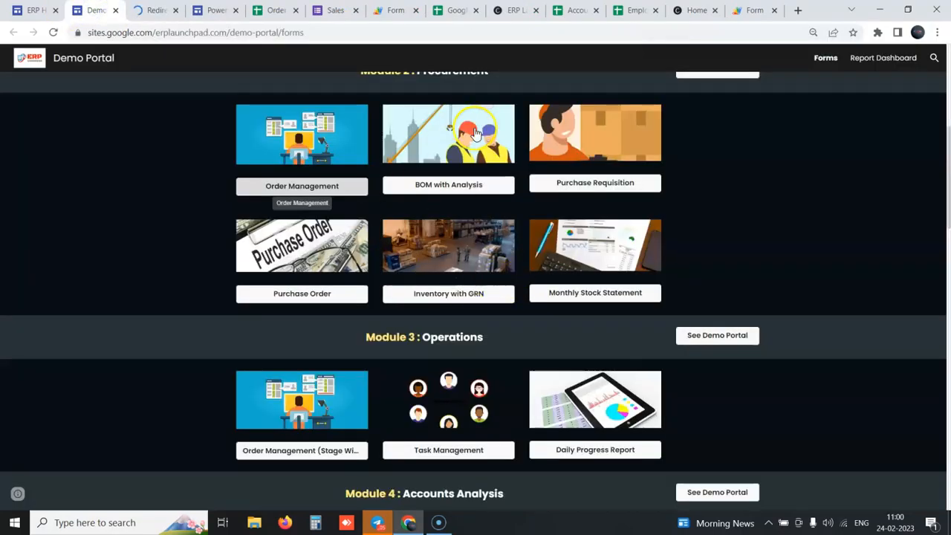
scroll("up", 3)
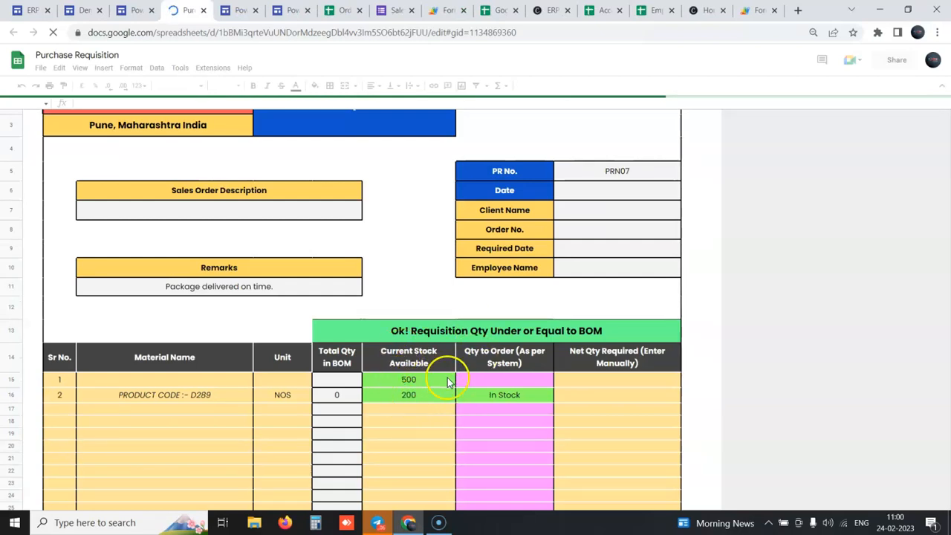
mouse_move(444, 356)
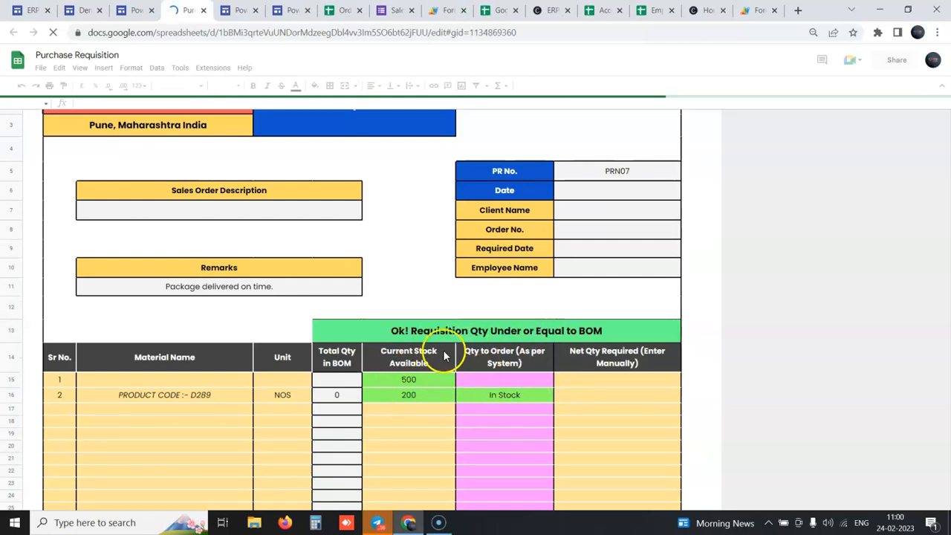
Scroll the Purchase Requisition Form to its PRN07 header with client, order and employee fields
scroll("up", 3)
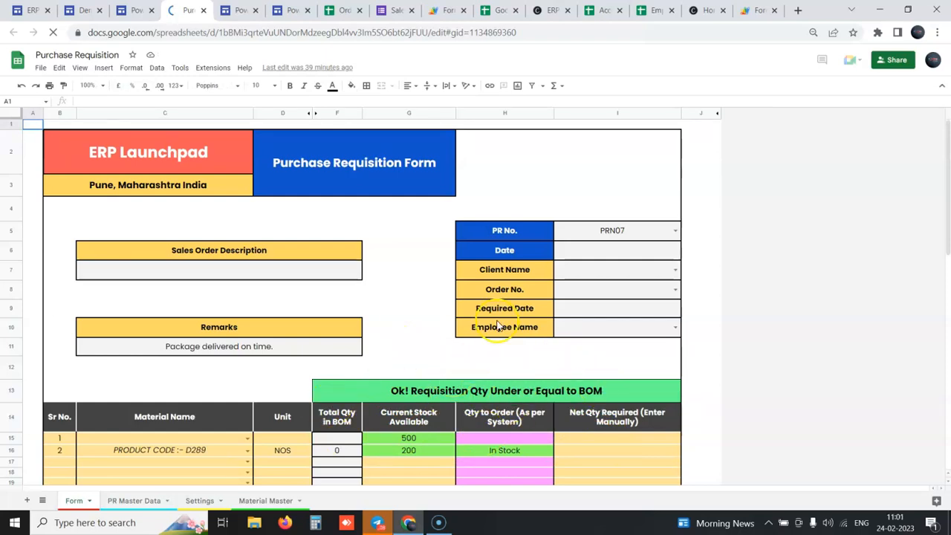
mouse_move(583, 404)
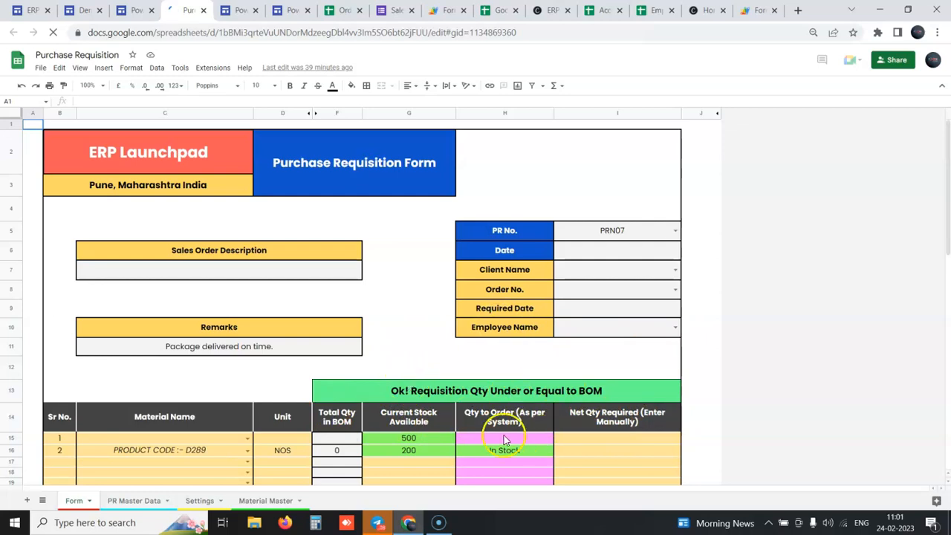
mouse_move(458, 327)
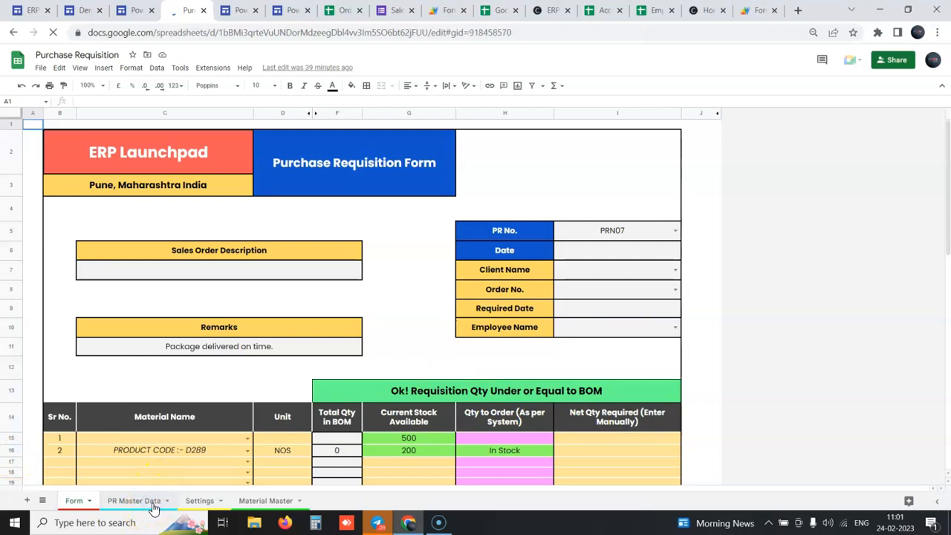
Show the PR Master Data sheet listing all 14 requisitions from PRN07 with status
left_click(134, 500)
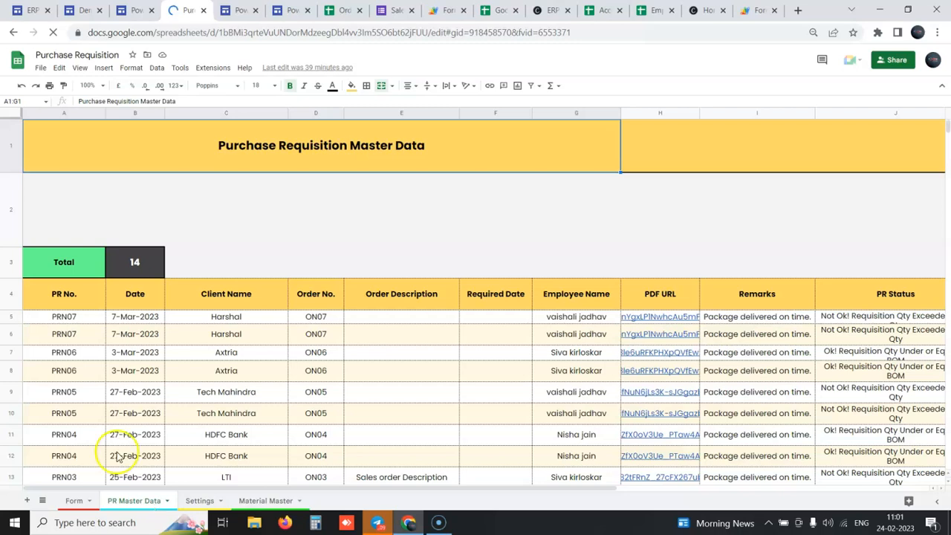
mouse_move(137, 305)
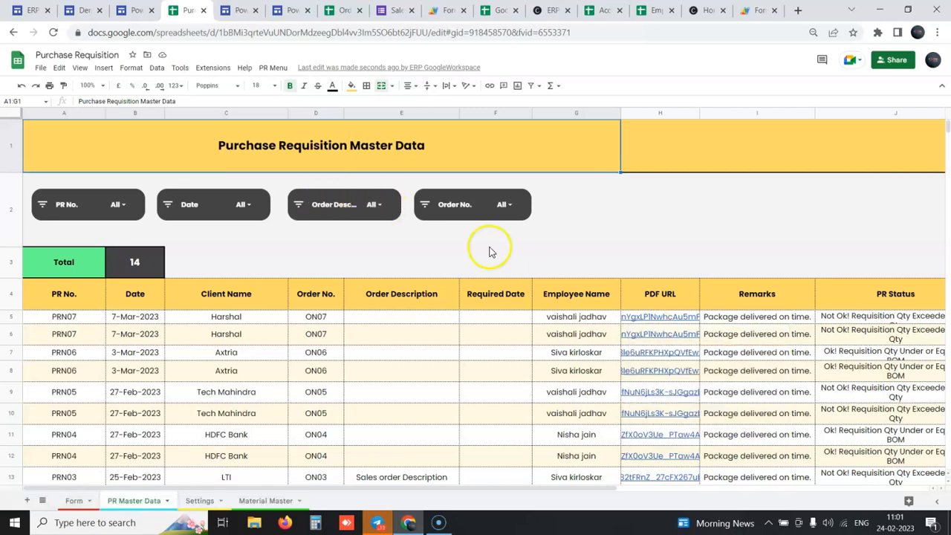
mouse_move(642, 296)
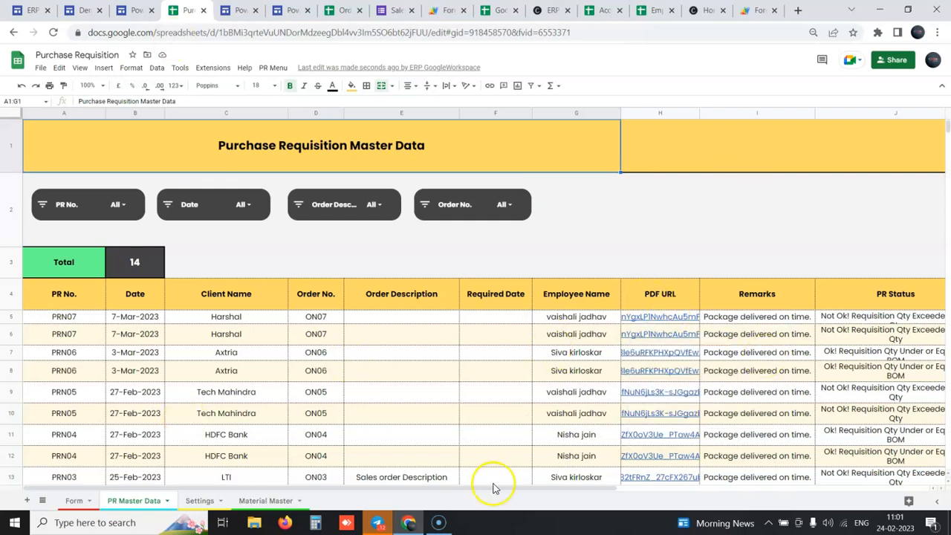
mouse_move(18, 348)
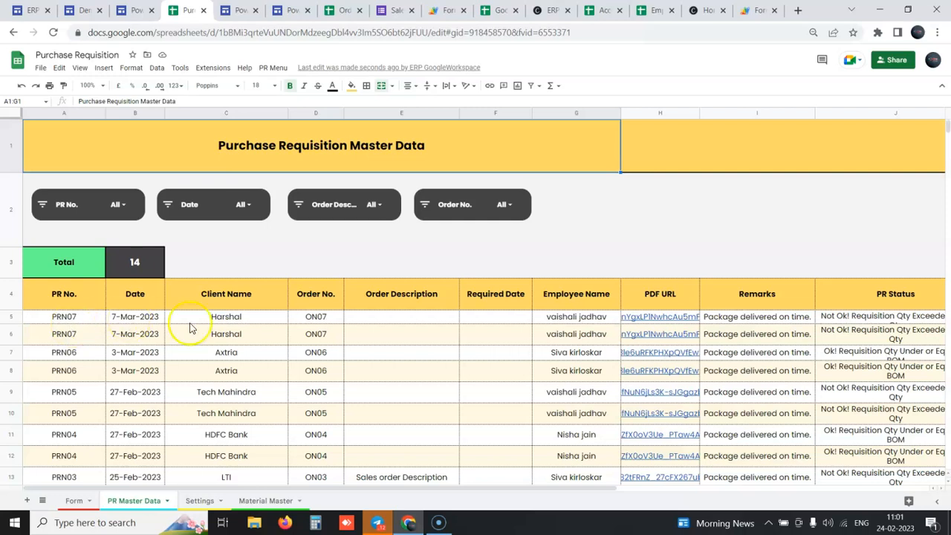
mouse_move(865, 287)
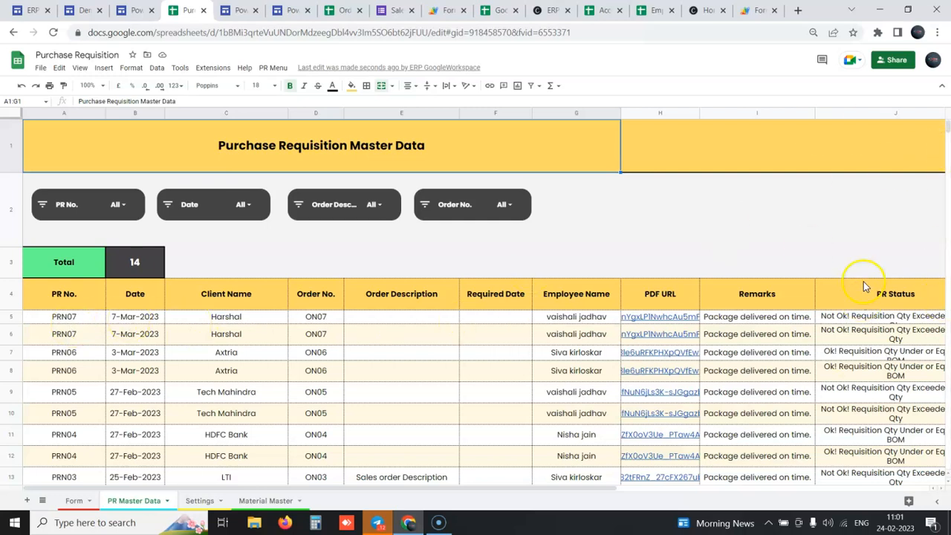
mouse_move(364, 361)
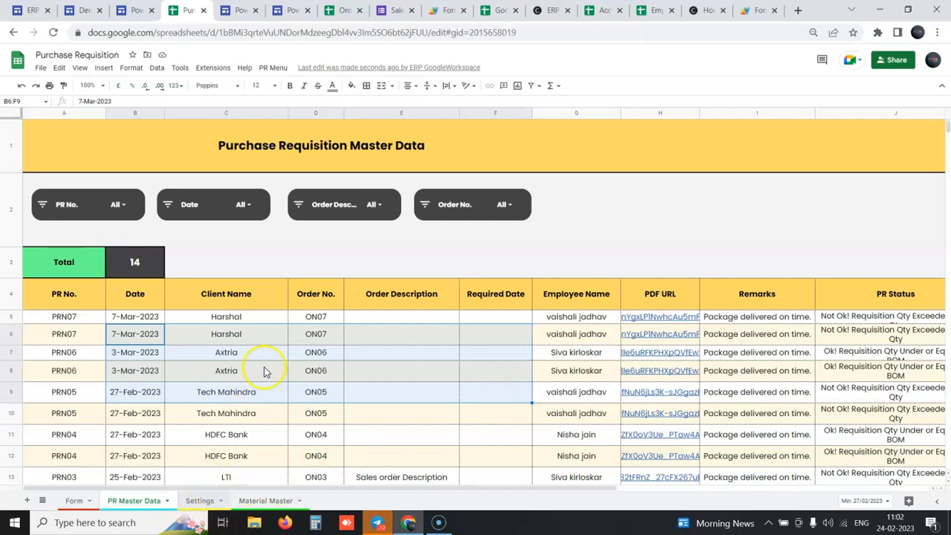
Show the Settings sheet with Employee Master names, requisition email recipients and Drive PDF link
left_click(199, 499)
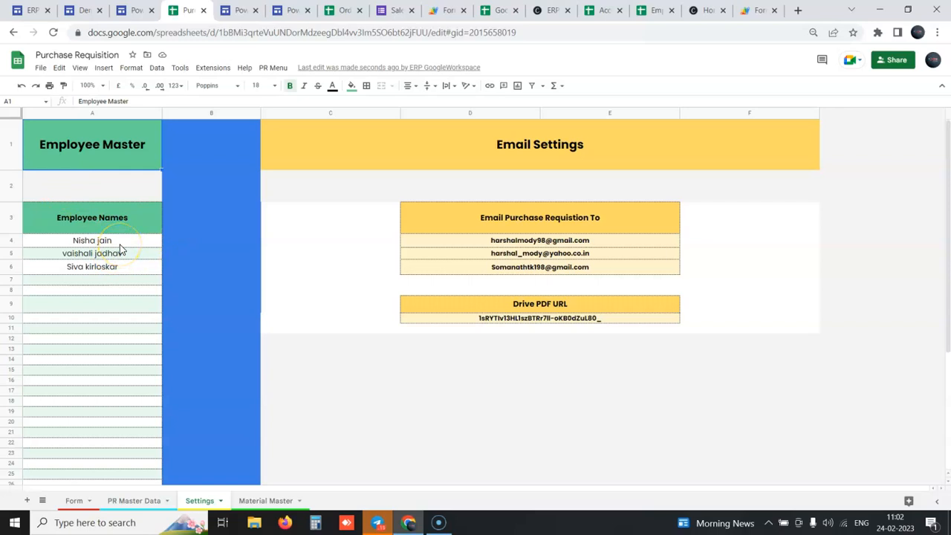
mouse_move(260, 285)
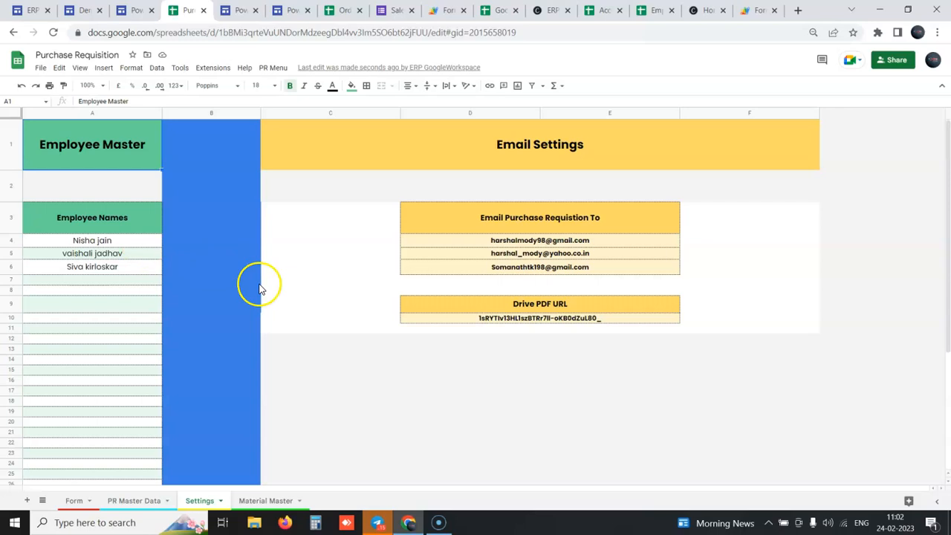
mouse_move(662, 223)
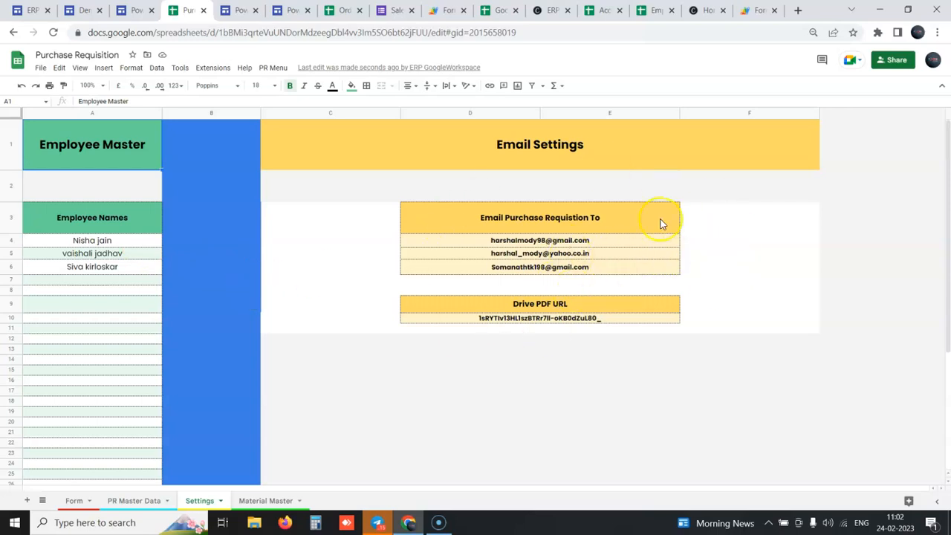
mouse_move(601, 258)
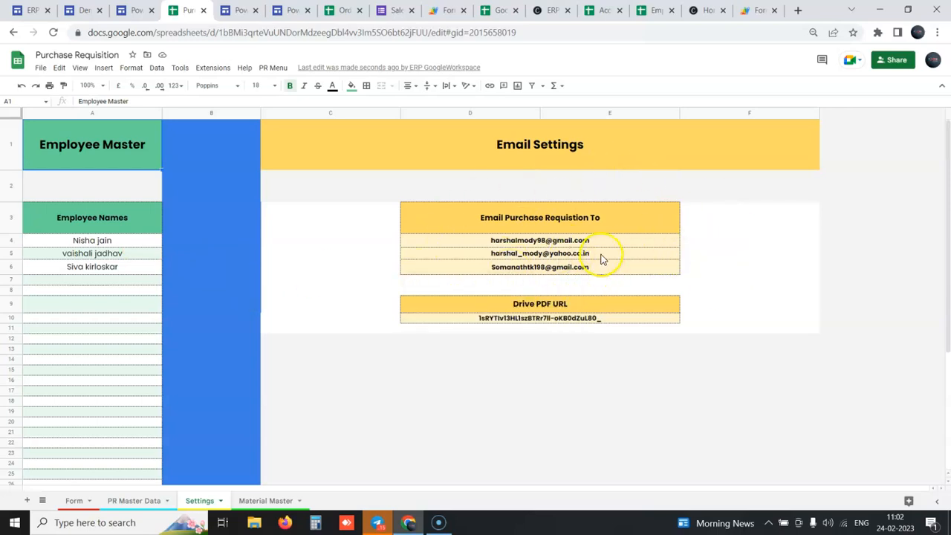
mouse_move(185, 16)
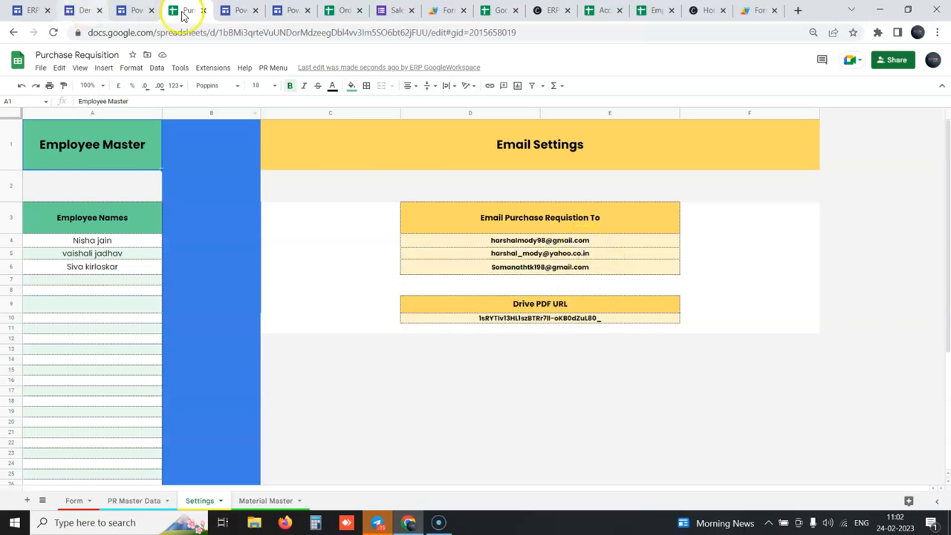
mouse_move(653, 9)
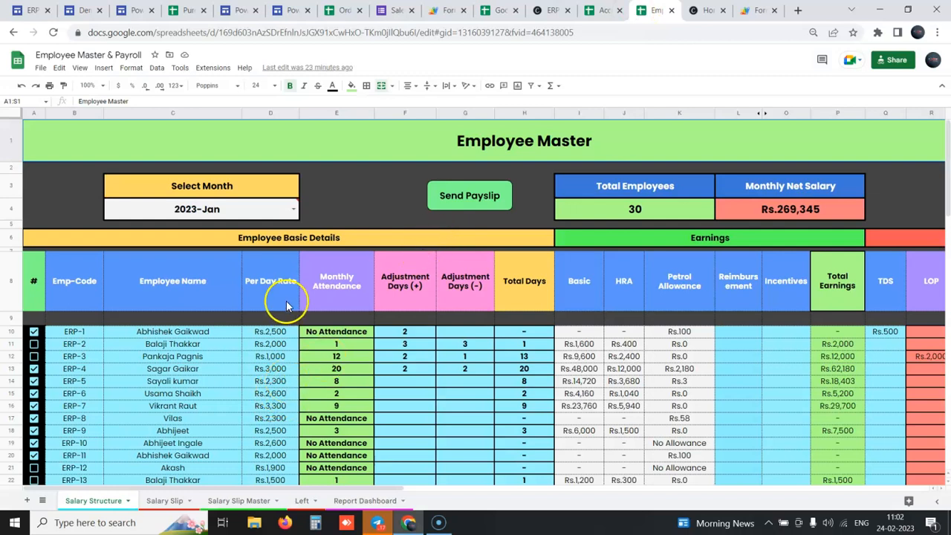
mouse_move(289, 296)
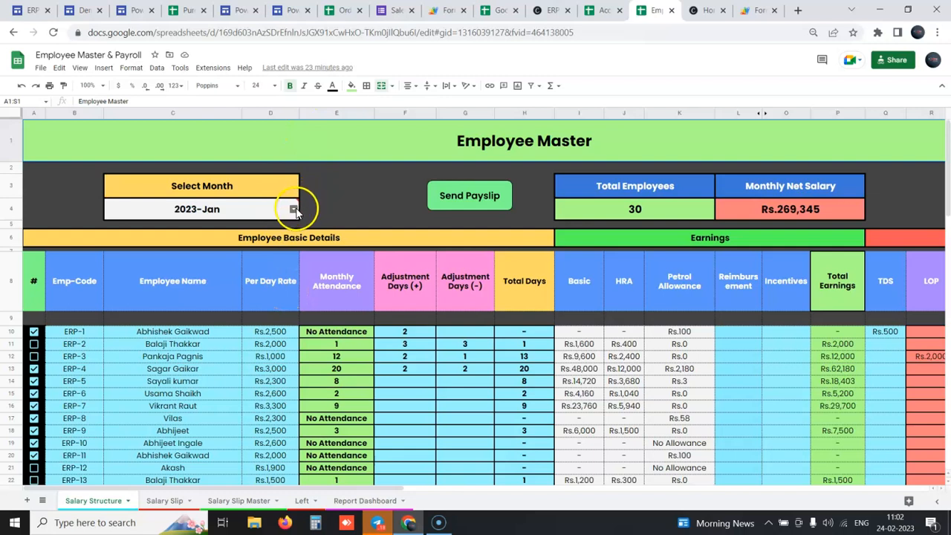
Switch the payroll month to 2022-Dec and tick employee ERP-2 for a payslip
left_click(292, 208)
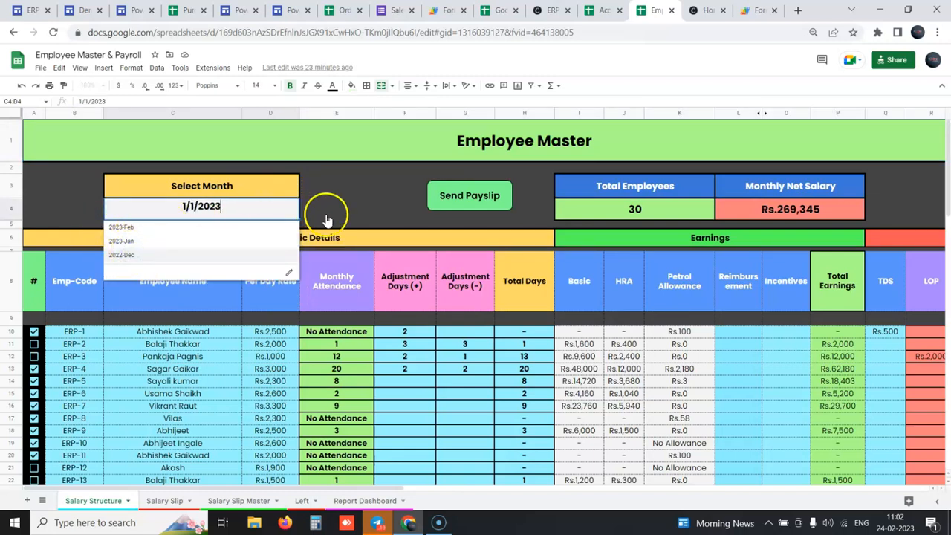
left_click(122, 256)
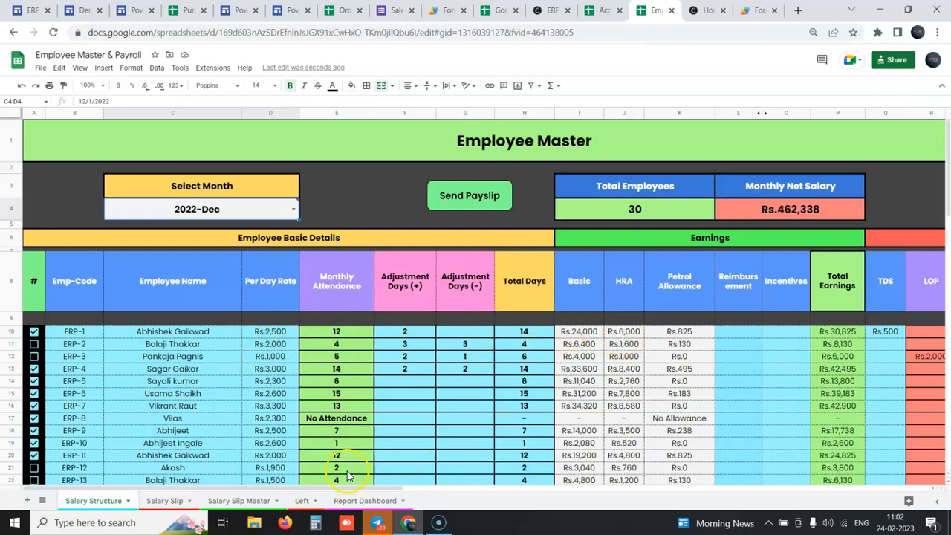
scroll("right", 3)
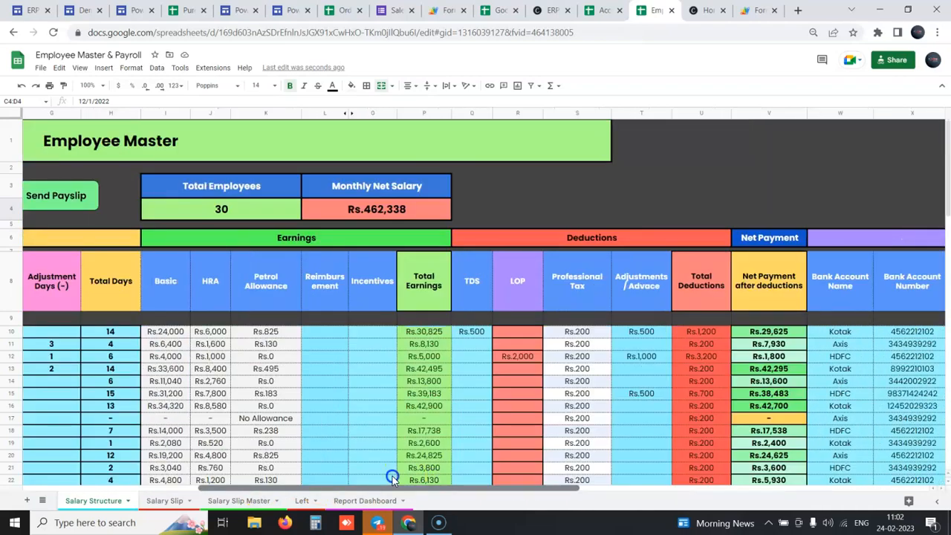
scroll("left", 3)
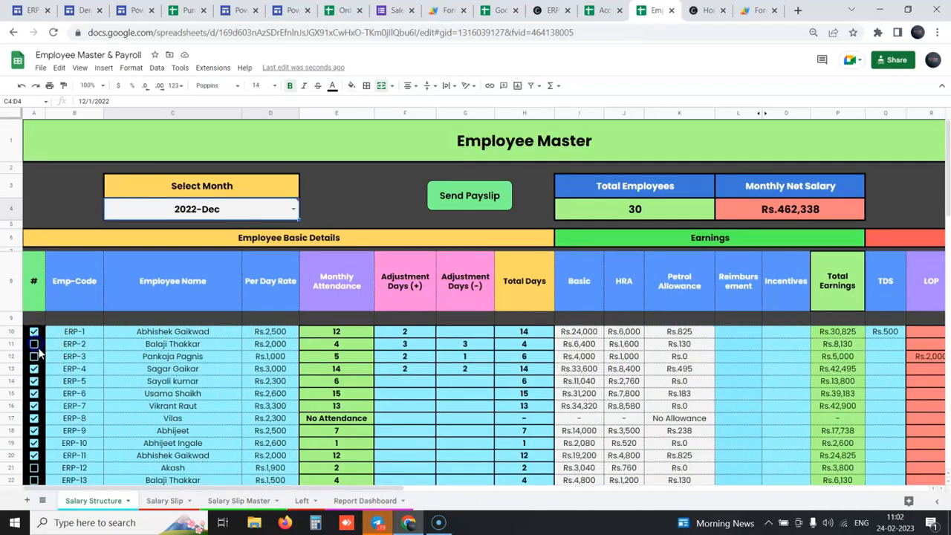
left_click(33, 344)
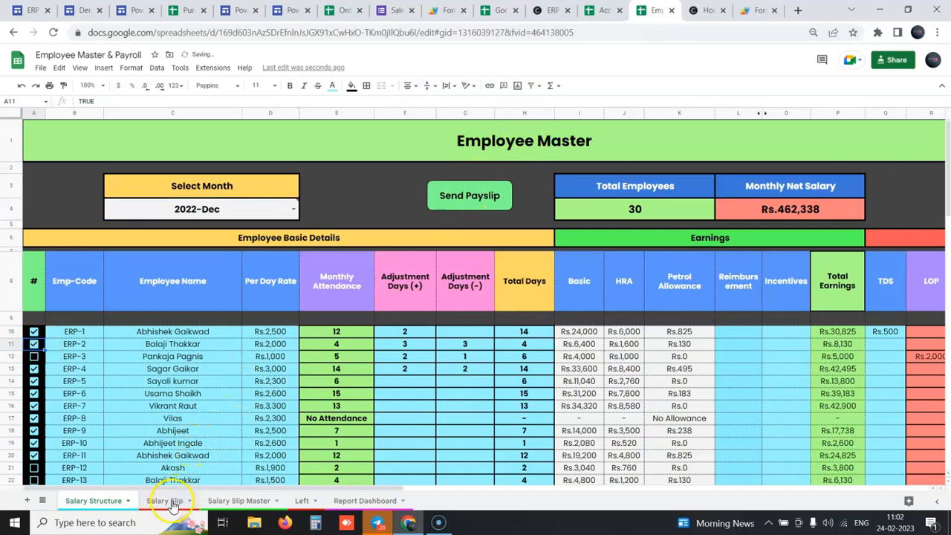
Go through the Salary Slip sheet to the Salary Slip Master list of generated payslip PDFs
left_click(163, 499)
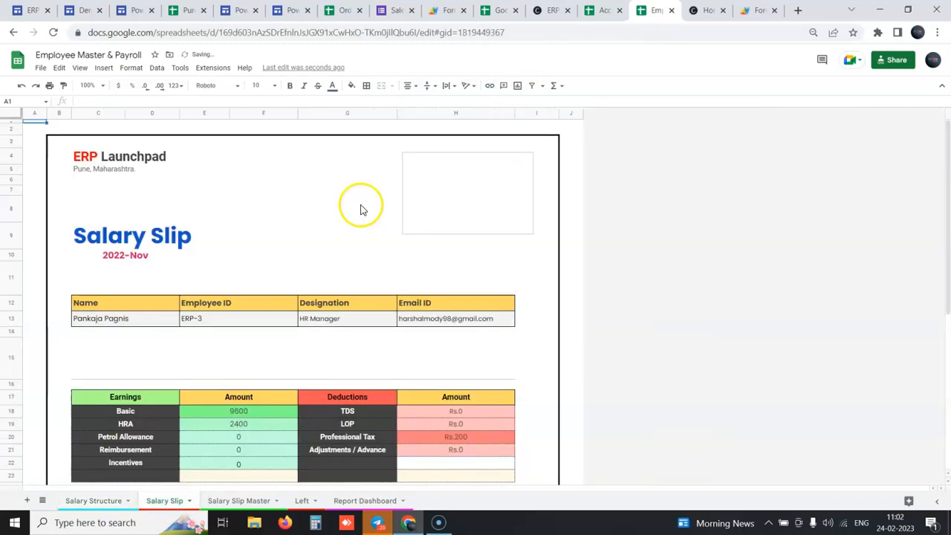
scroll("down", 3)
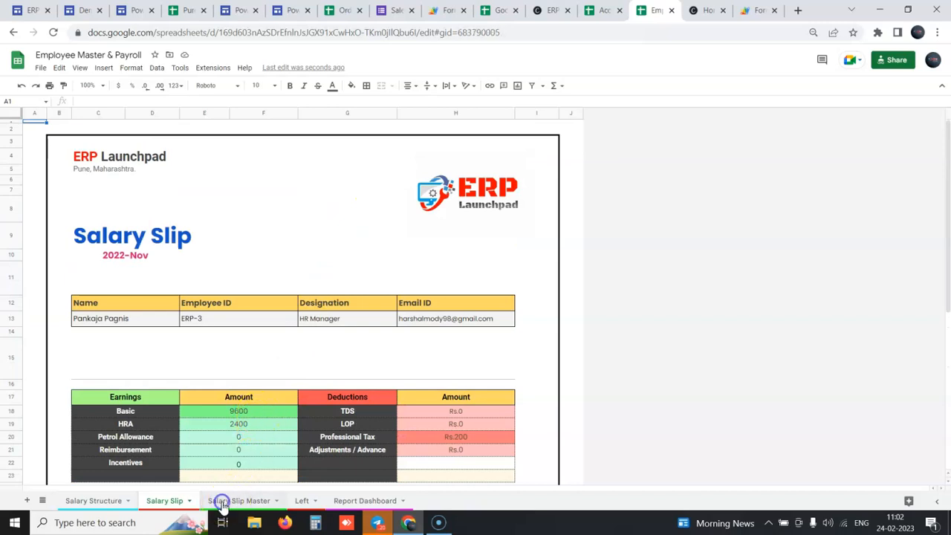
left_click(238, 499)
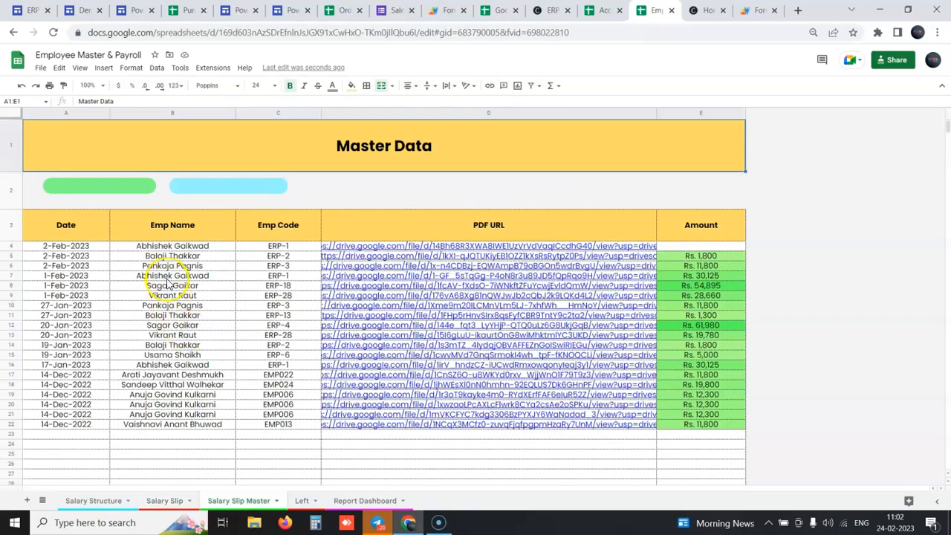
mouse_move(453, 250)
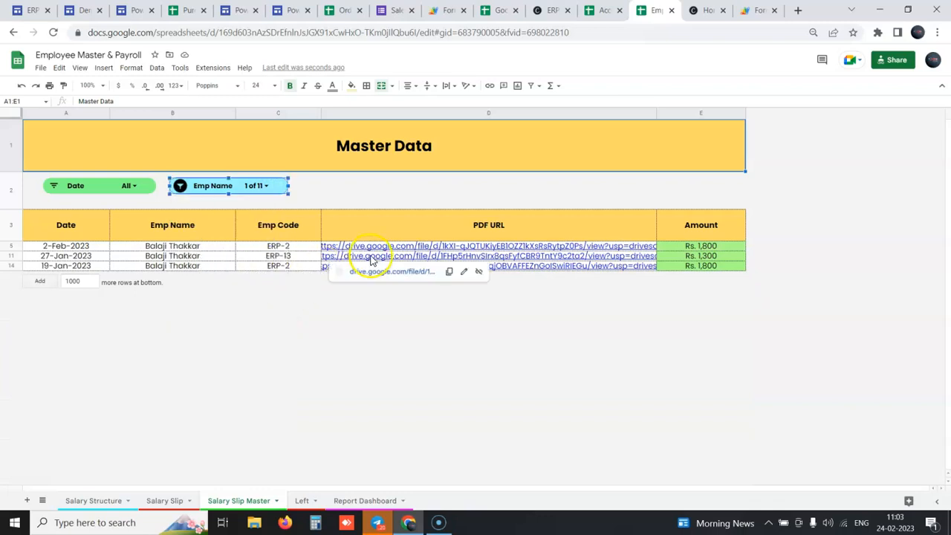
mouse_move(380, 407)
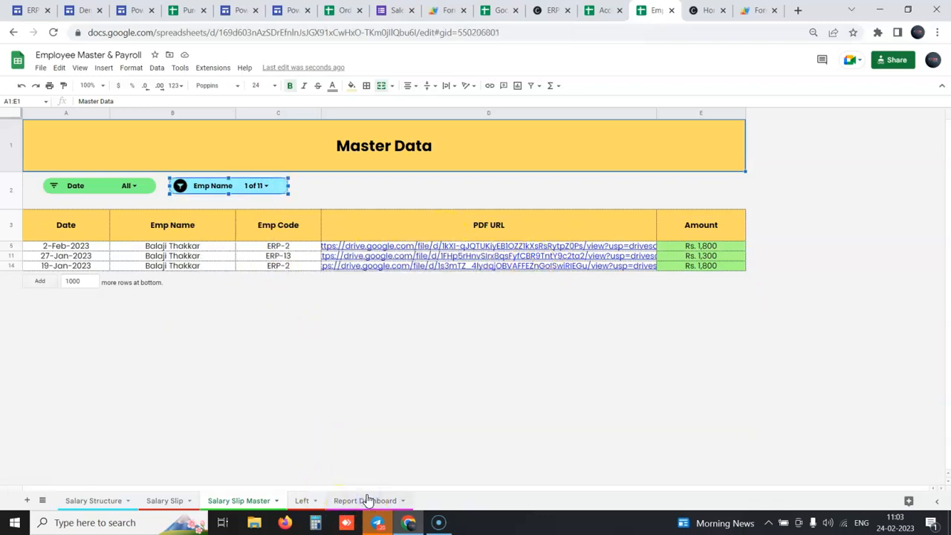
Show the Report Dashboard's monthly net salary totals and designation-wise employee counts
left_click(365, 499)
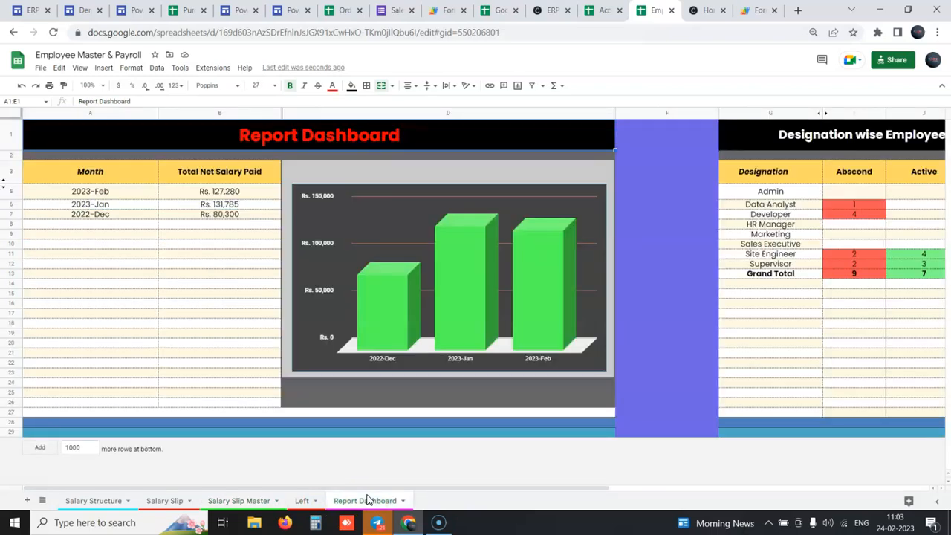
mouse_move(850, 387)
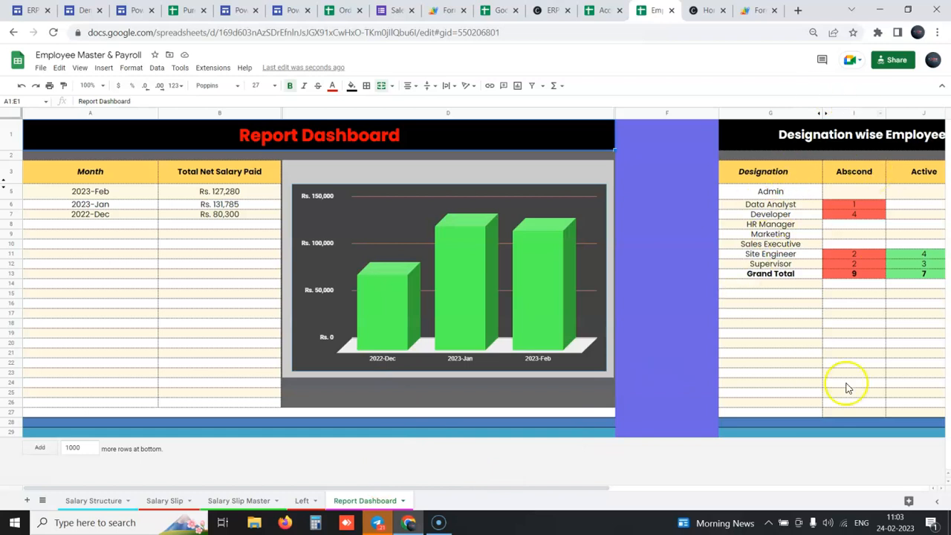
scroll("right", 3)
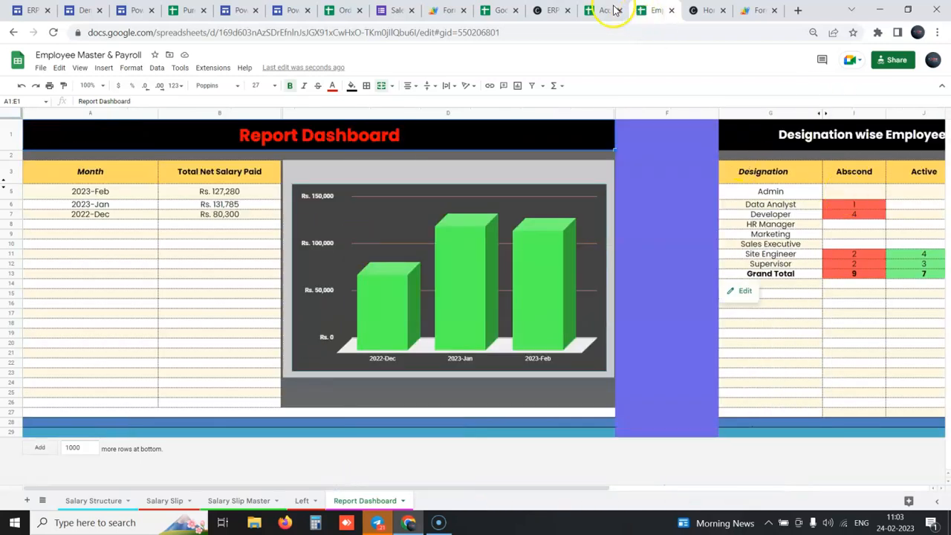
Return to the Google Sites Operations page and launch the Task Management tool
left_click(551, 8)
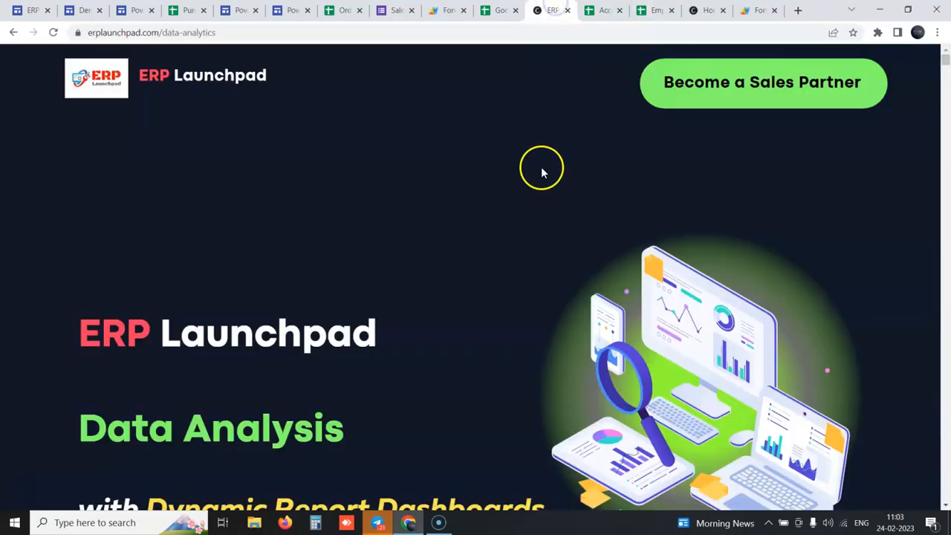
mouse_move(238, 208)
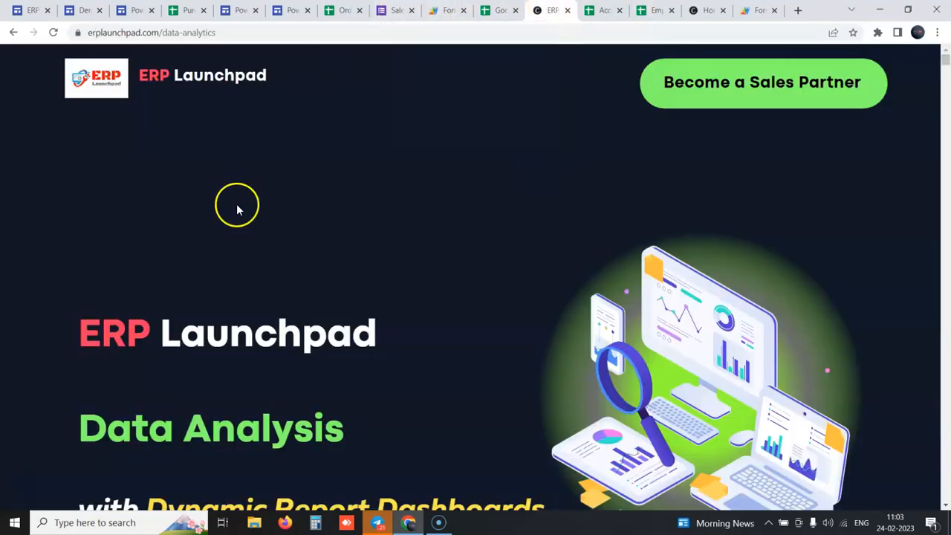
left_click(82, 10)
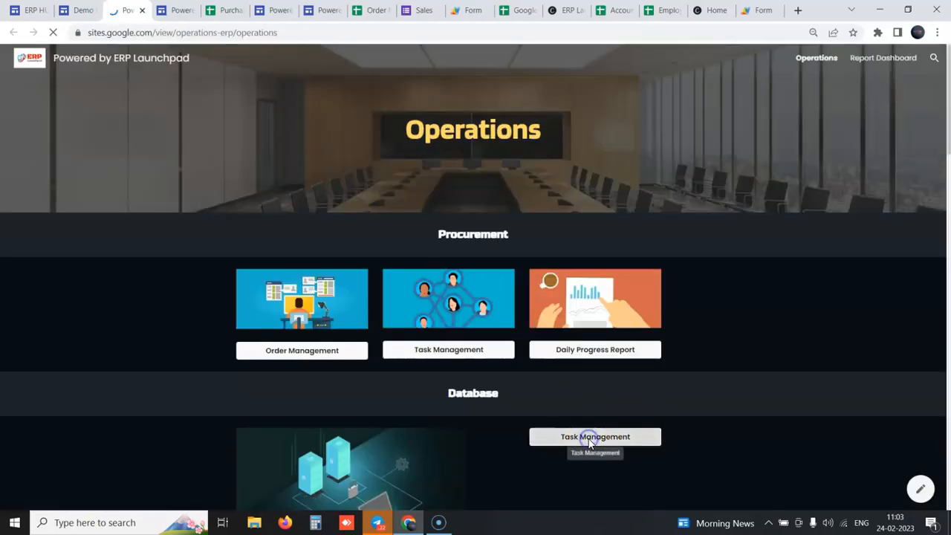
left_click(594, 437)
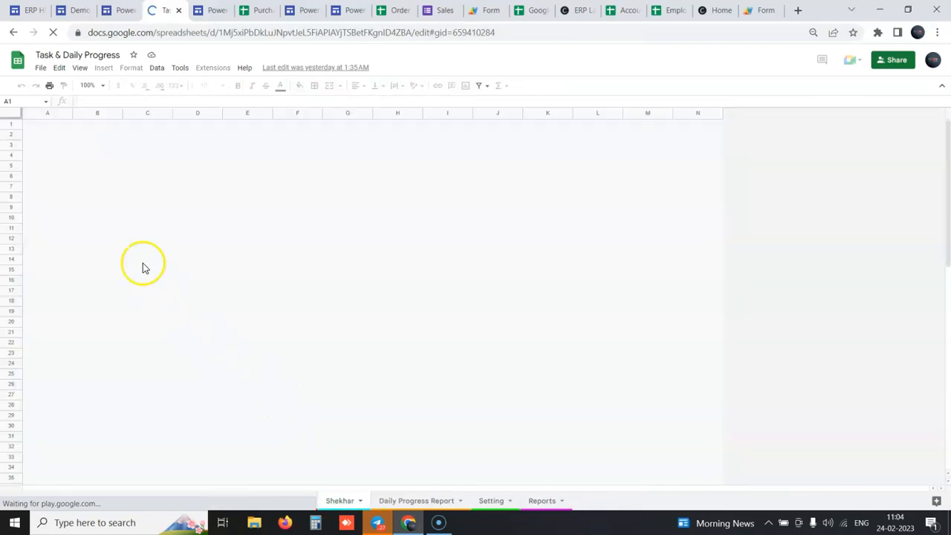
mouse_move(193, 417)
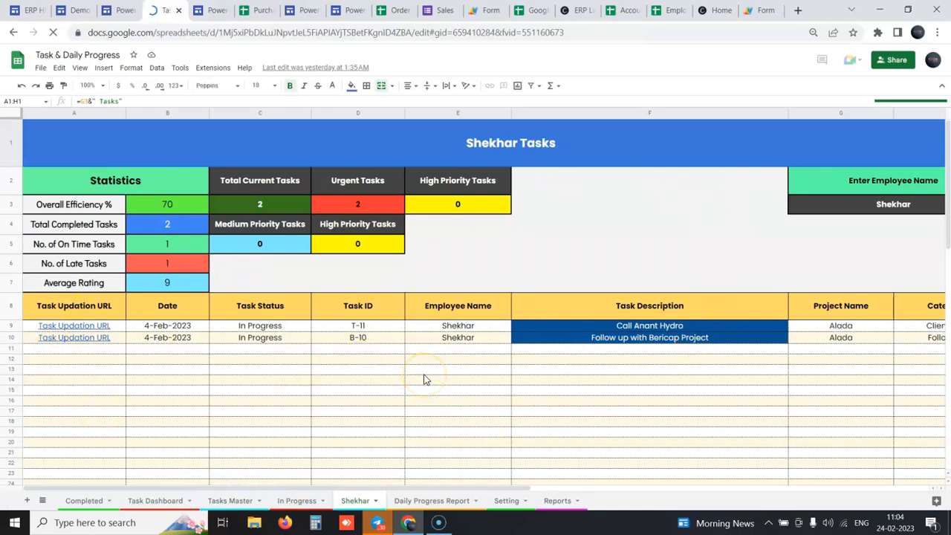
mouse_move(160, 354)
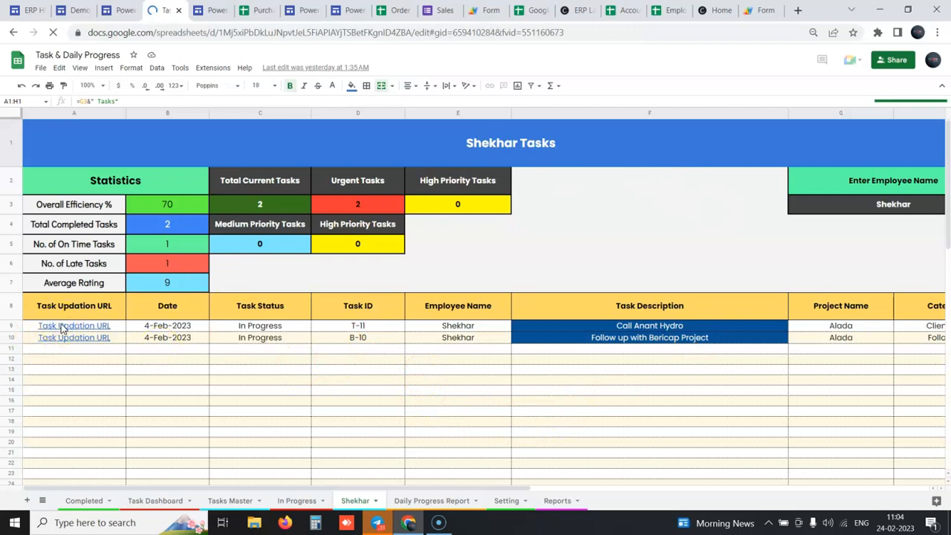
Select the first task's updation link on Shekhar's task sheet
left_click(74, 325)
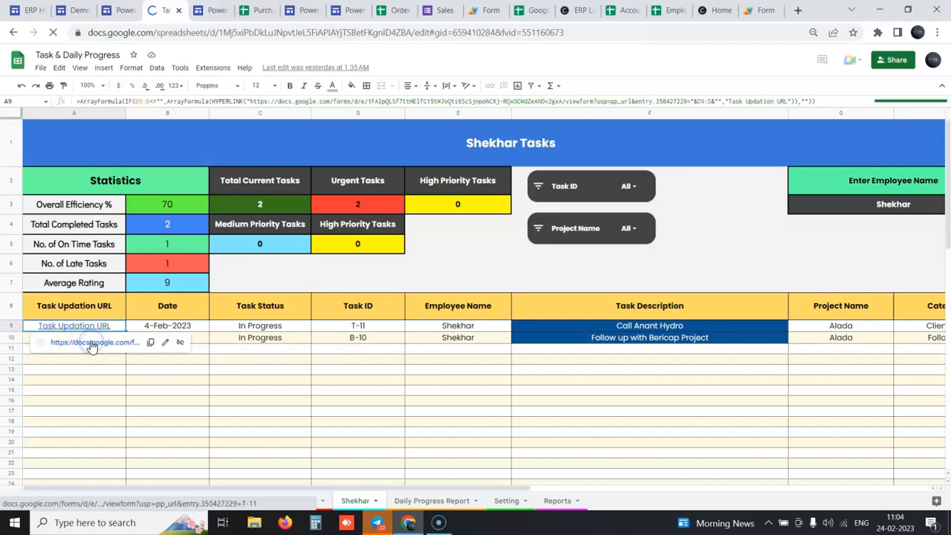
Mark task T-11 as Completed in its Task Completion Form and return to the task sheet
left_click(75, 325)
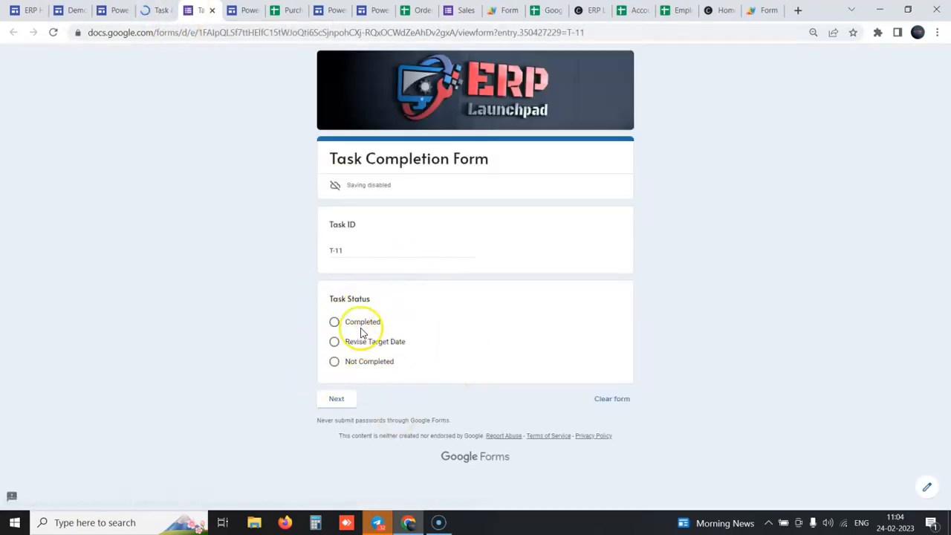
left_click(333, 321)
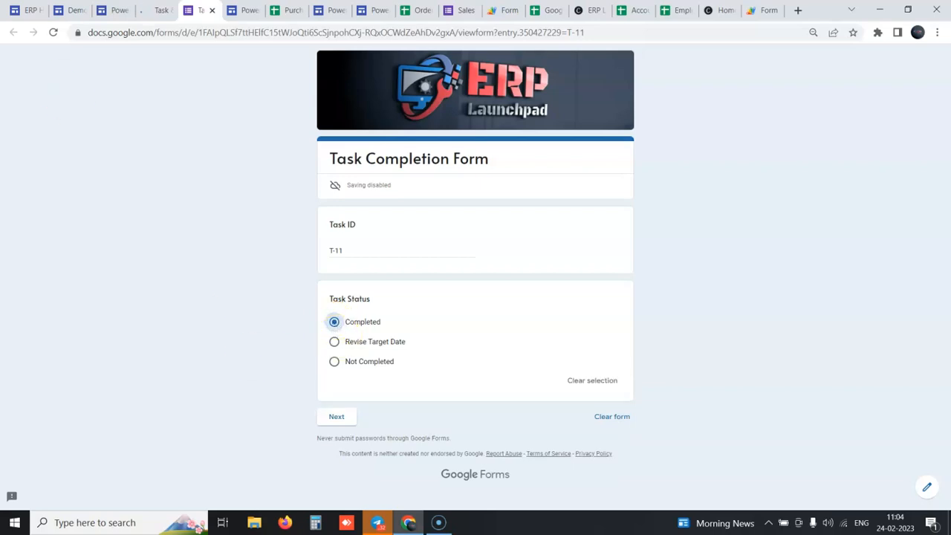
left_click(197, 9)
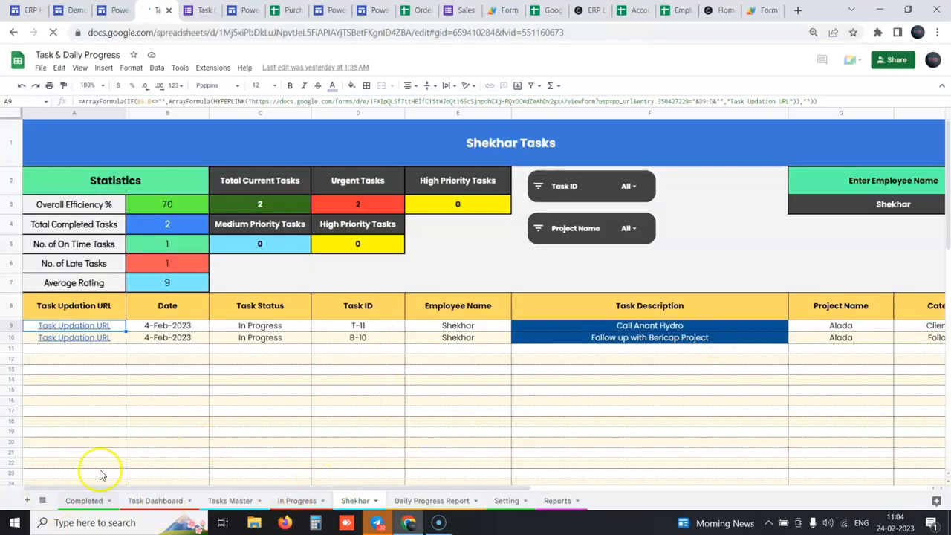
mouse_move(181, 469)
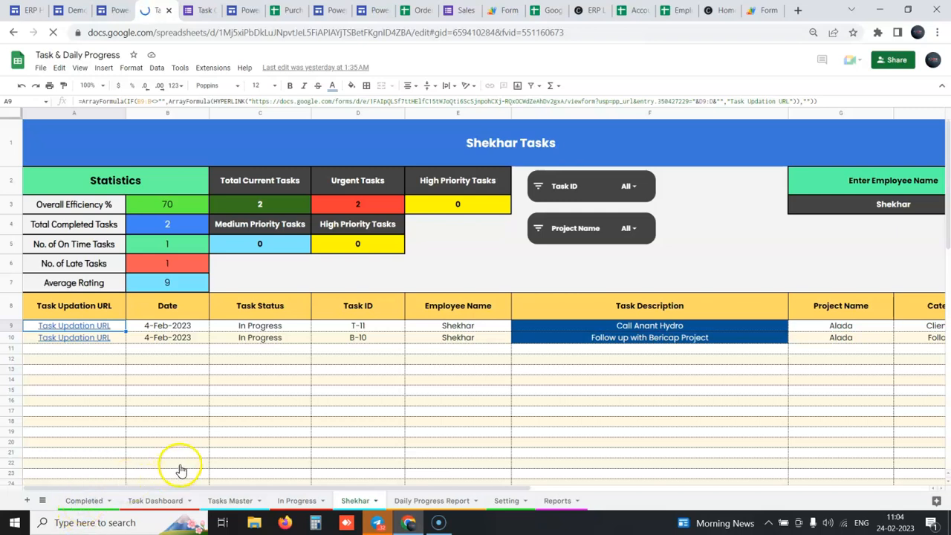
Review the Completed tasks sheet's remarks and status, then move to the In Progress sheet
left_click(155, 499)
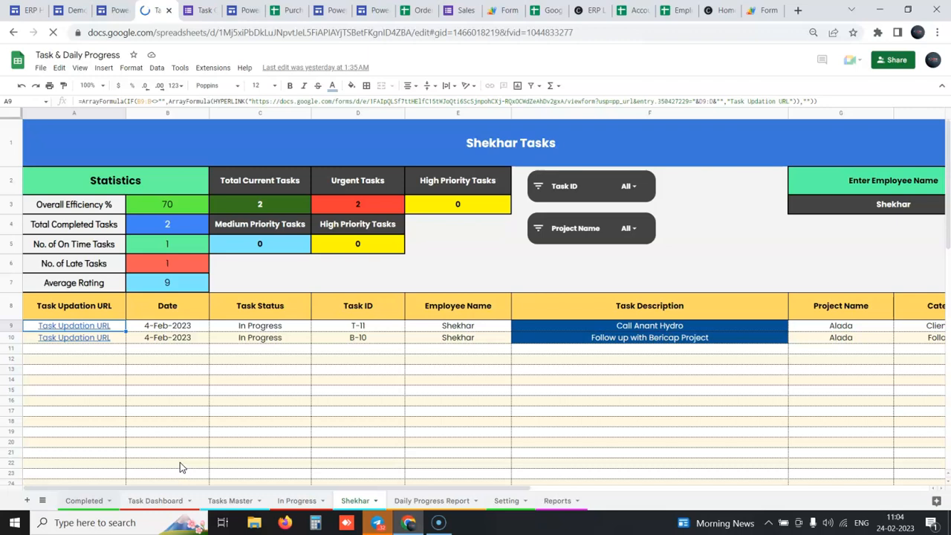
left_click(83, 499)
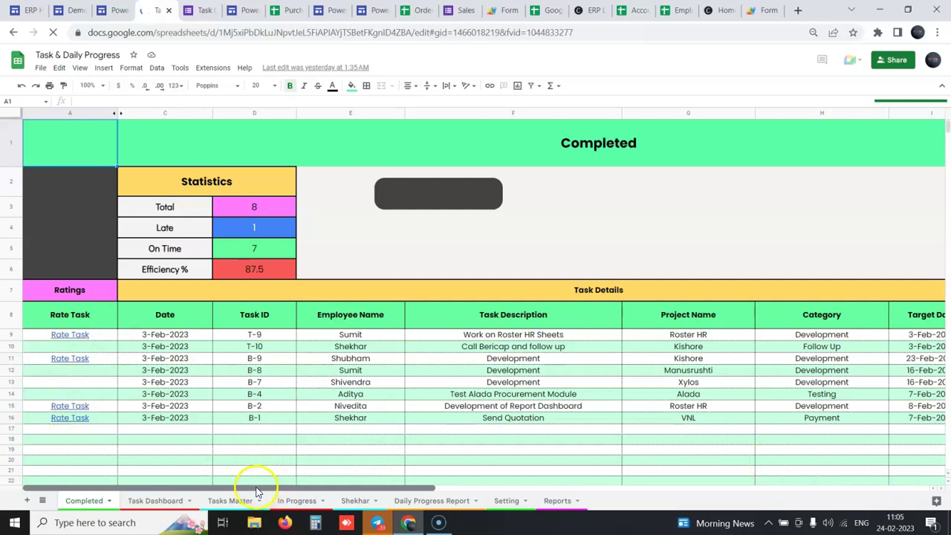
mouse_move(873, 394)
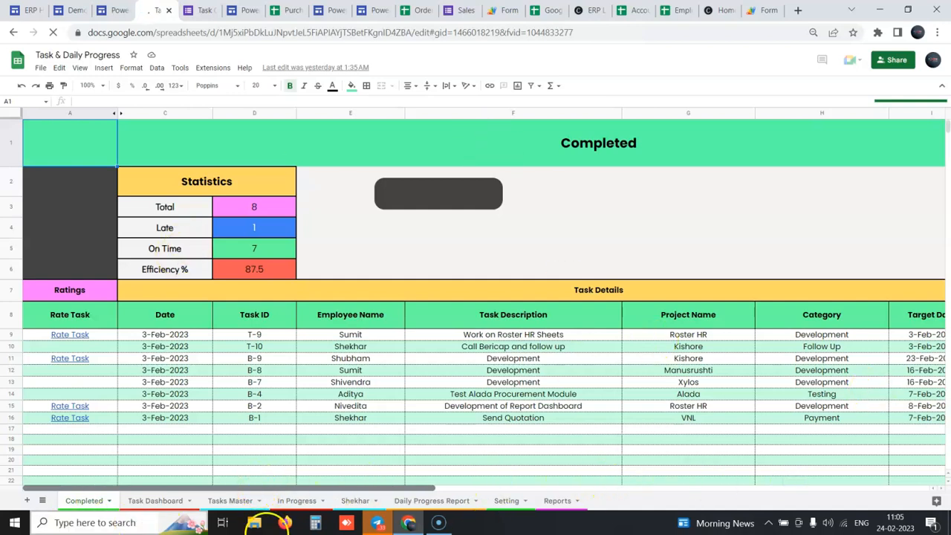
scroll("right", 3)
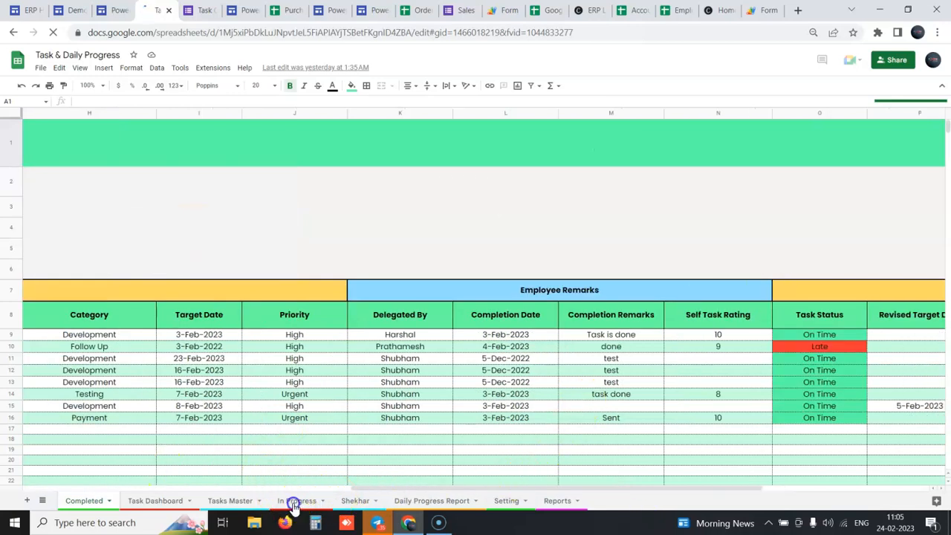
left_click(297, 499)
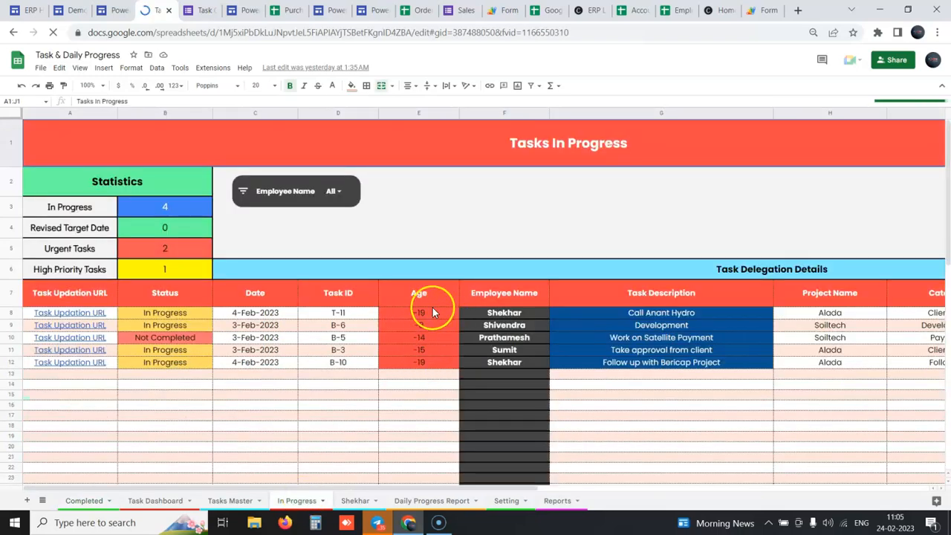
mouse_move(461, 321)
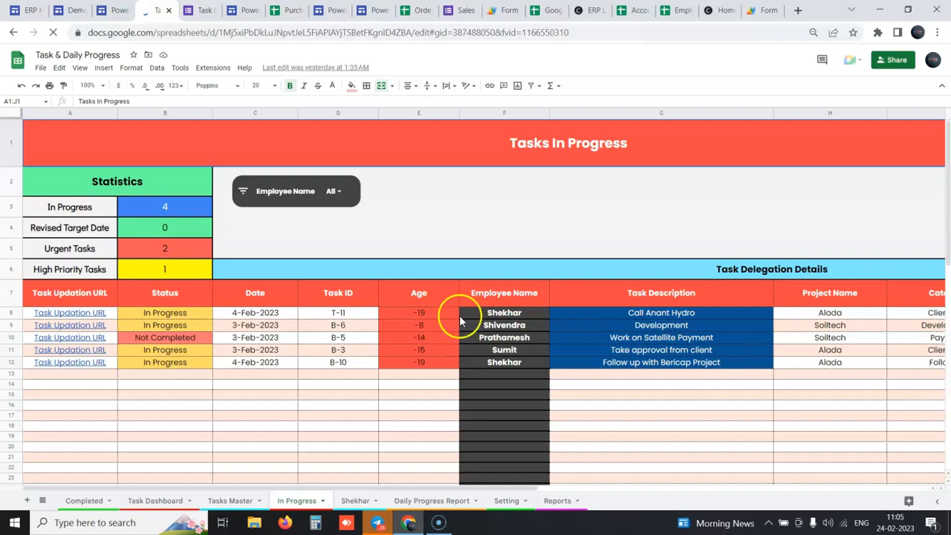
mouse_move(384, 351)
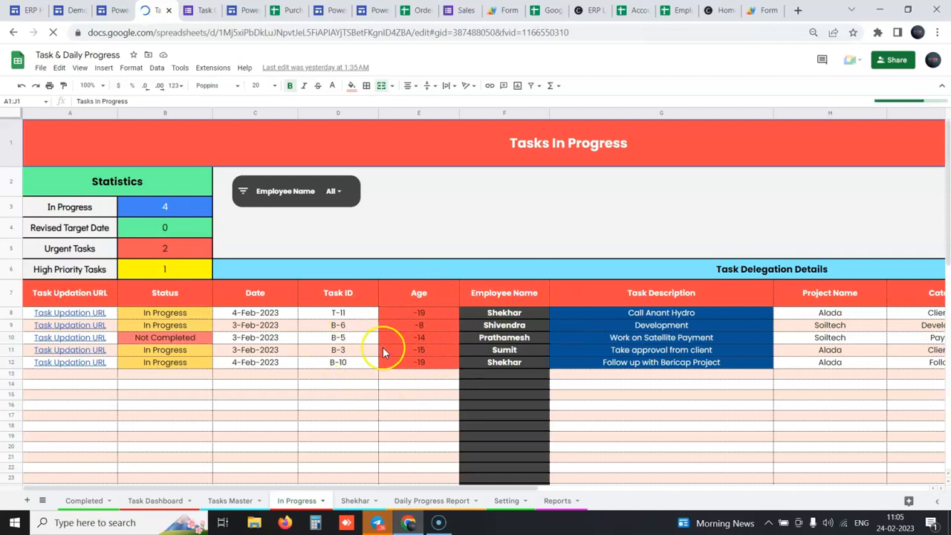
mouse_move(683, 339)
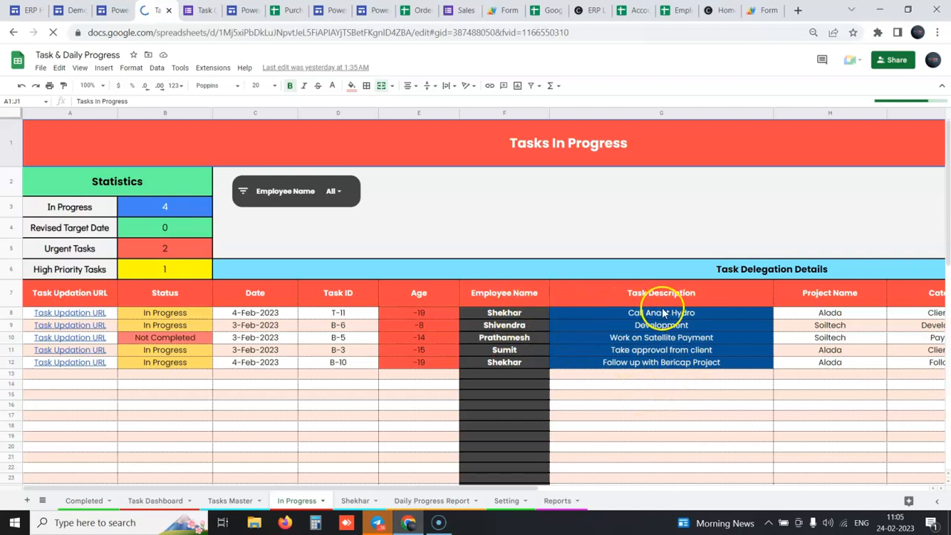
mouse_move(419, 145)
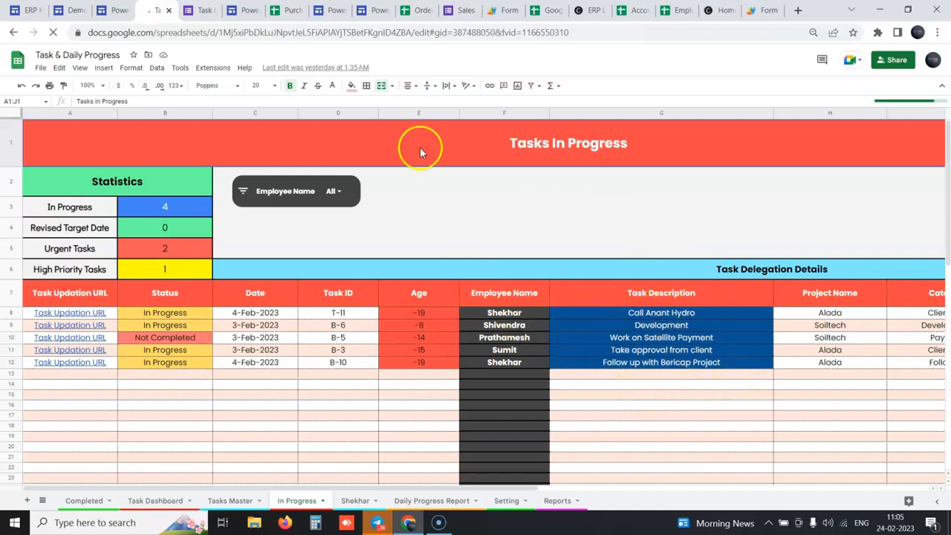
mouse_move(116, 10)
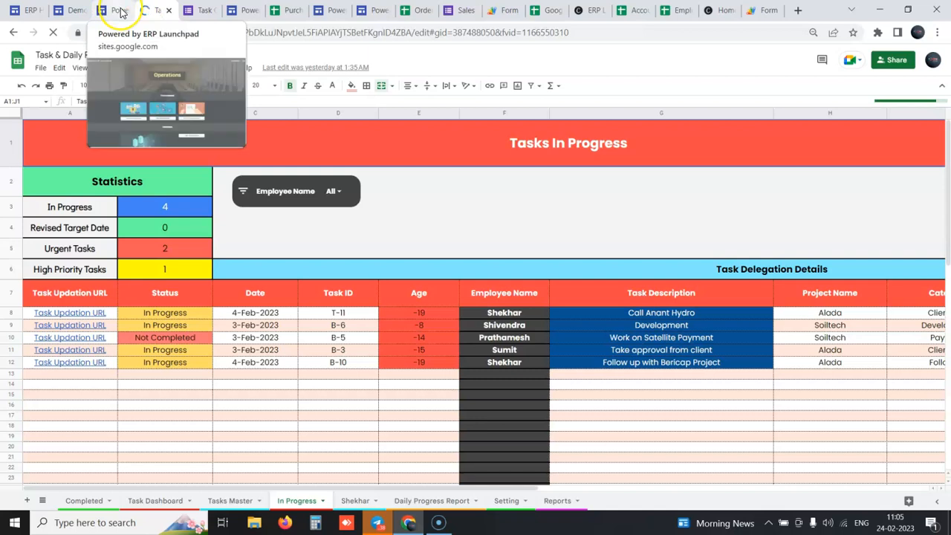
mouse_move(621, 7)
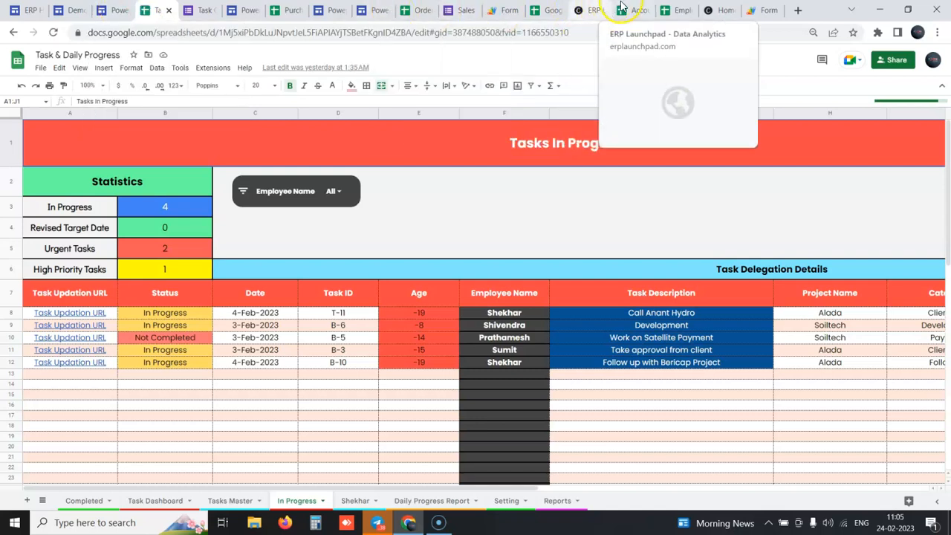
Leave the In Progress sheet for the ERP Launchpad data analytics page
left_click(588, 9)
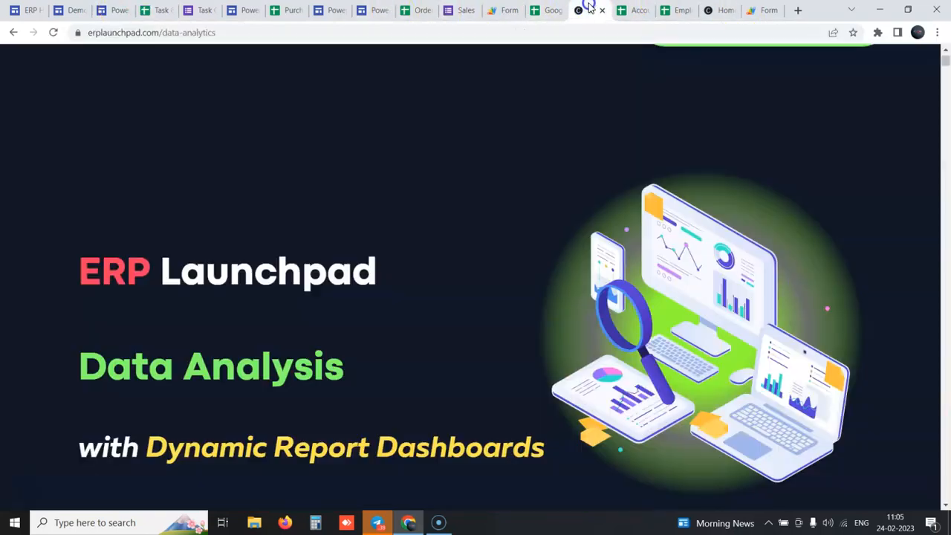
Scroll past the account and CRM report dashboards down to the Financial Report Dashboard
scroll("down", 3)
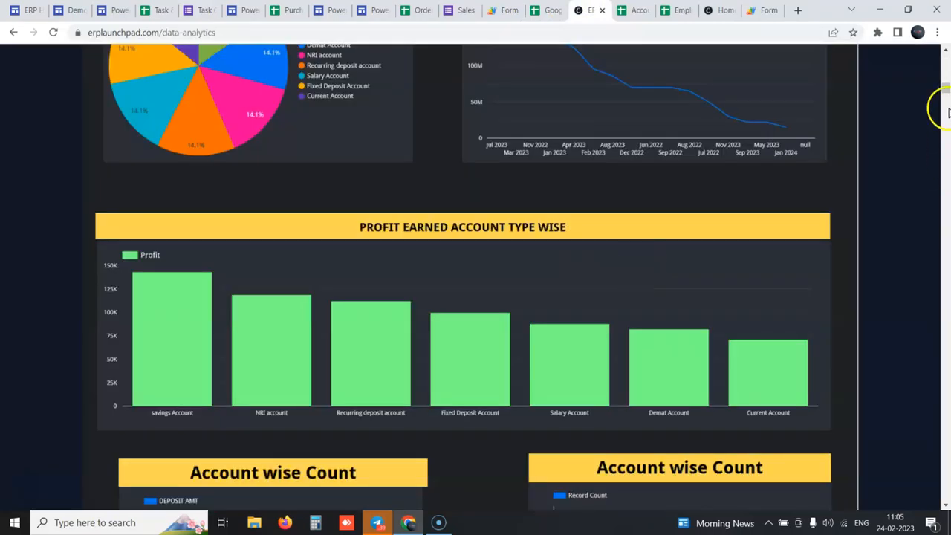
scroll("up", 3)
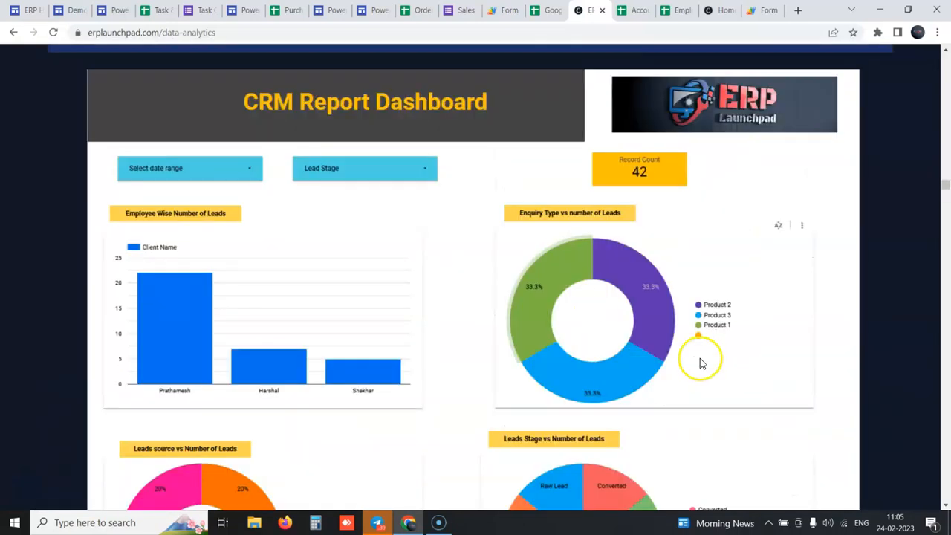
mouse_move(195, 364)
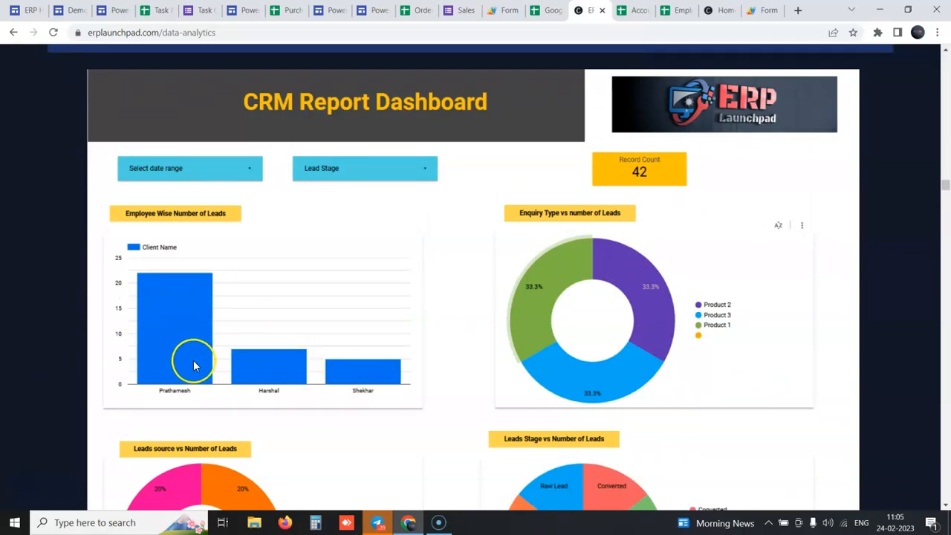
scroll("down", 3)
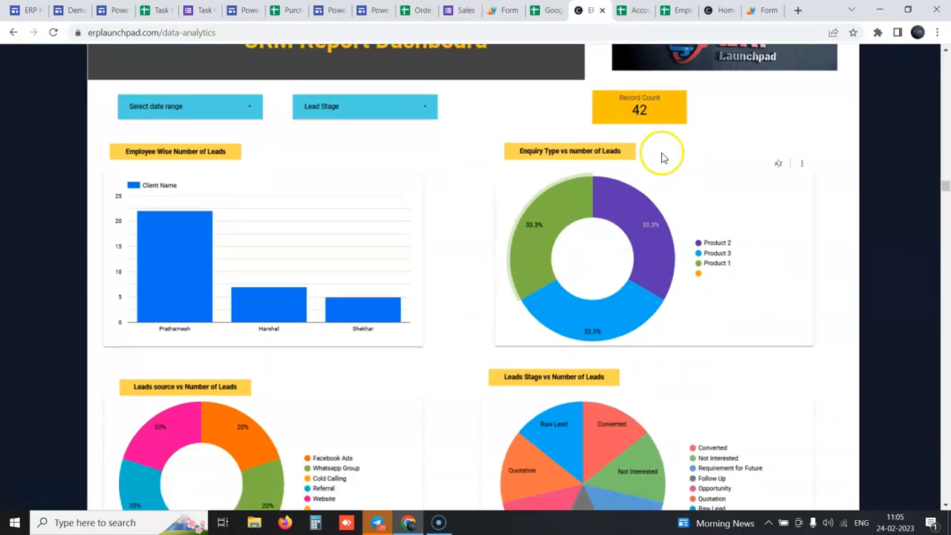
scroll("down", 3)
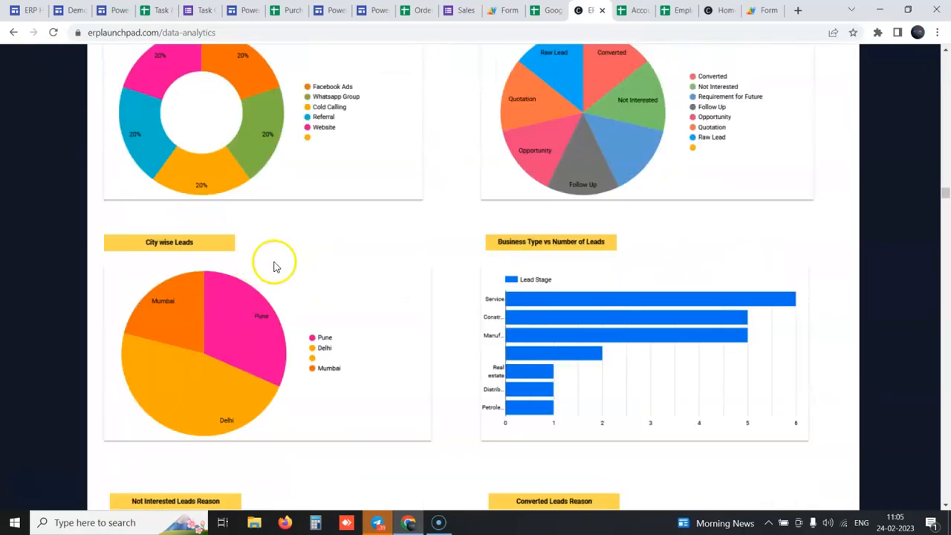
scroll("down", 3)
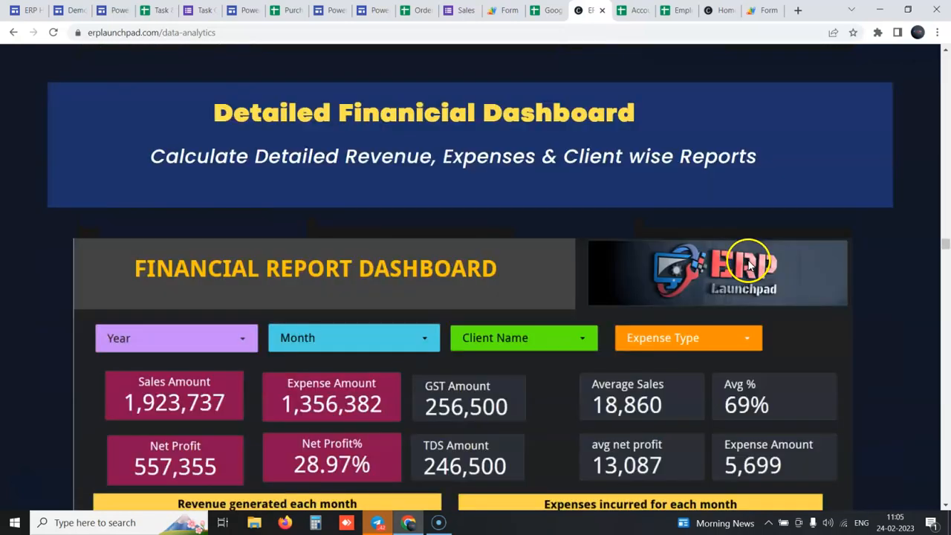
Scroll through the revenue, expense and net profit charts, then return to the Order Management spreadsheet
scroll("down", 3)
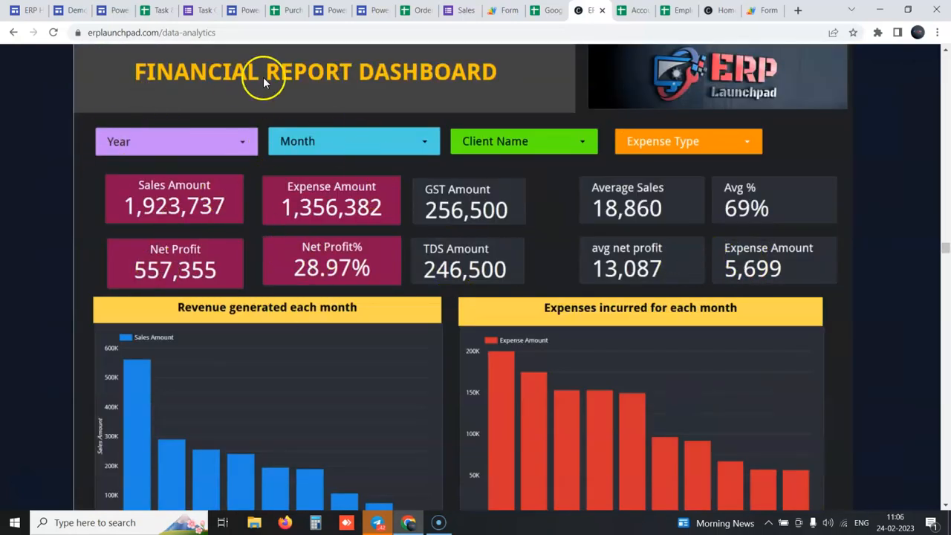
mouse_move(185, 205)
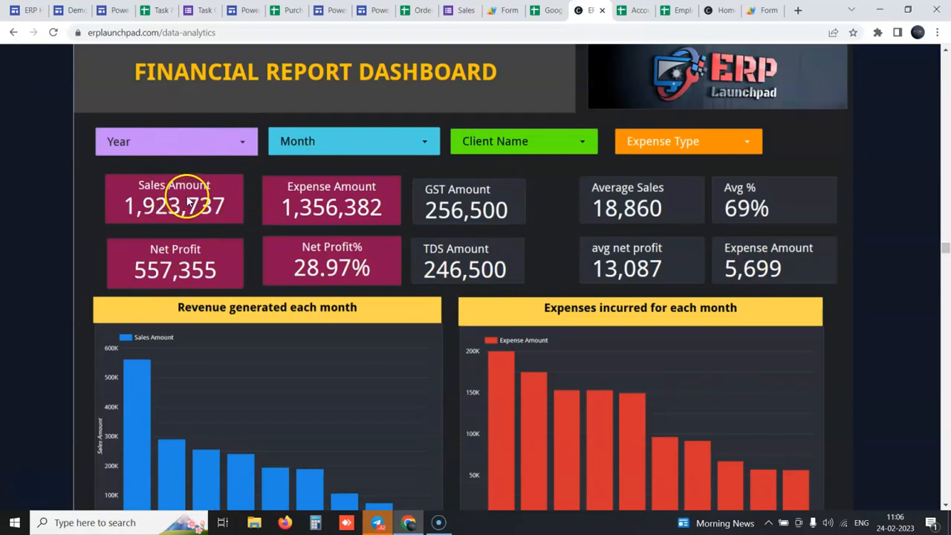
mouse_move(524, 202)
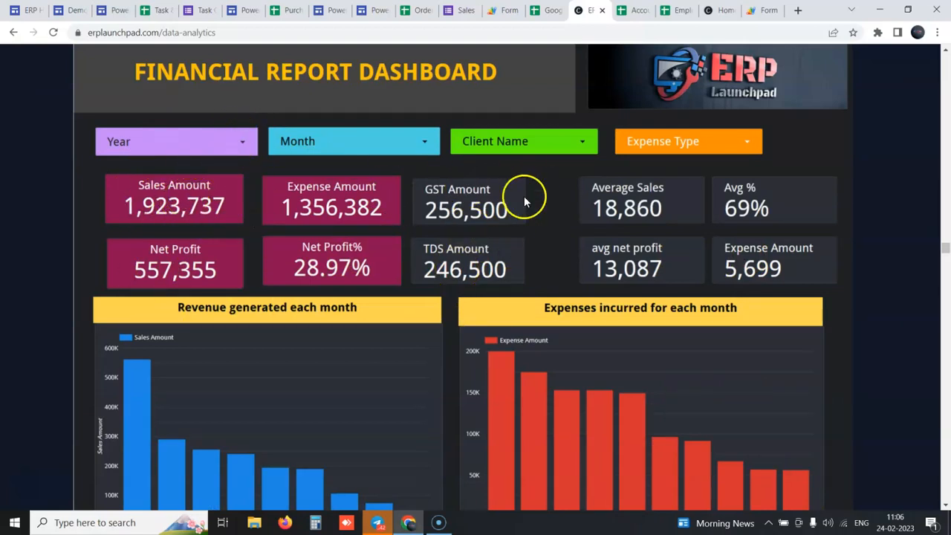
scroll("down", 3)
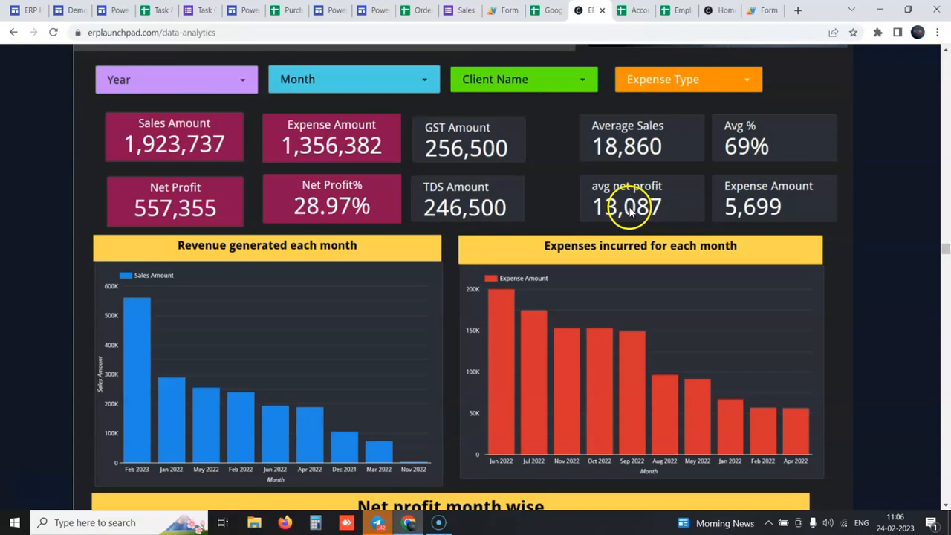
scroll("down", 3)
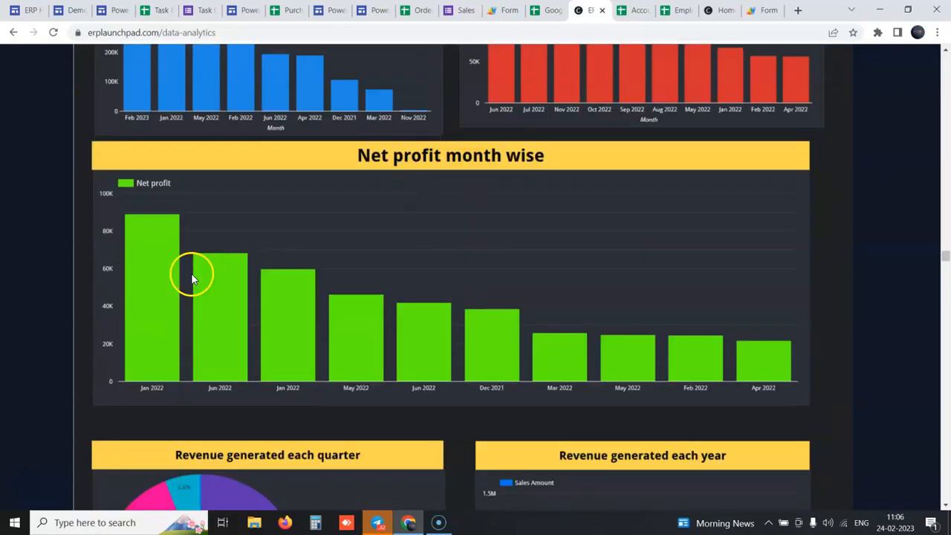
scroll("down", 3)
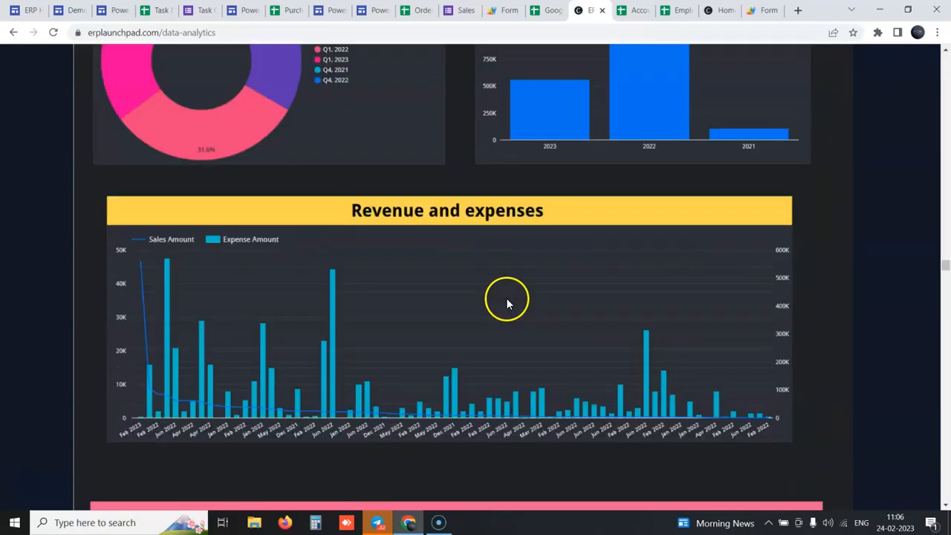
left_click(438, 9)
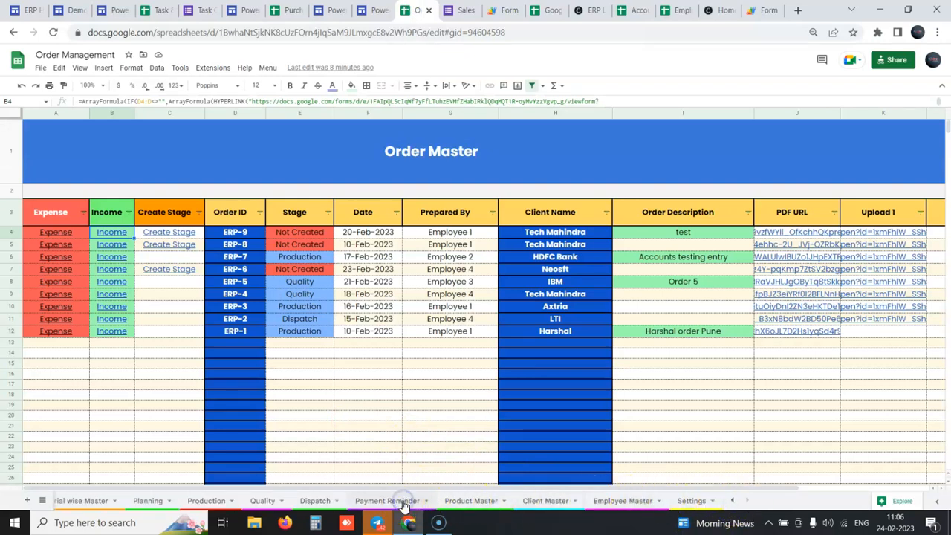
Bring up the Payment Reminder Report sheet and review its entries
left_click(386, 499)
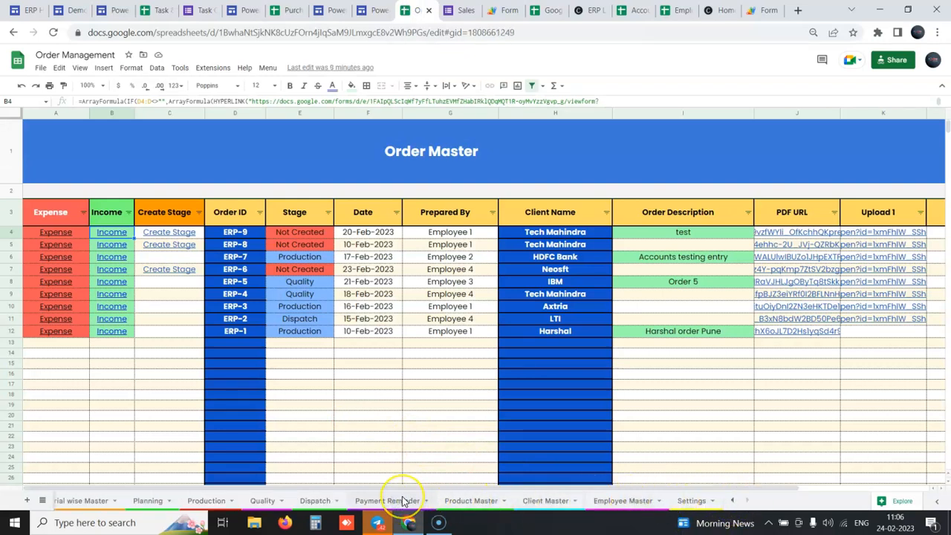
left_click(370, 499)
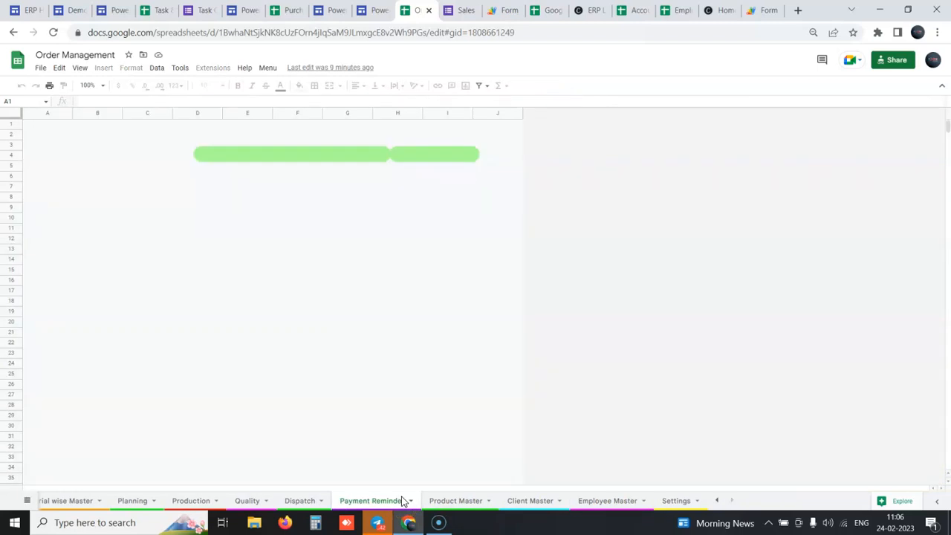
left_click(371, 499)
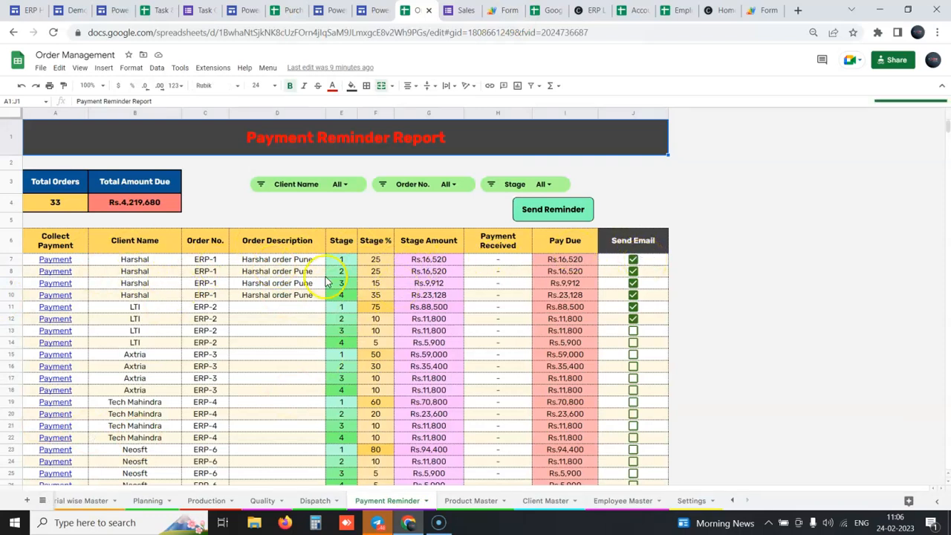
mouse_move(134, 236)
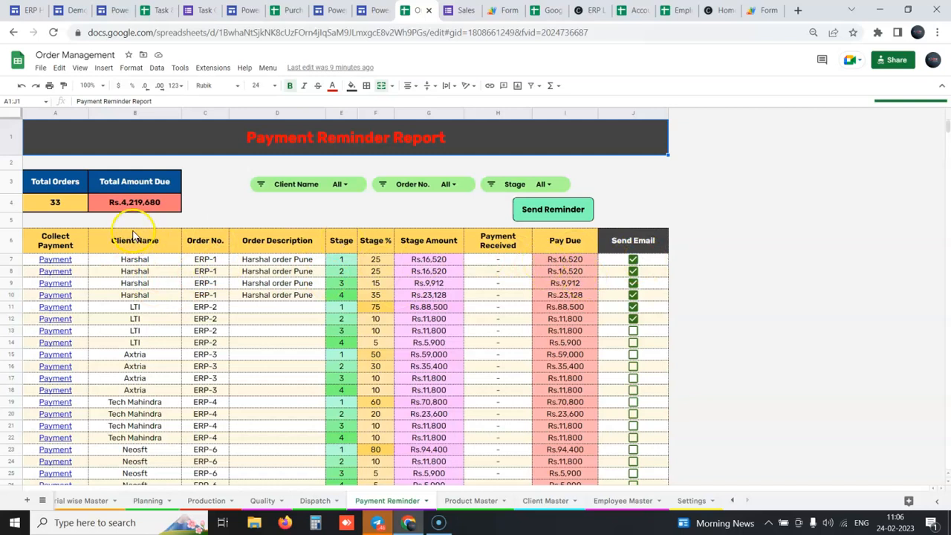
mouse_move(624, 410)
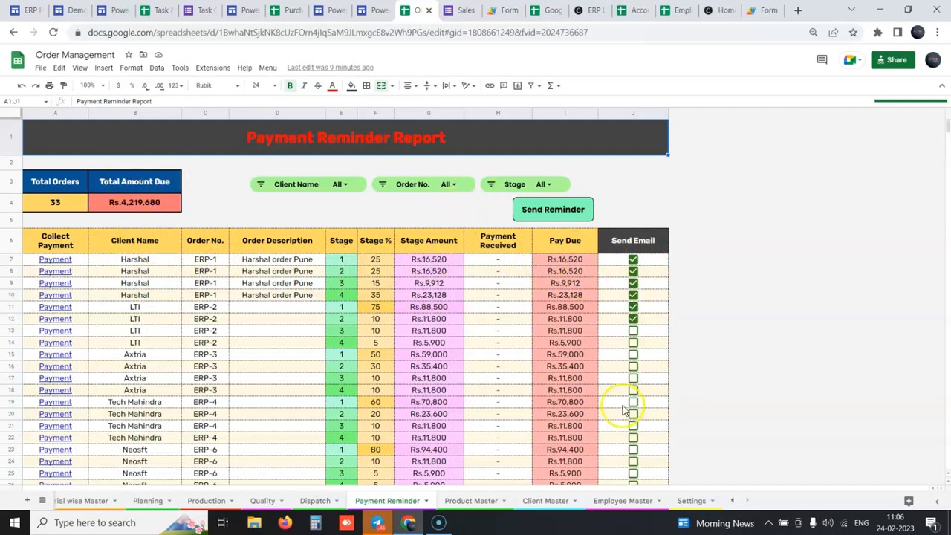
mouse_move(288, 9)
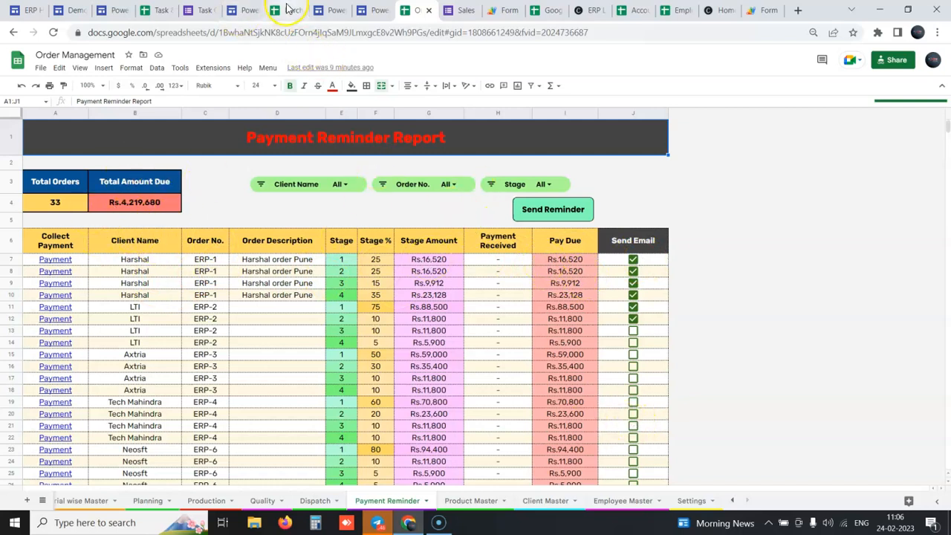
Check the Purchase Requisition email settings, then return to the Demo Portal's Procurement modules
left_click(287, 9)
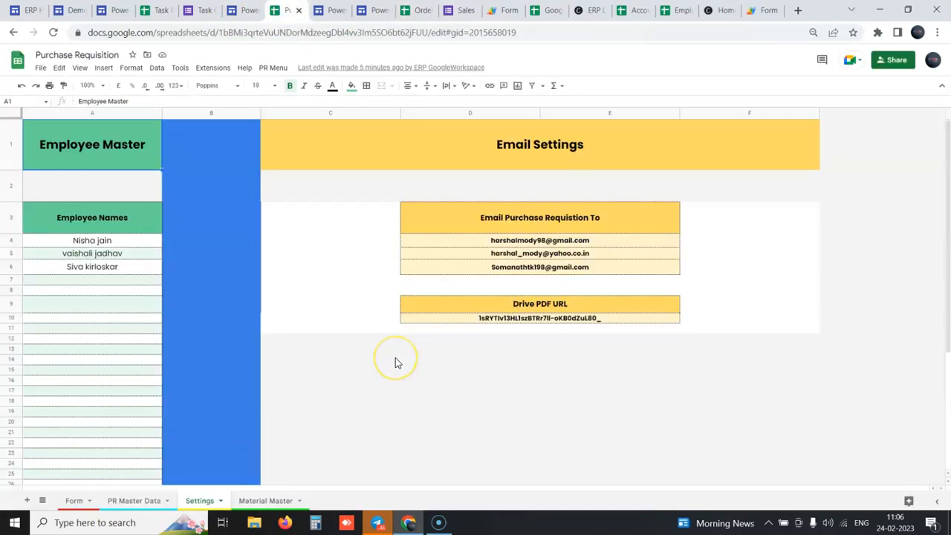
mouse_move(305, 18)
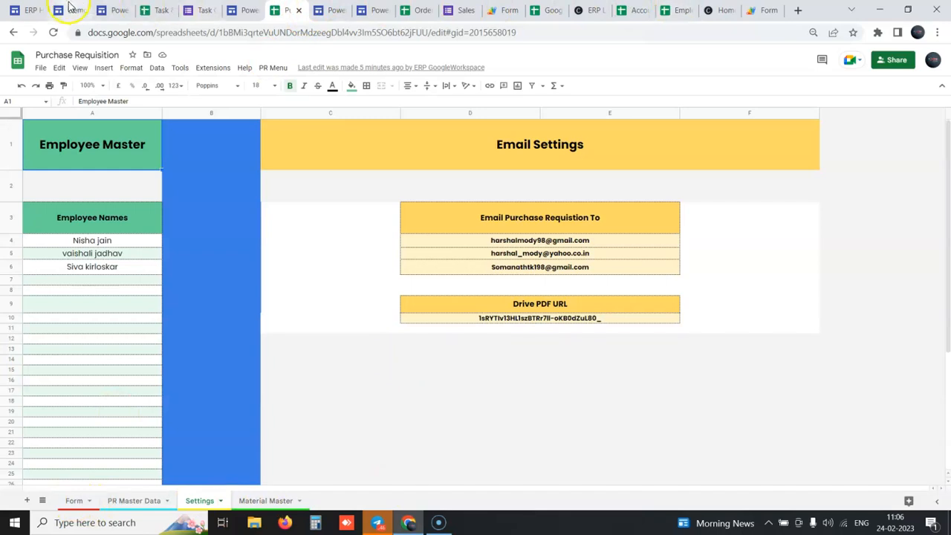
left_click(71, 9)
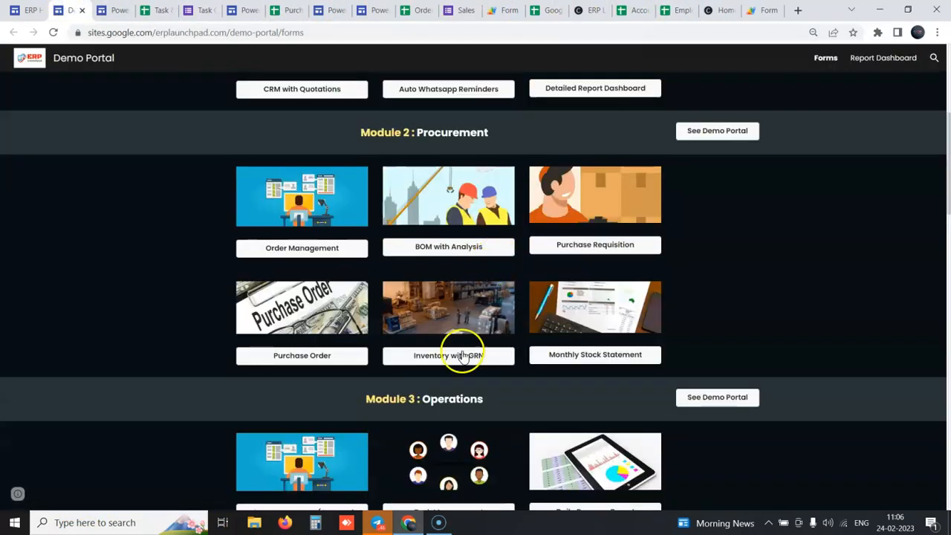
Launch the Inventory with GRN spreadsheet from the Procurement page, landing on its GRN form
left_click(717, 131)
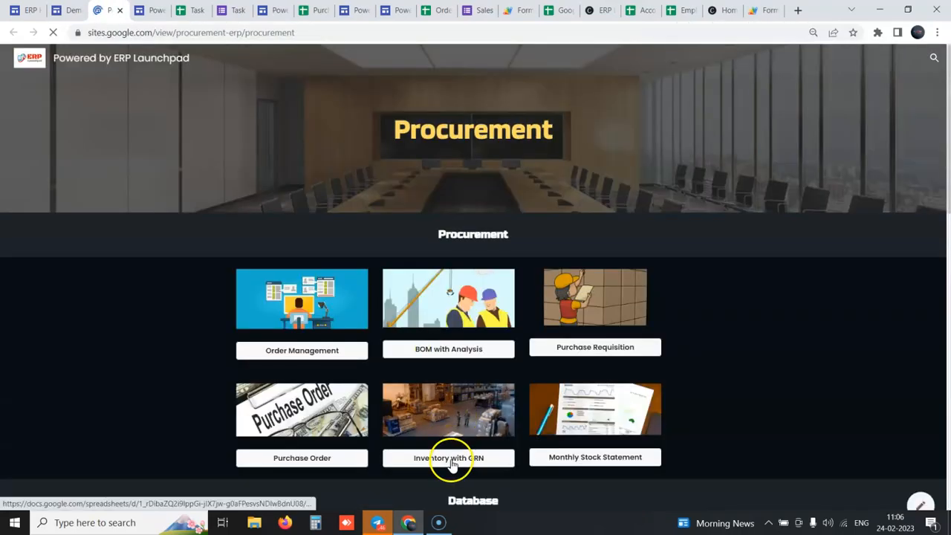
left_click(449, 458)
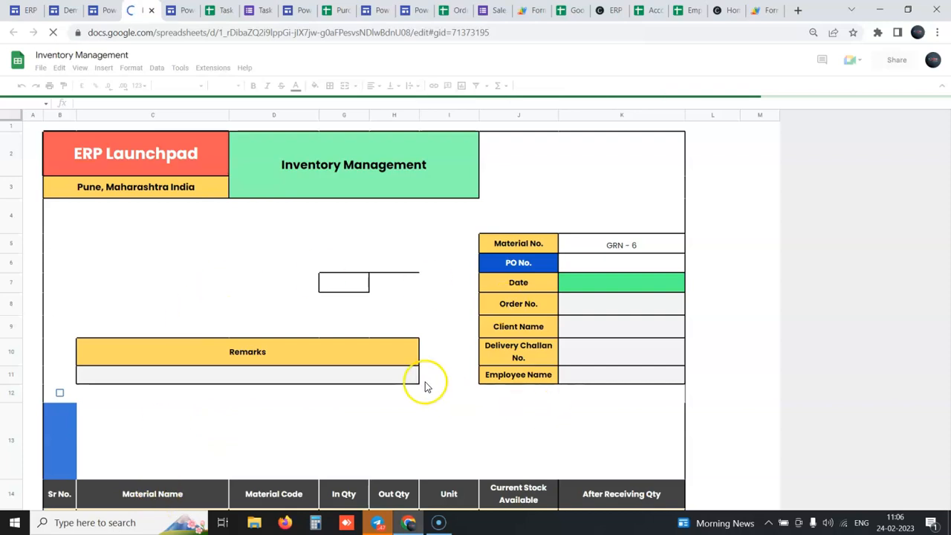
mouse_move(612, 252)
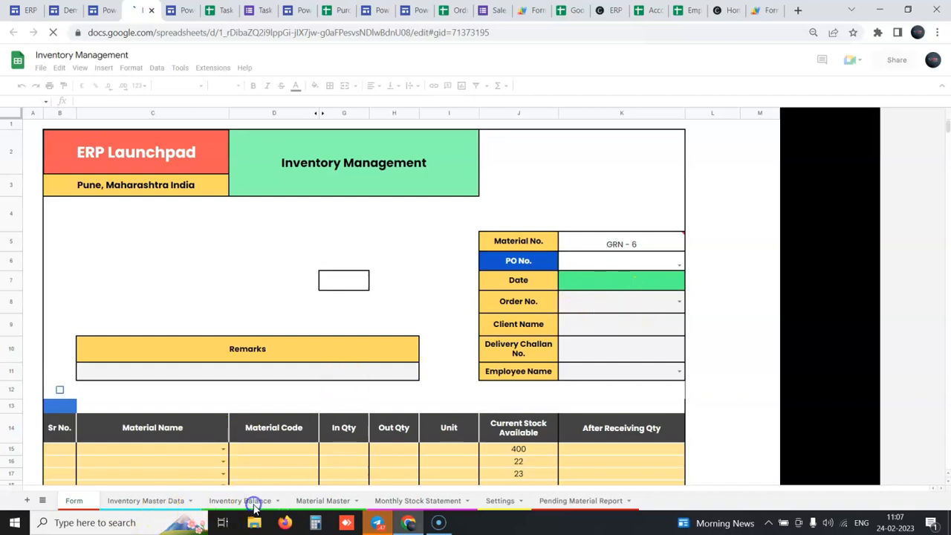
Show the Inventory Balance sheet with client materials, balances, rates and Rs.2,158 total cost
left_click(239, 499)
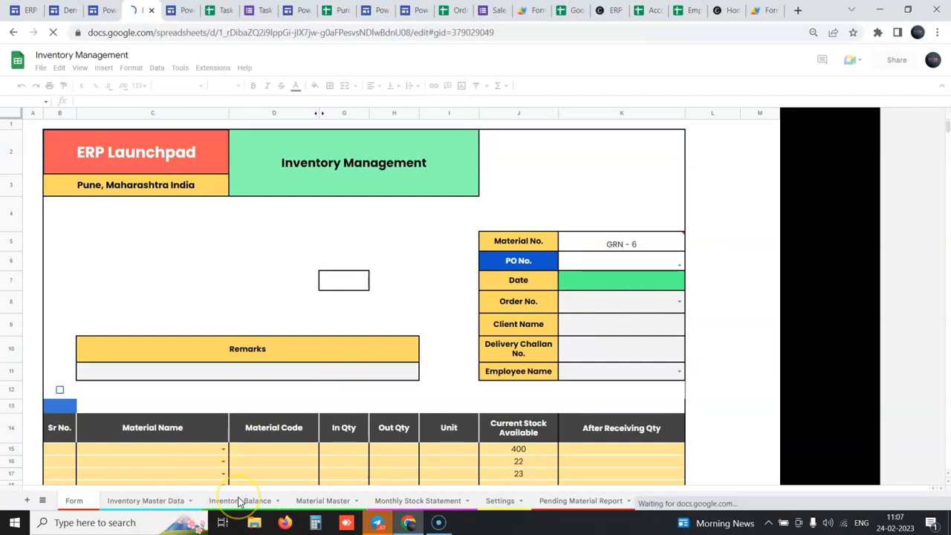
left_click(224, 499)
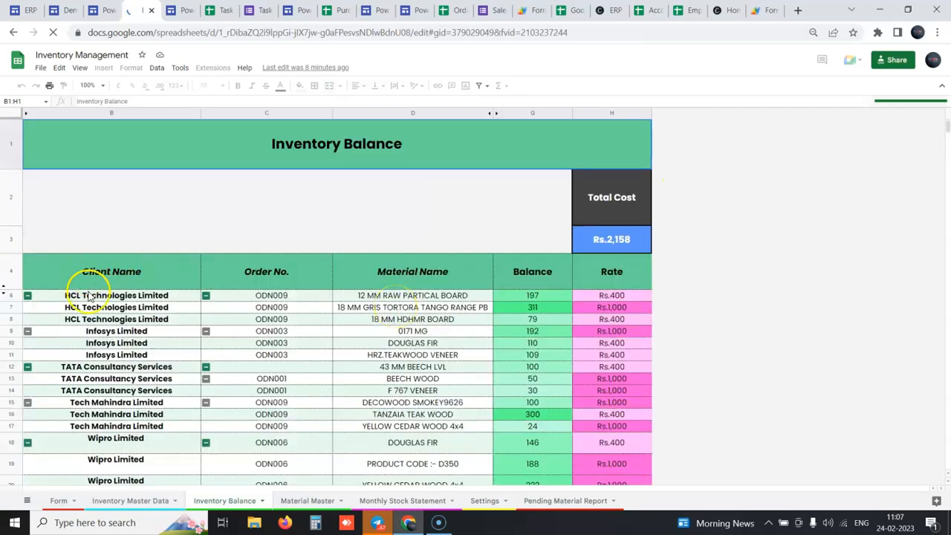
mouse_move(446, 290)
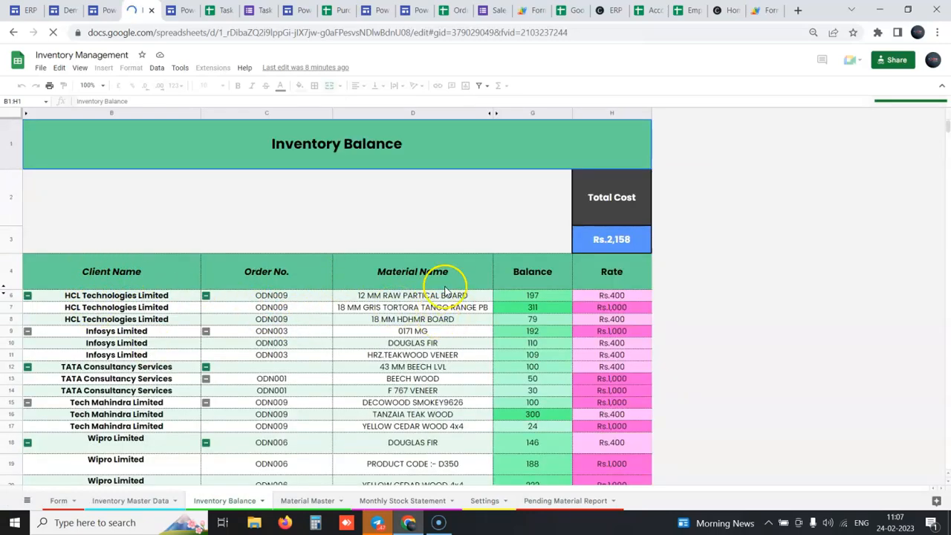